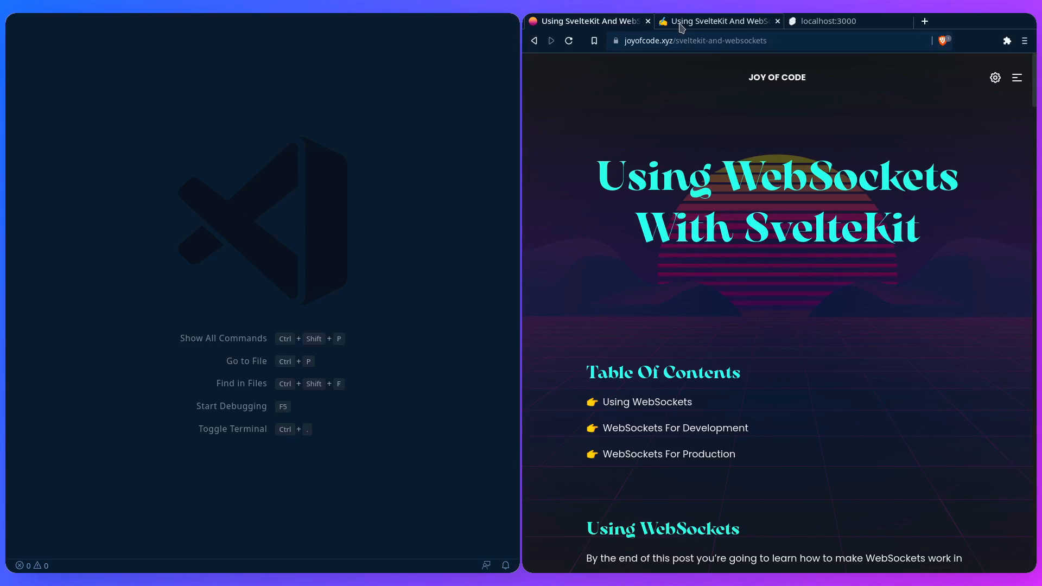
Review the WebSockets post draft in the editor, then return to the blank localhost:3000 app page.
{"action": "left_click", "coordinate": [714, 20]}
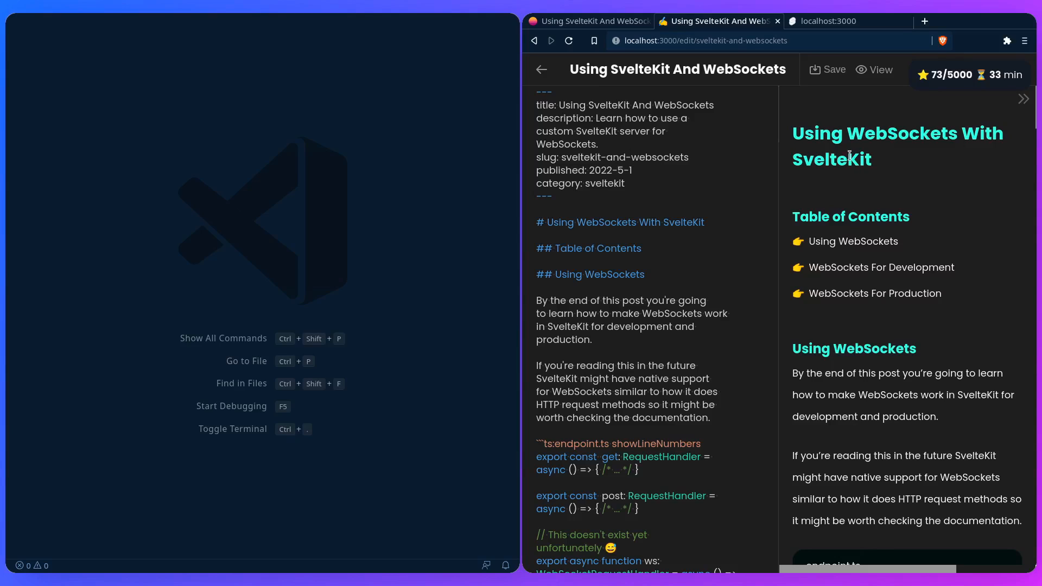
{"action": "mouse_move", "coordinate": [806, 340]}
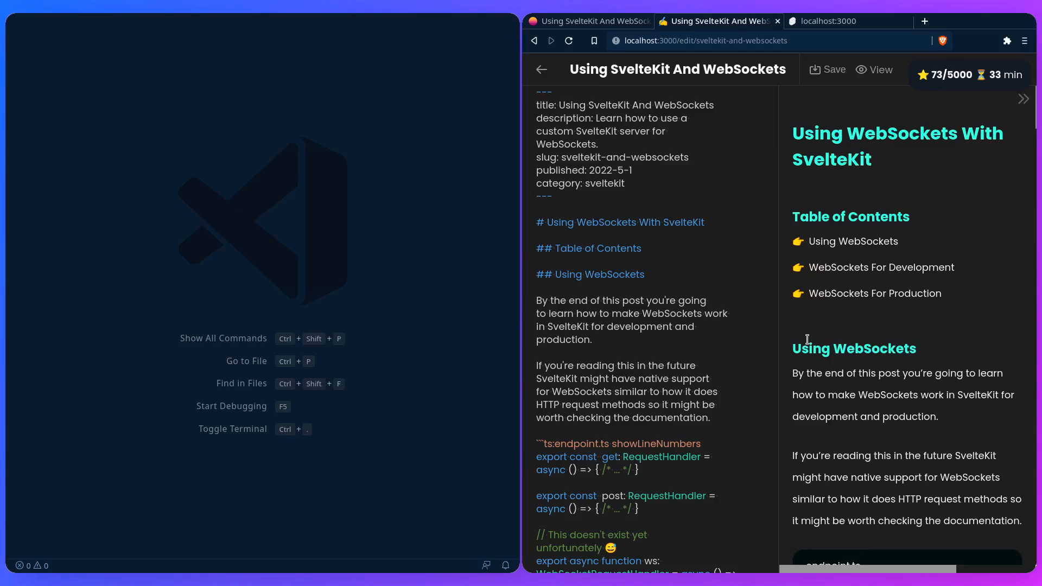
{"action": "mouse_move", "coordinate": [593, 228]}
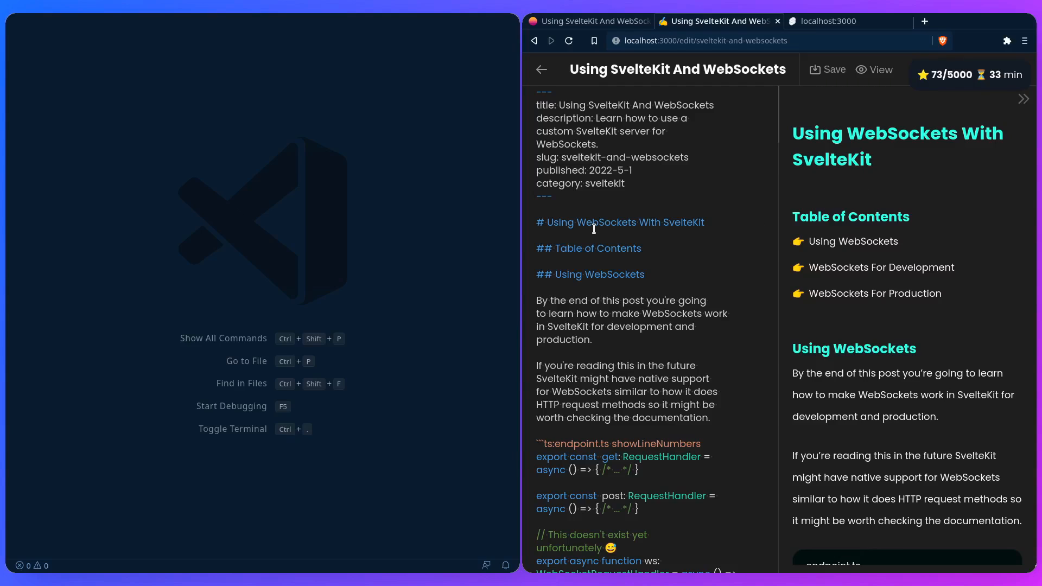
{"action": "mouse_move", "coordinate": [679, 279]}
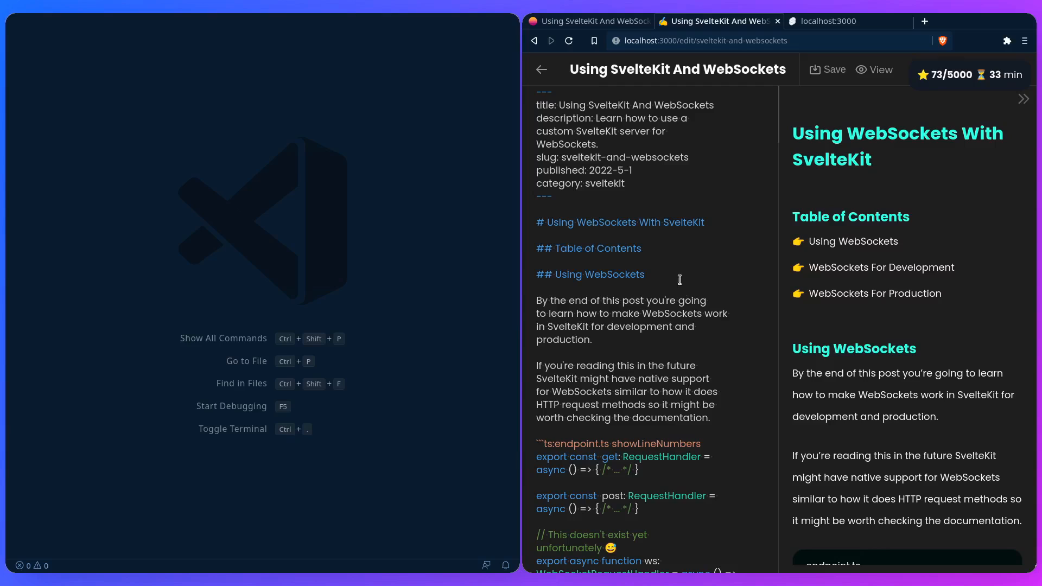
{"action": "scroll", "scroll_direction": "down", "scroll_amount": 3}
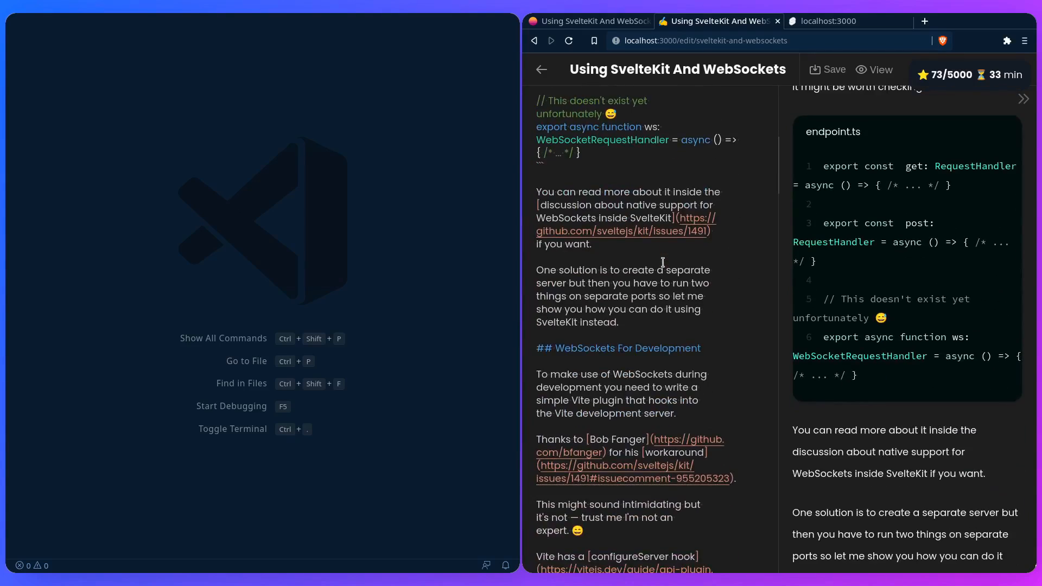
{"action": "scroll", "scroll_direction": "up", "scroll_amount": 3}
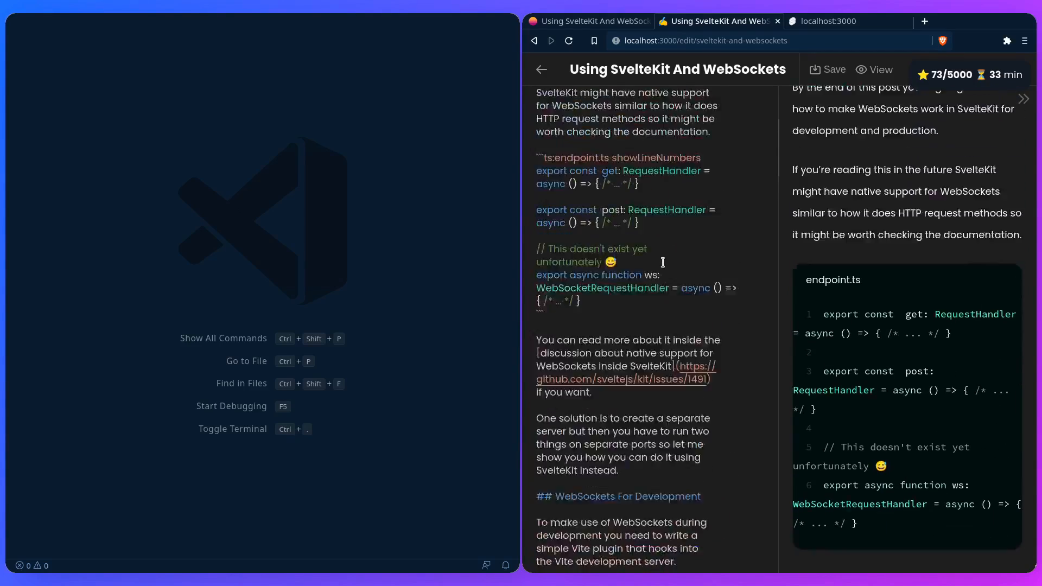
{"action": "scroll", "scroll_direction": "up", "scroll_amount": 3}
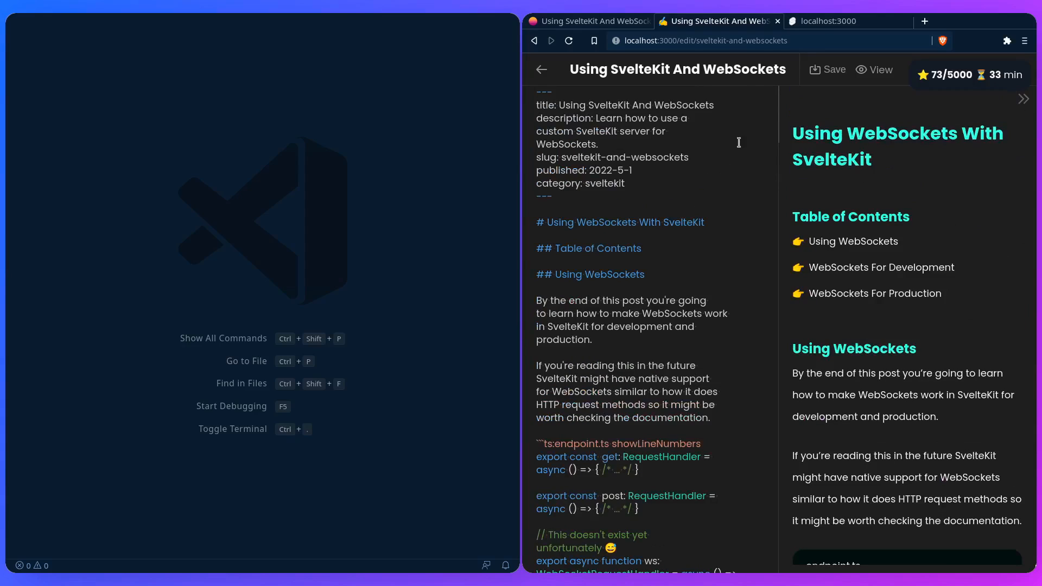
{"action": "mouse_move", "coordinate": [692, 189]}
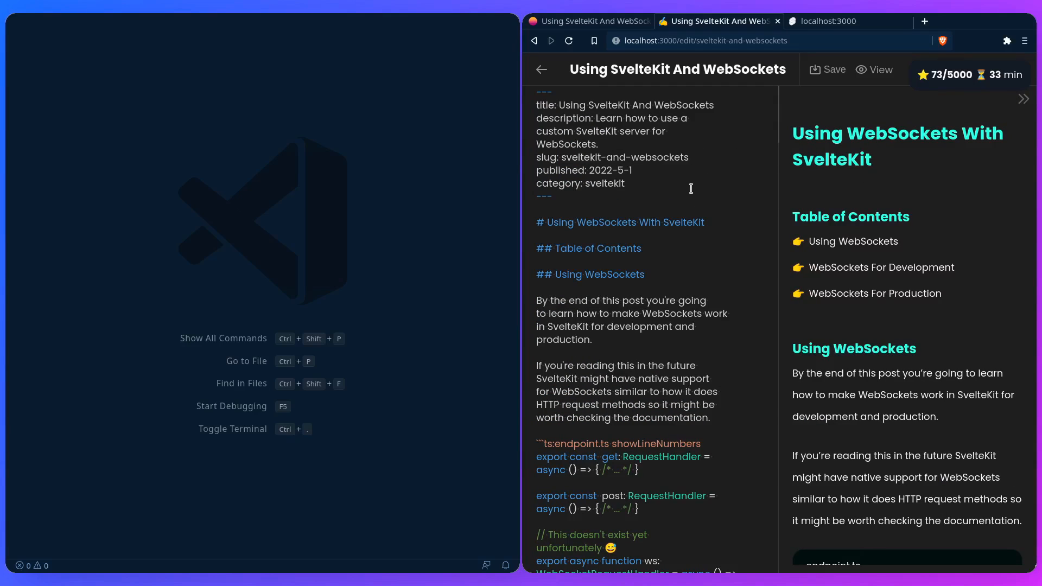
{"action": "mouse_move", "coordinate": [691, 207]}
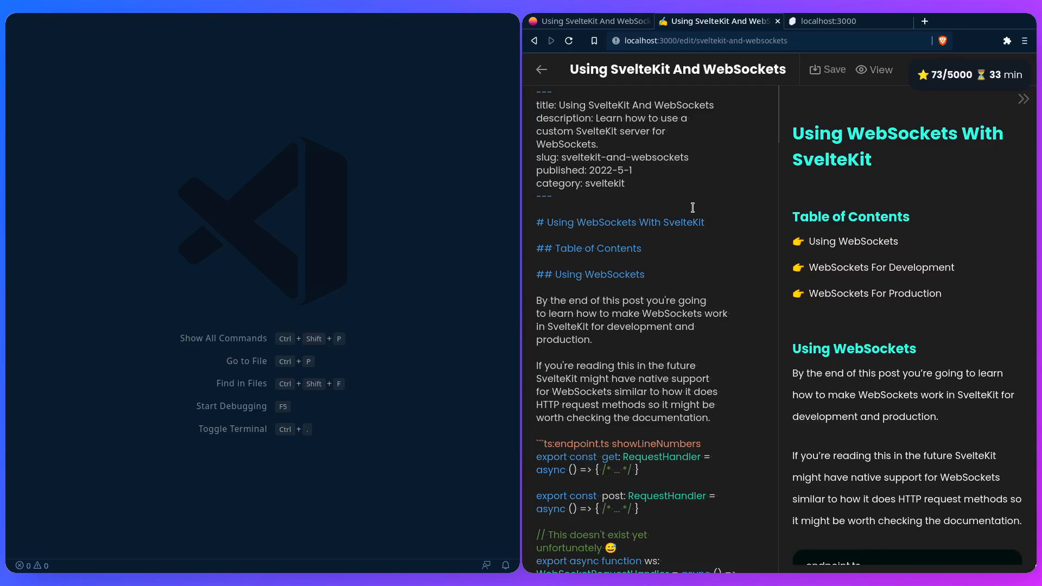
{"action": "mouse_move", "coordinate": [772, 31]}
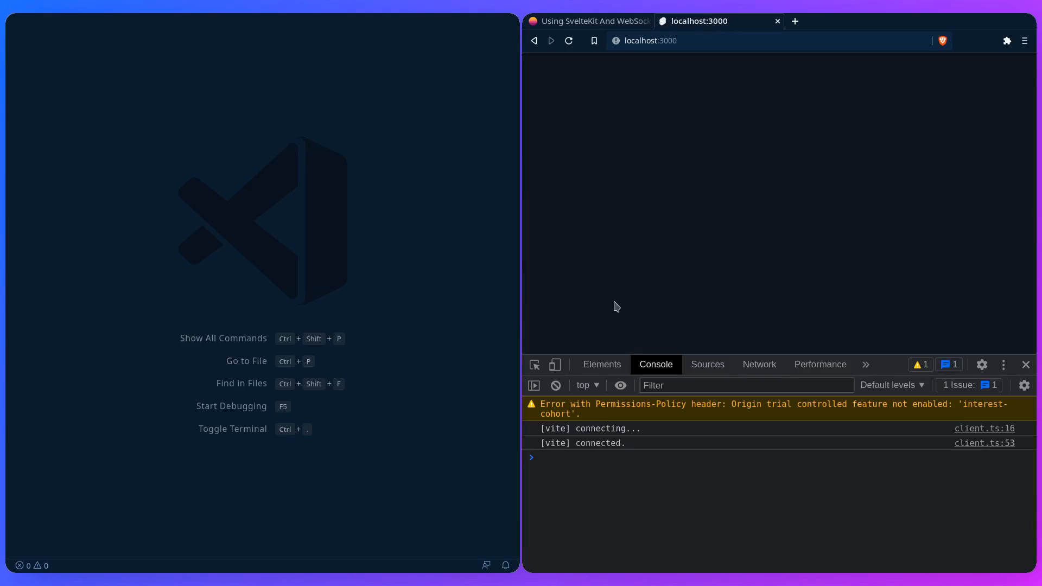
{"action": "left_click", "coordinate": [554, 385]}
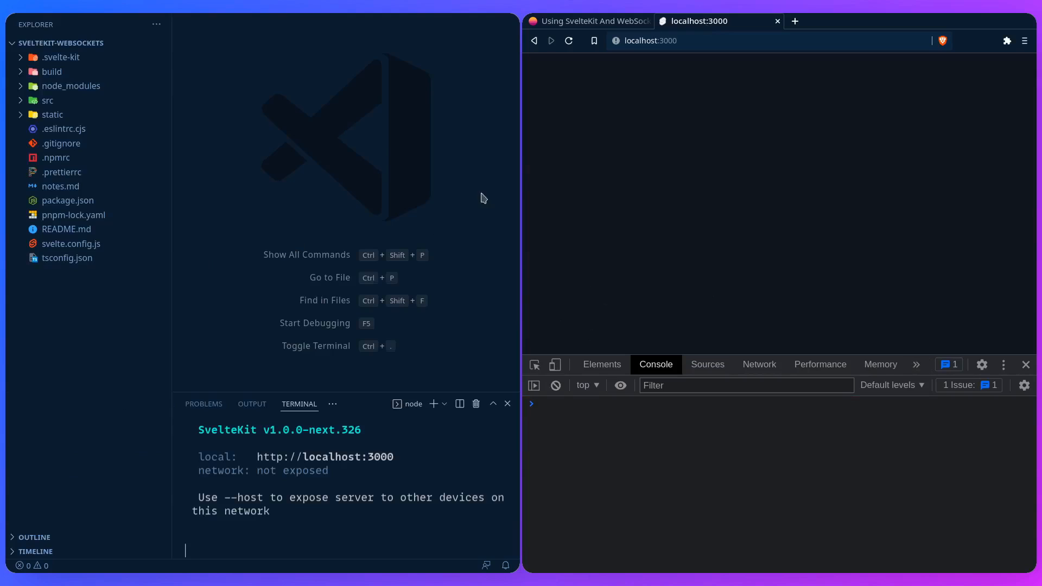
Return to the published WebSockets article and scroll to the endpoint.ts code example.
{"action": "left_click", "coordinate": [588, 20]}
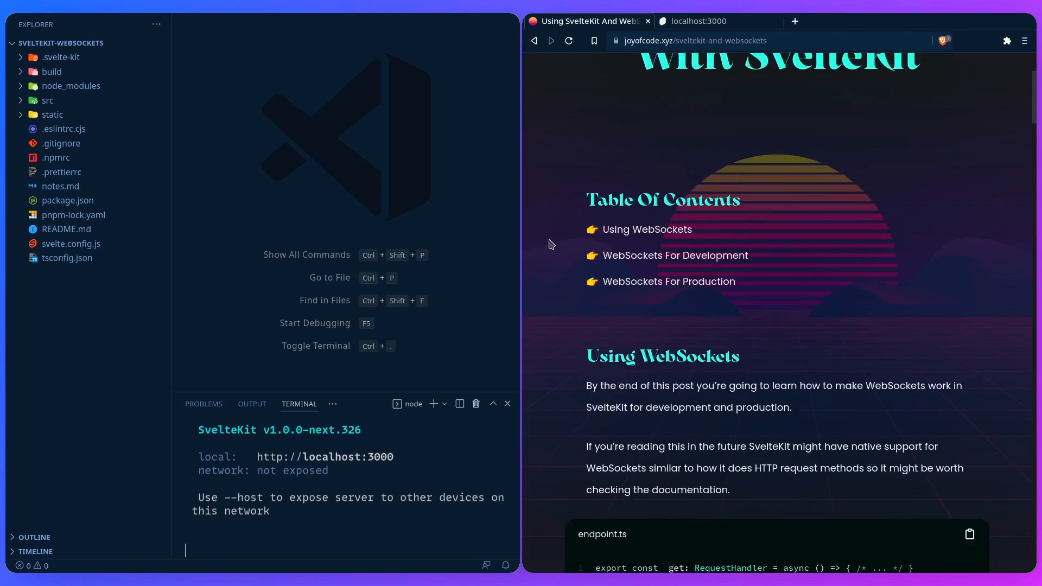
{"action": "scroll", "scroll_direction": "down", "scroll_amount": 3}
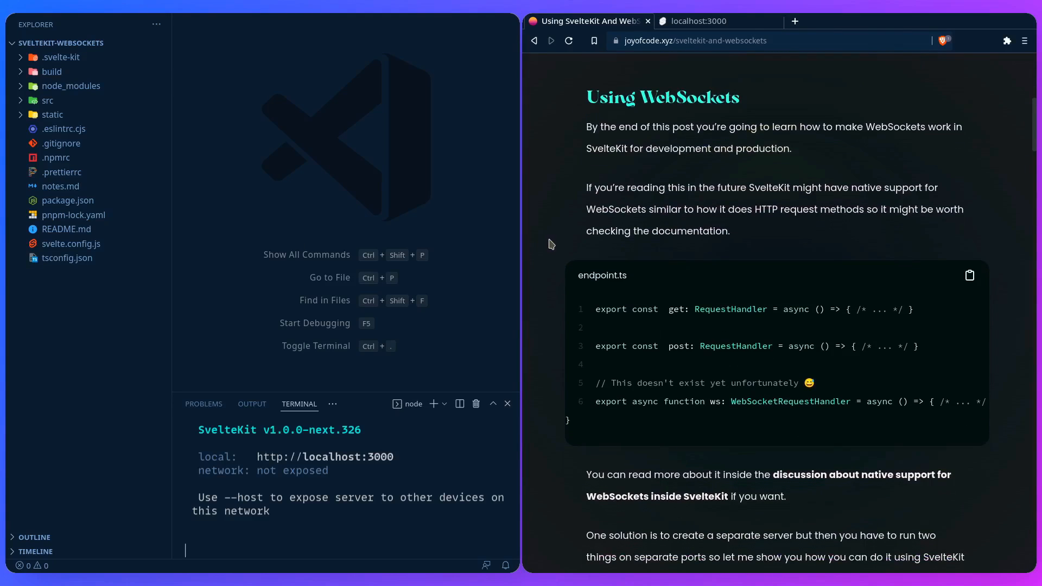
{"action": "mouse_move", "coordinate": [545, 249]}
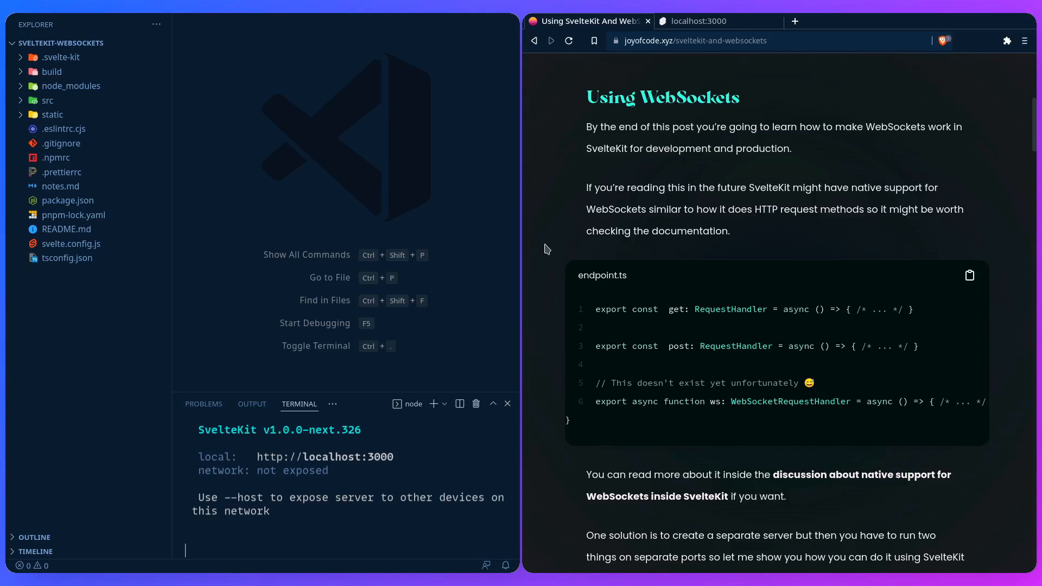
{"action": "mouse_move", "coordinate": [596, 405]}
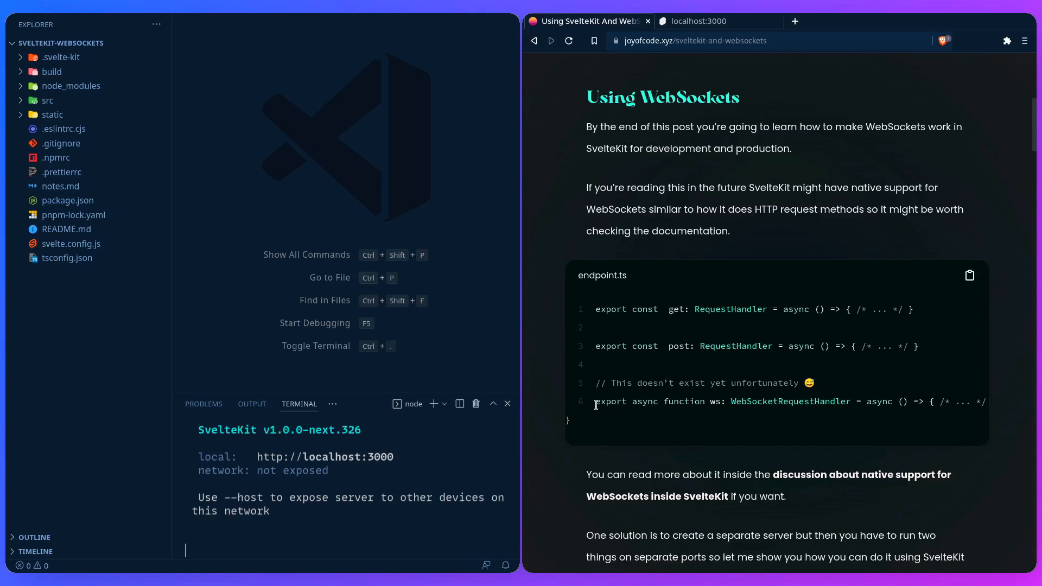
{"action": "mouse_move", "coordinate": [811, 432]}
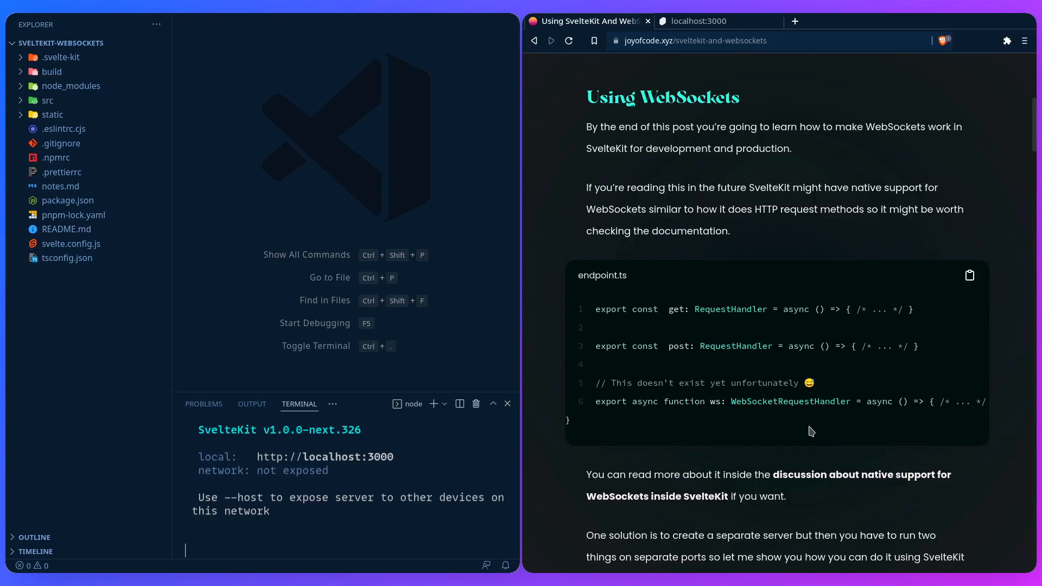
{"action": "mouse_move", "coordinate": [664, 362]}
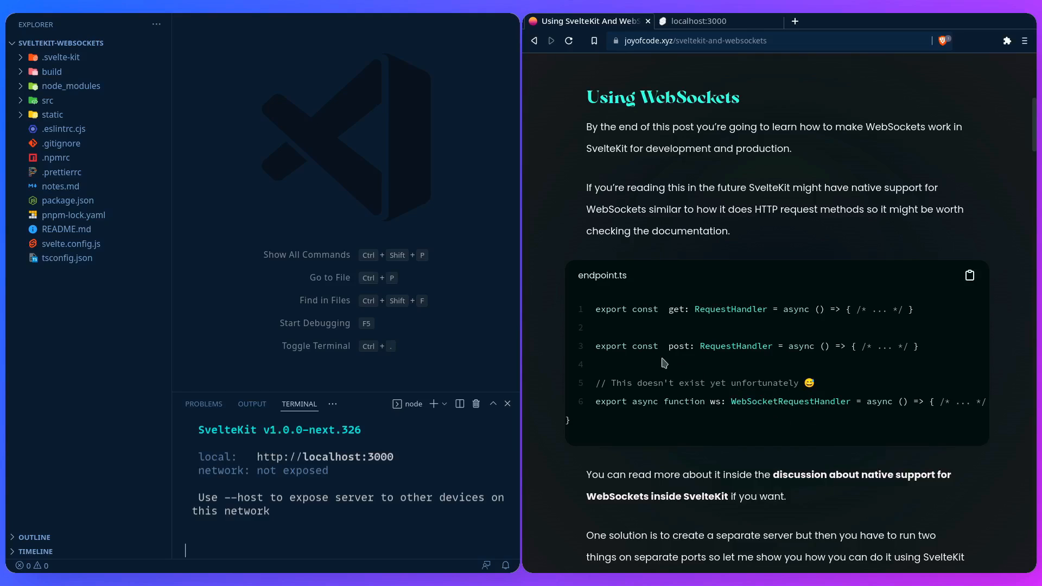
{"action": "mouse_move", "coordinate": [797, 475]}
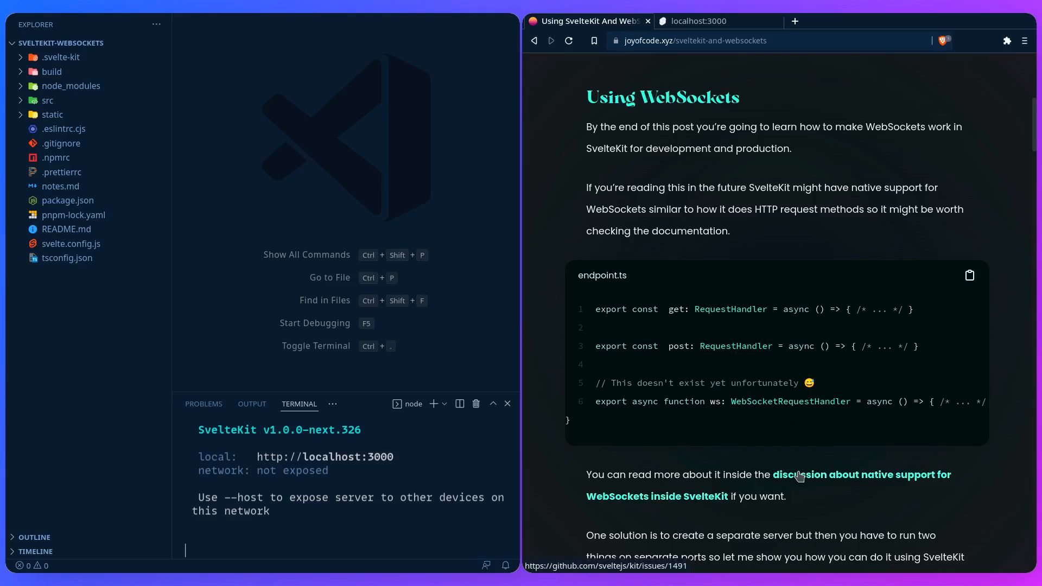
Open the sveltejs/kit native WebSocket support issue and find the socket.io Workaround comment.
{"action": "left_click", "coordinate": [768, 485]}
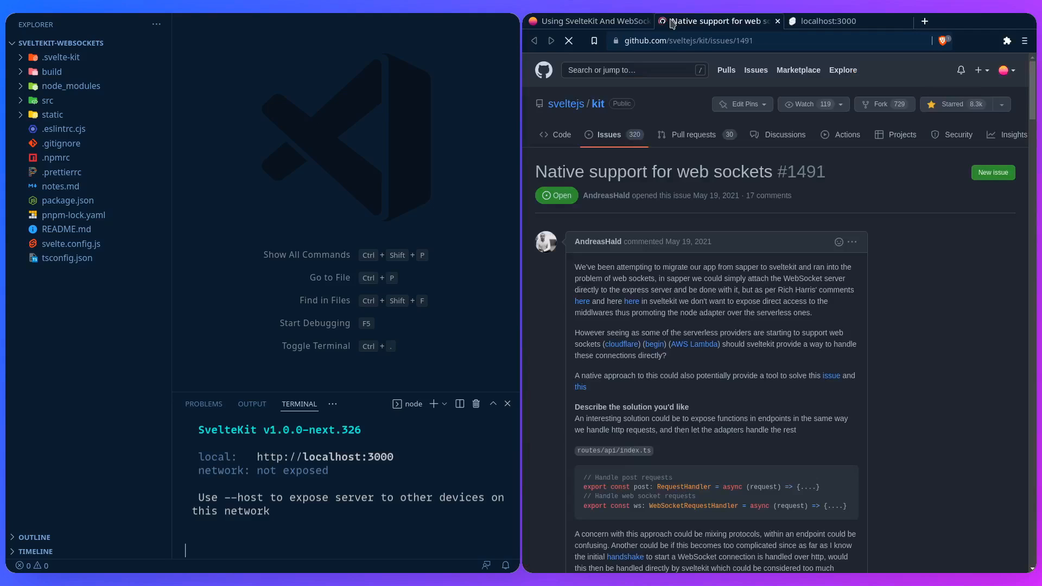
{"action": "scroll", "scroll_direction": "down", "scroll_amount": 3}
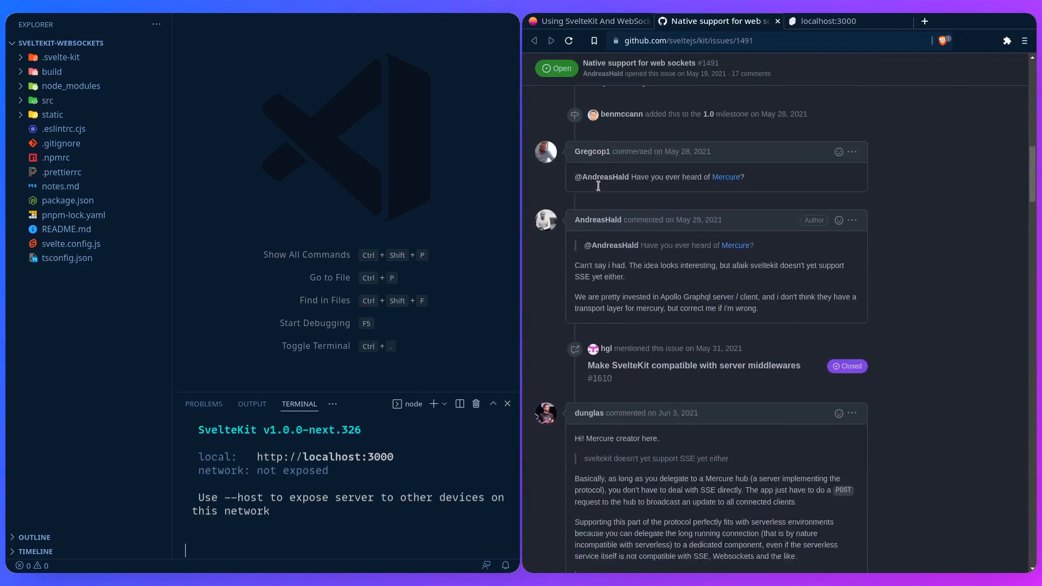
{"action": "scroll", "scroll_direction": "down", "scroll_amount": 3}
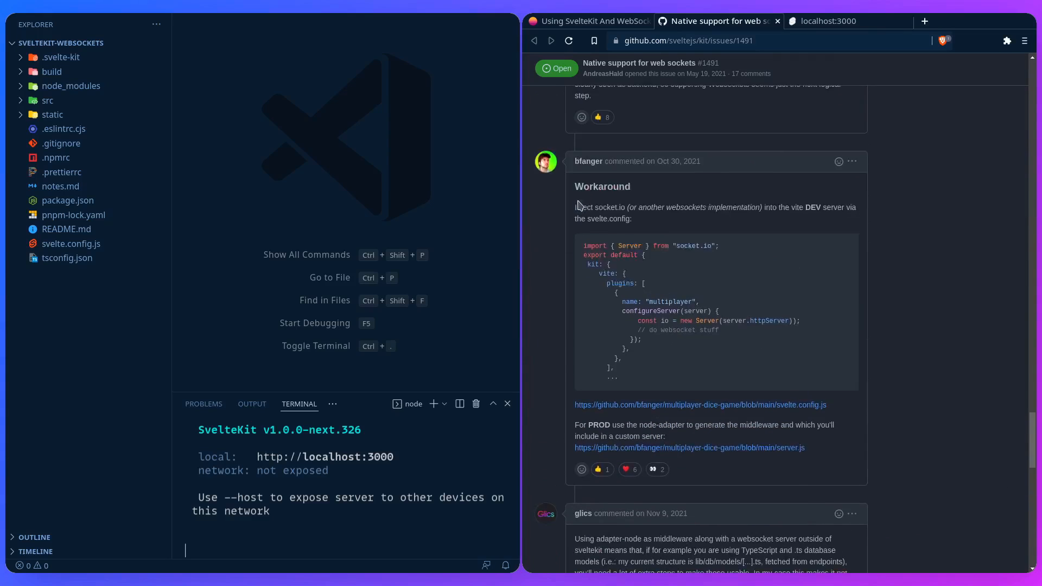
{"action": "scroll", "scroll_direction": "up", "scroll_amount": 3}
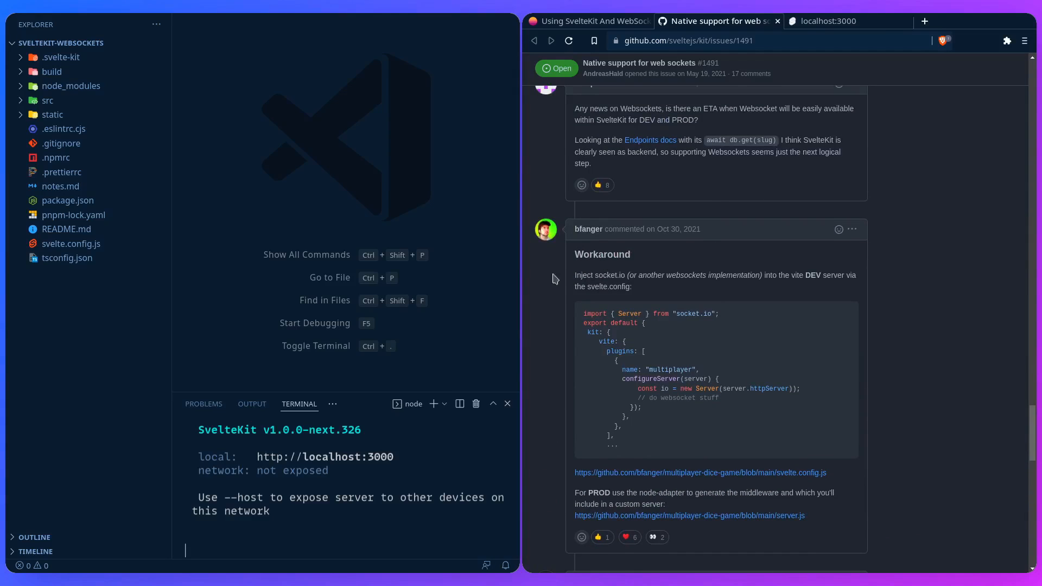
{"action": "mouse_move", "coordinate": [544, 375]}
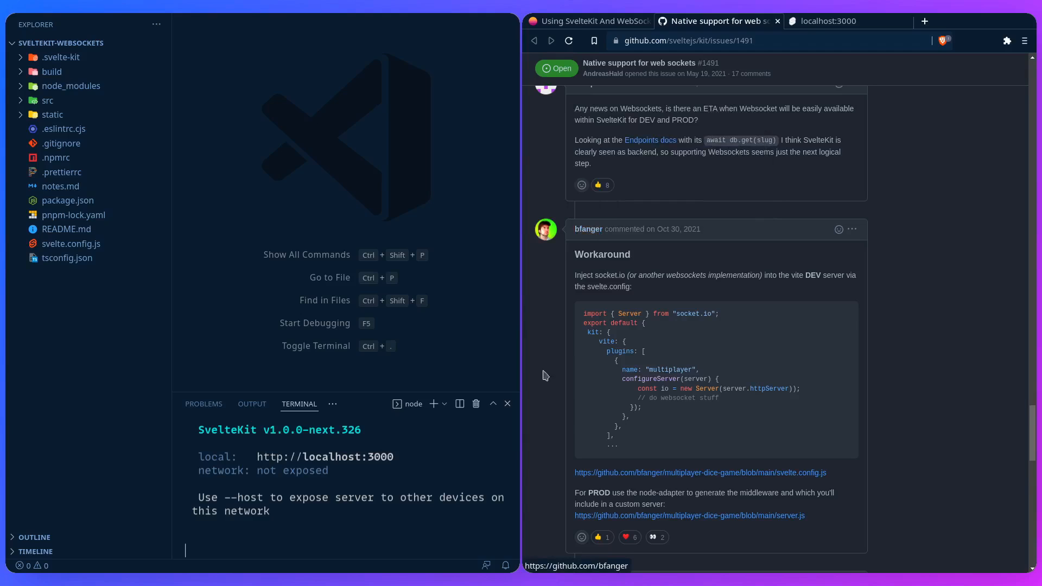
{"action": "mouse_move", "coordinate": [746, 388]}
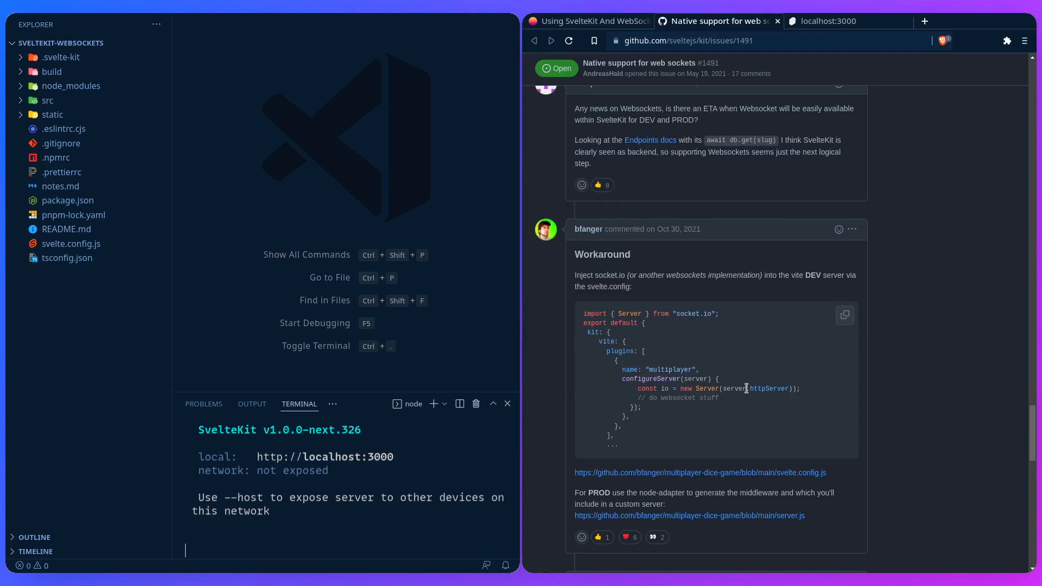
{"action": "mouse_move", "coordinate": [661, 275]}
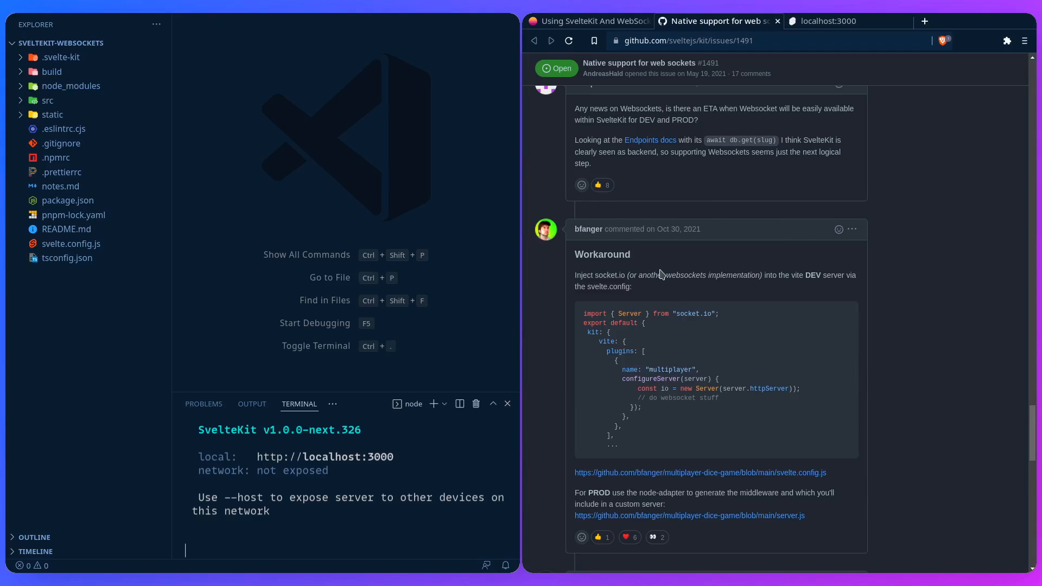
Close the GitHub issue and scroll the article to the configureServer Vite plugin example and adapter-node note.
{"action": "left_click", "coordinate": [588, 20]}
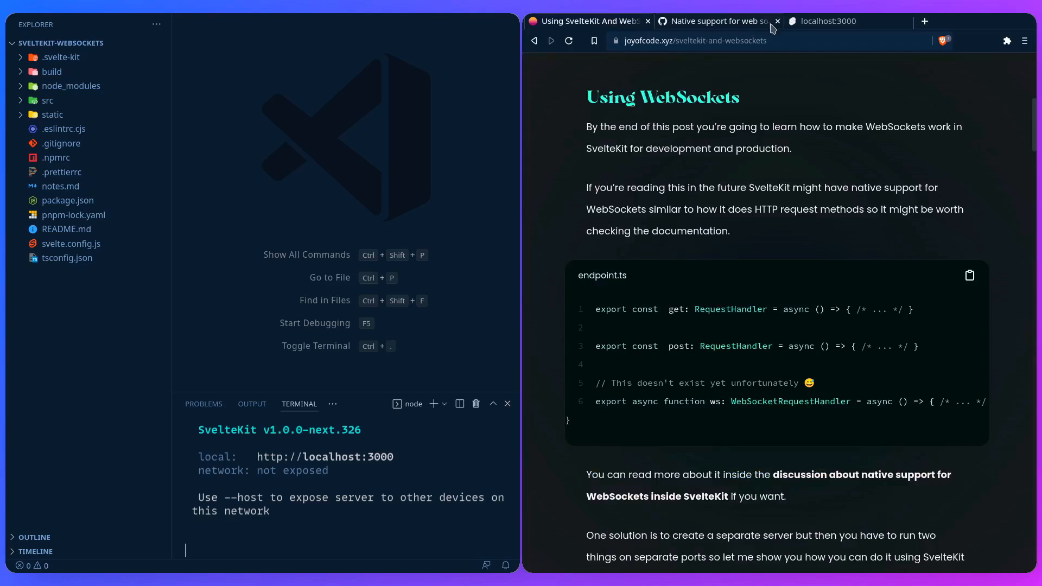
{"action": "left_click", "coordinate": [776, 21]}
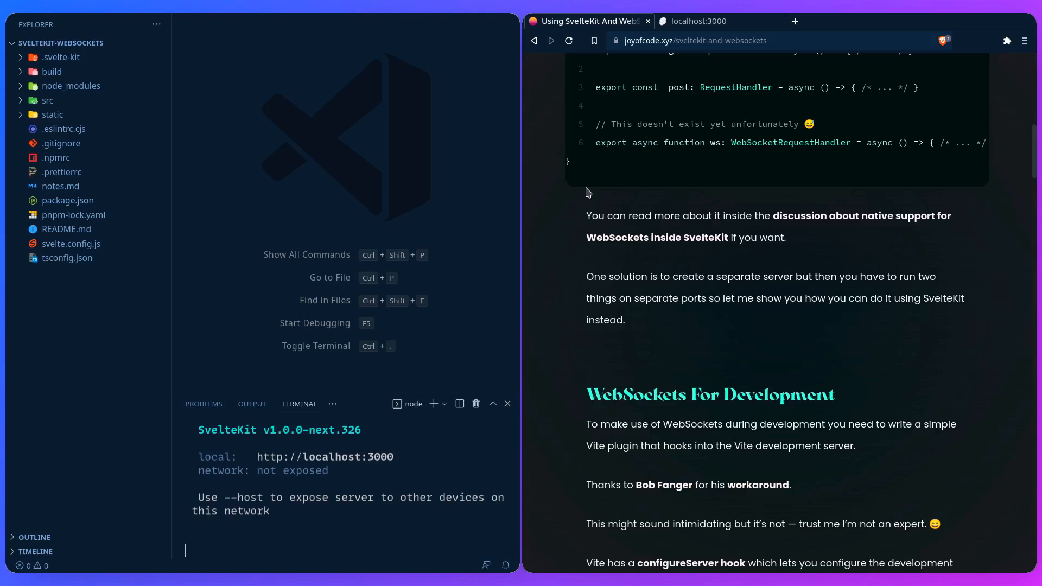
{"action": "scroll", "scroll_direction": "down", "scroll_amount": 3}
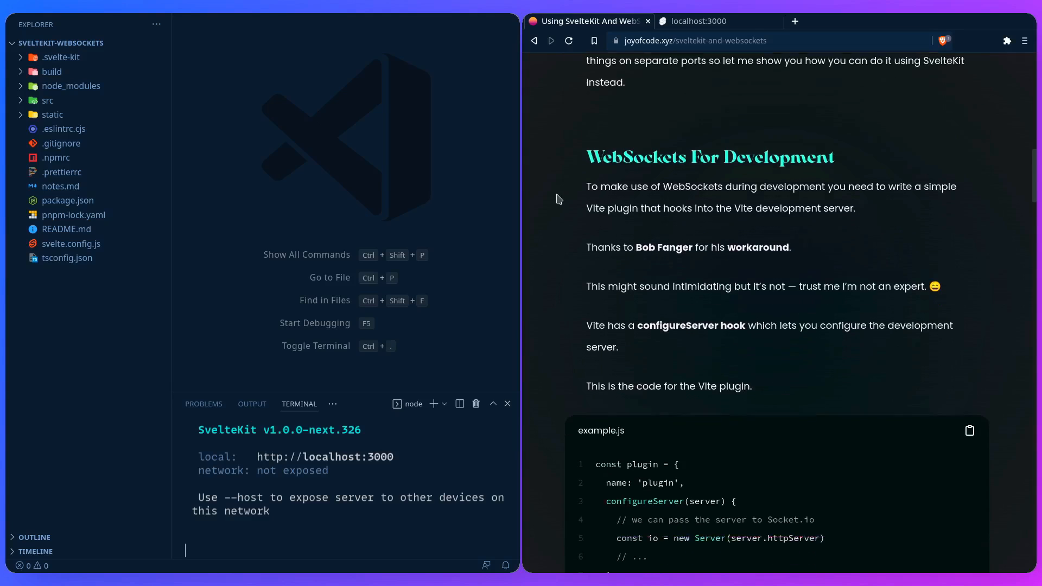
{"action": "scroll", "scroll_direction": "down", "scroll_amount": 3}
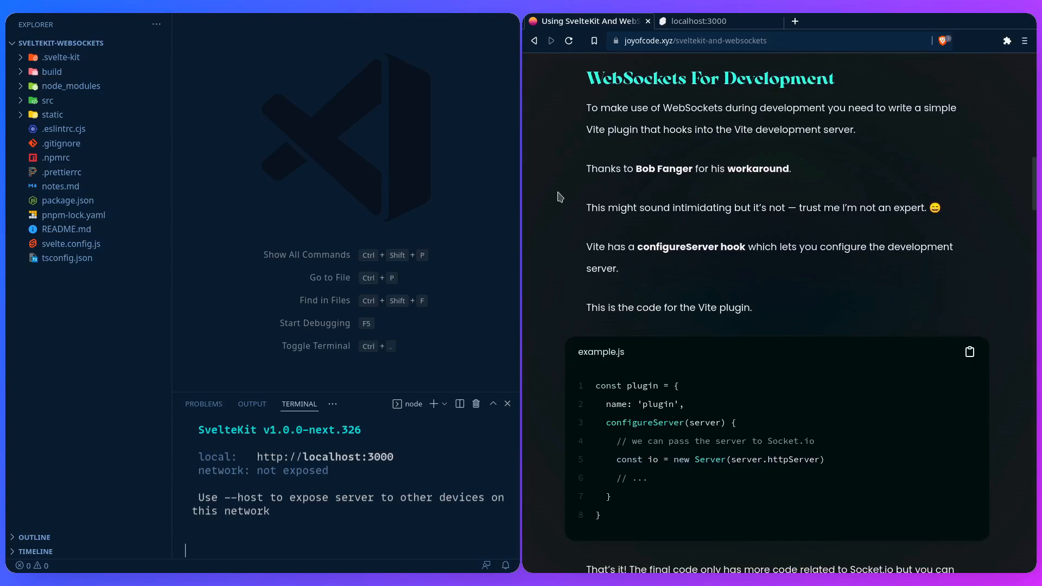
{"action": "mouse_move", "coordinate": [568, 186]}
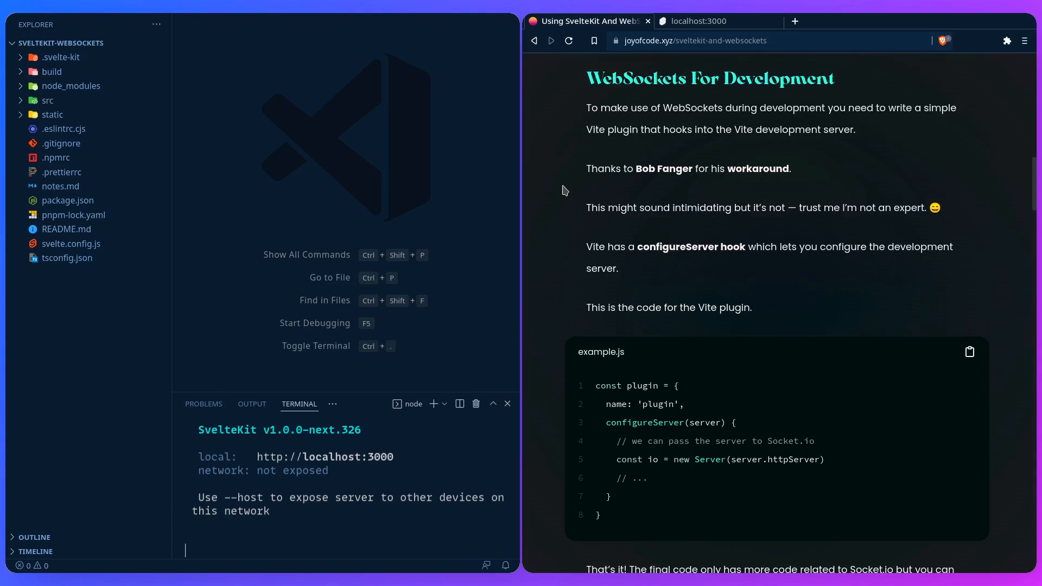
{"action": "mouse_move", "coordinate": [542, 256]}
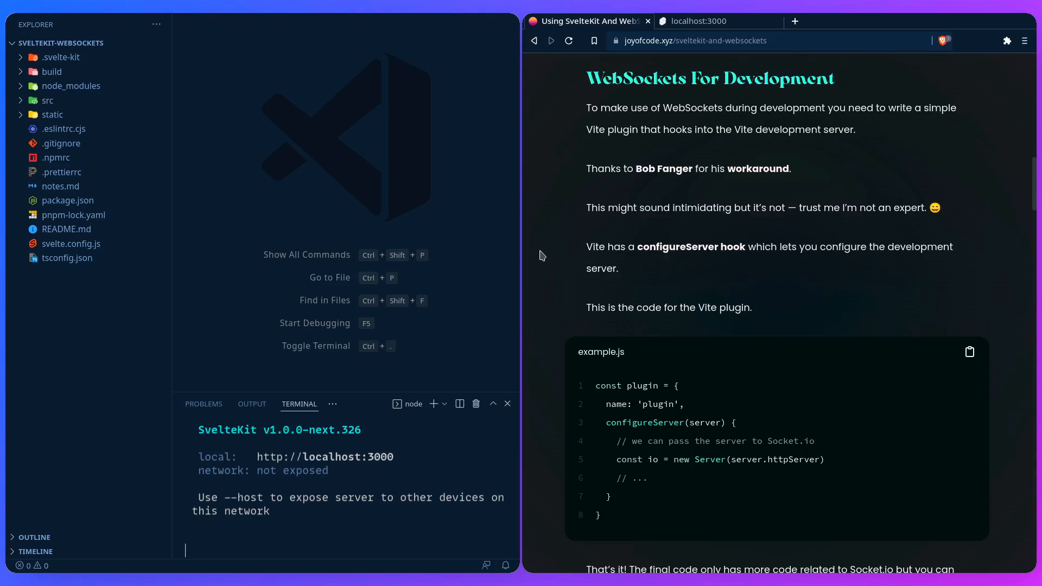
{"action": "scroll", "scroll_direction": "down", "scroll_amount": 3}
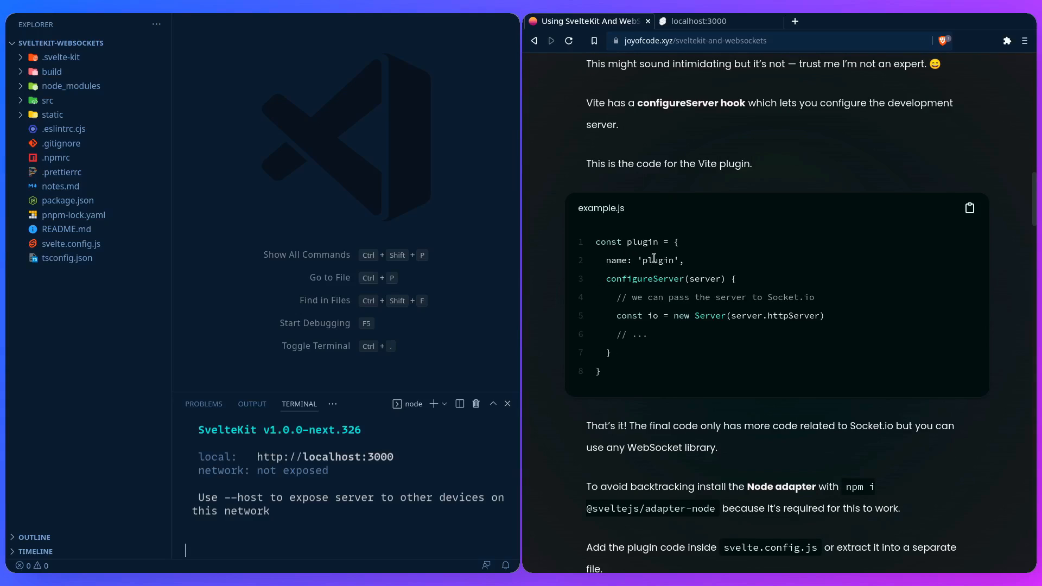
{"action": "mouse_move", "coordinate": [596, 241]}
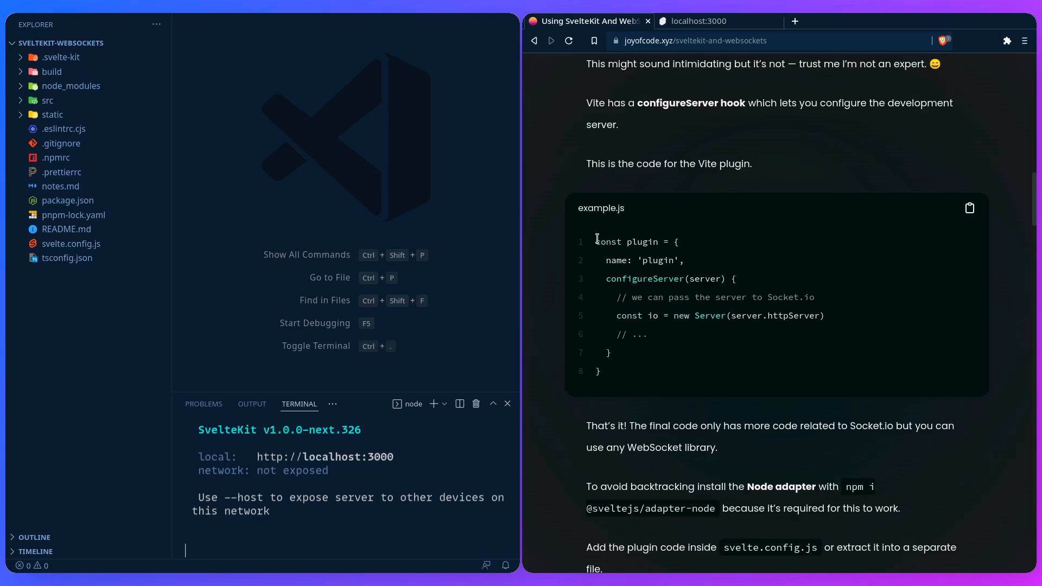
{"action": "mouse_move", "coordinate": [359, 215]}
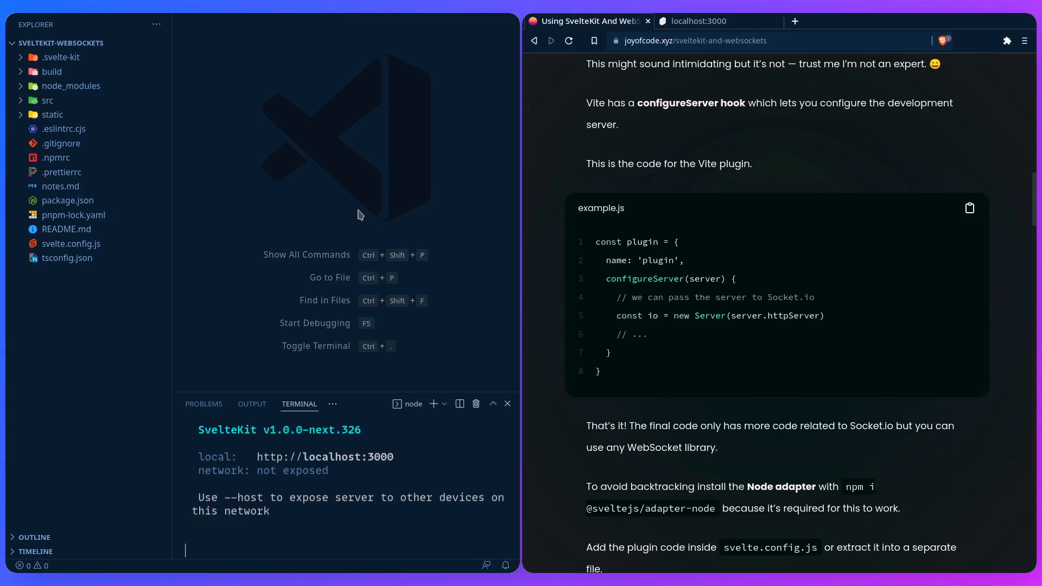
{"action": "left_click", "coordinate": [67, 200]}
{"action": "type", "text": "socket"}
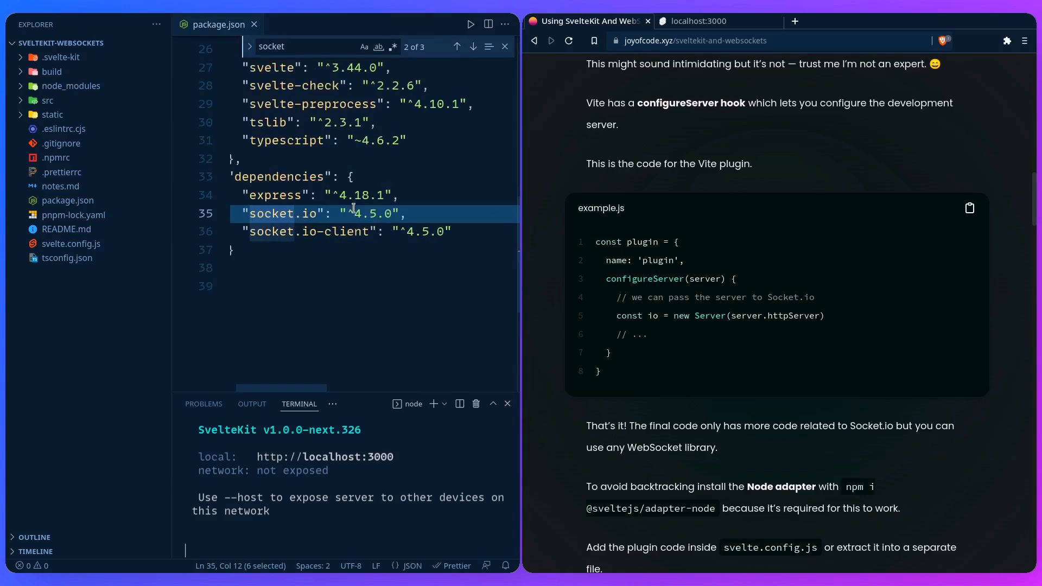
{"action": "triple_click", "coordinate": [286, 47]}
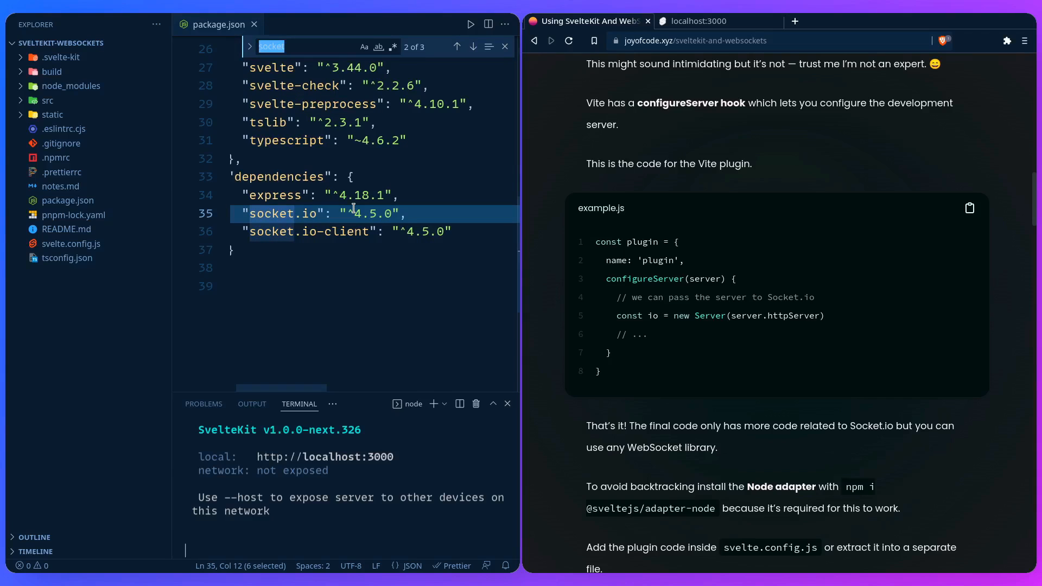
{"action": "type", "text": "node"}
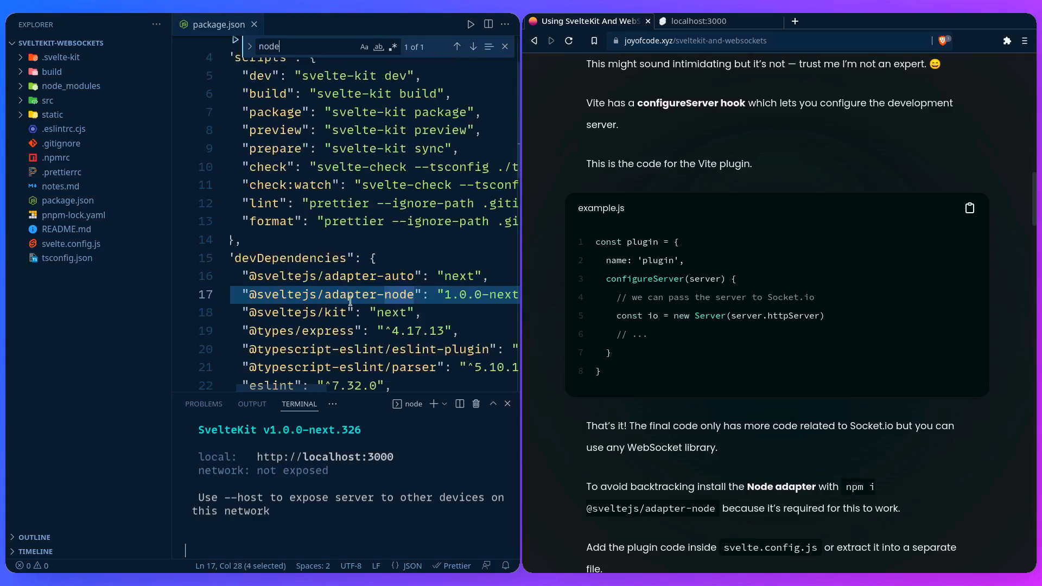
Close the find widget and package.json, then open svelte.config.js.
{"action": "left_click", "coordinate": [505, 46]}
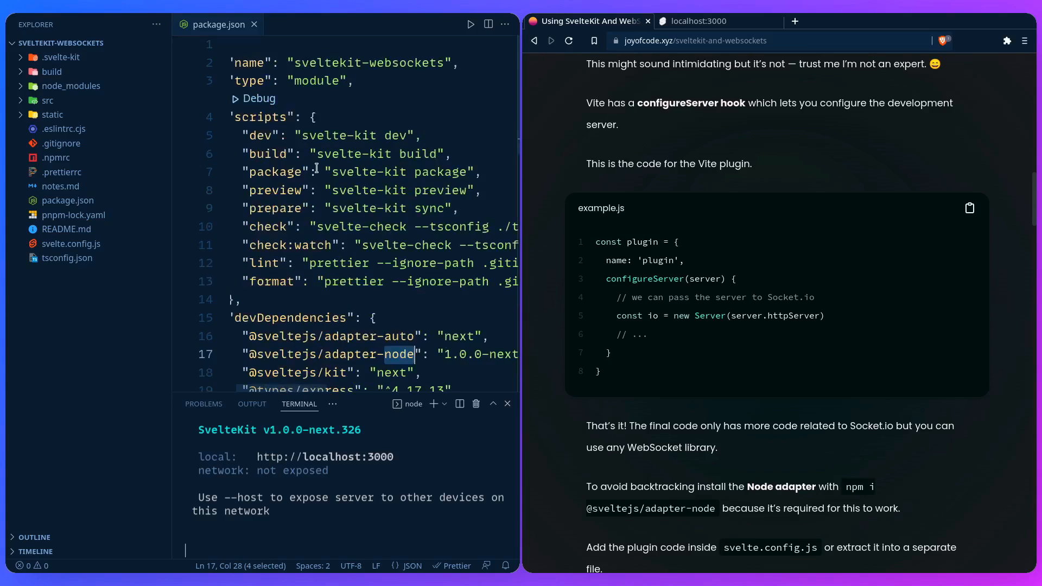
{"action": "left_click", "coordinate": [252, 25]}
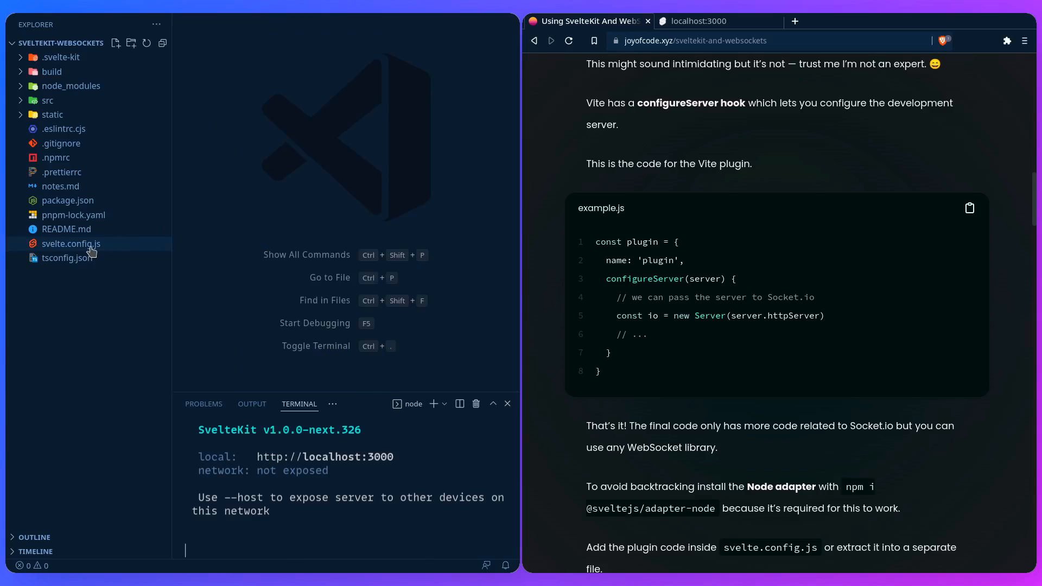
{"action": "left_click", "coordinate": [71, 243]}
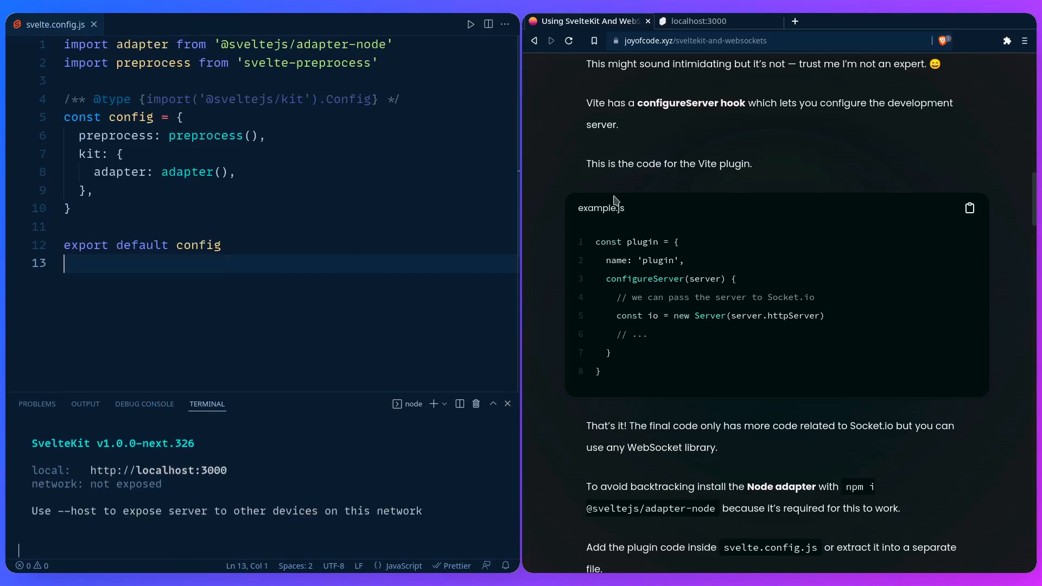
Add 'import { Server } from socket.io' below the existing imports in svelte.config.js.
{"action": "scroll", "scroll_direction": "down", "scroll_amount": 3}
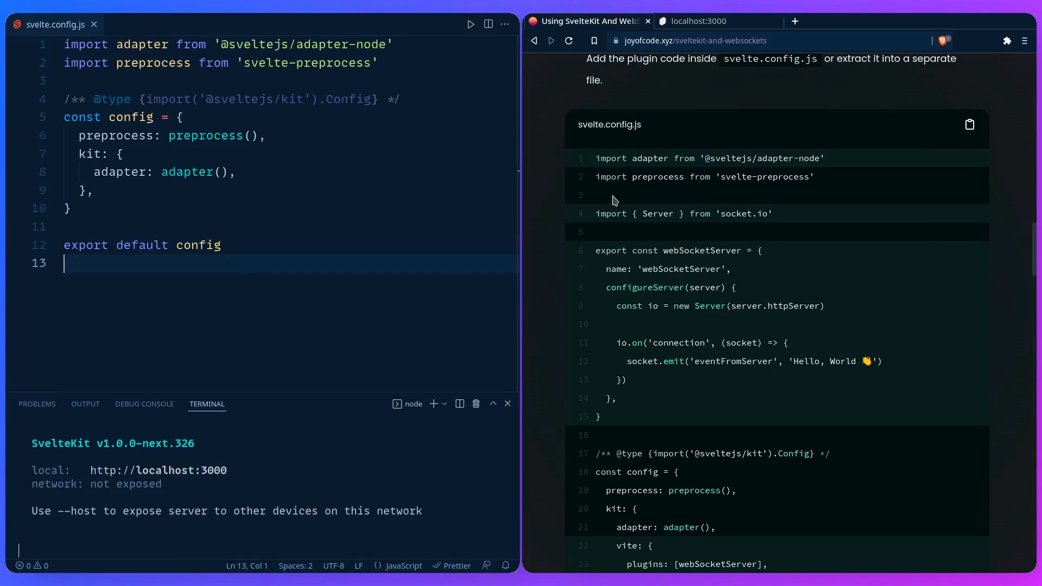
{"action": "left_click", "coordinate": [295, 44]}
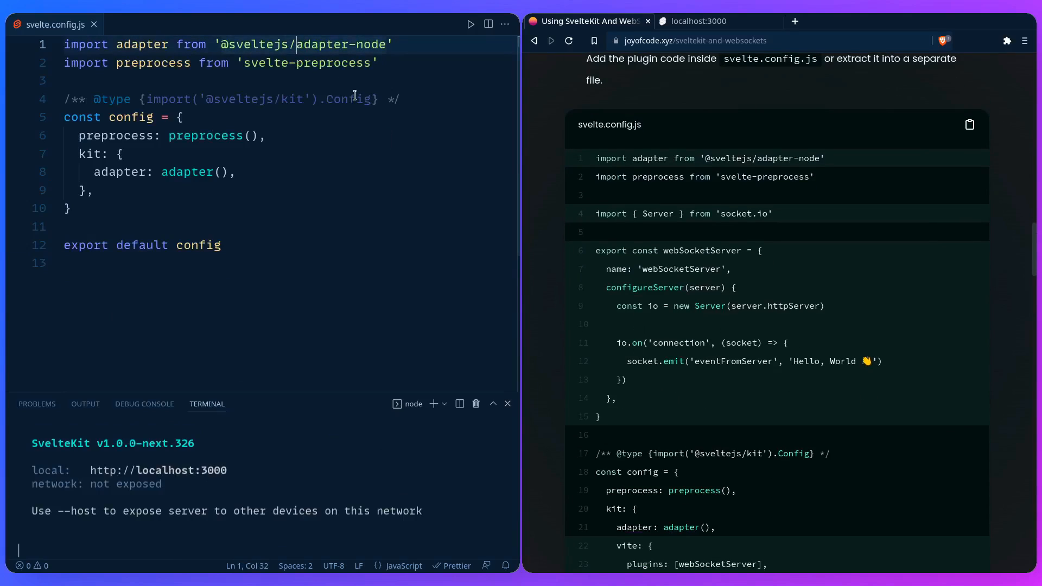
{"action": "left_click", "coordinate": [391, 43]}
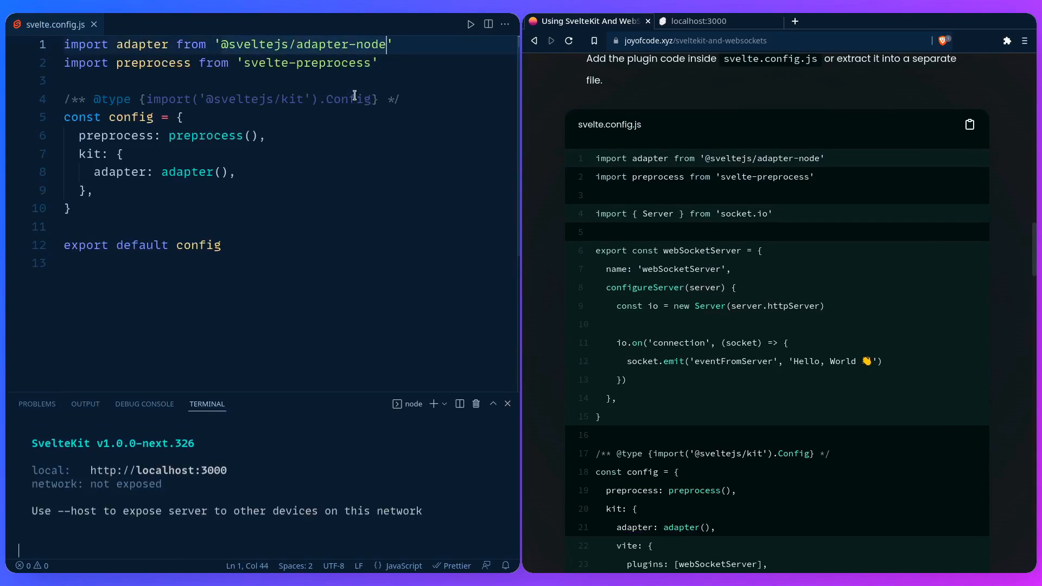
{"action": "left_click", "coordinate": [379, 63]}
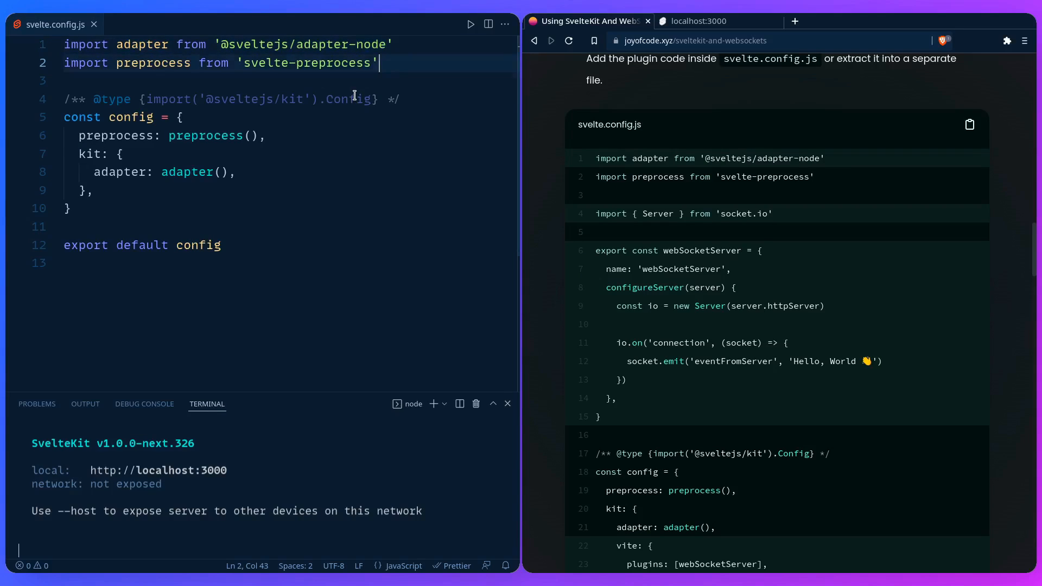
{"action": "type", "text": "import {  }"}
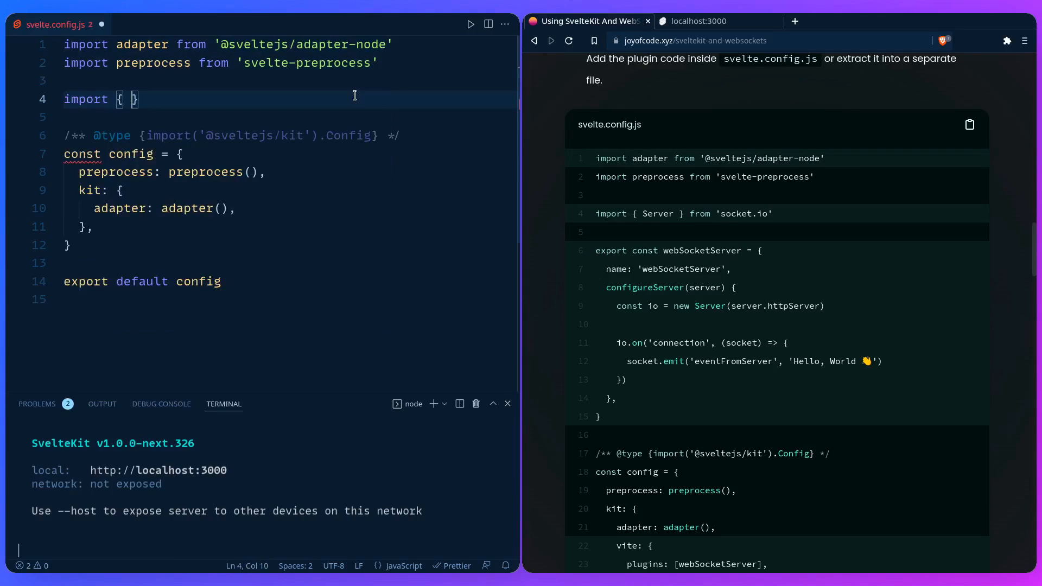
{"action": "type", "text": "Server} from 'socket.io"}
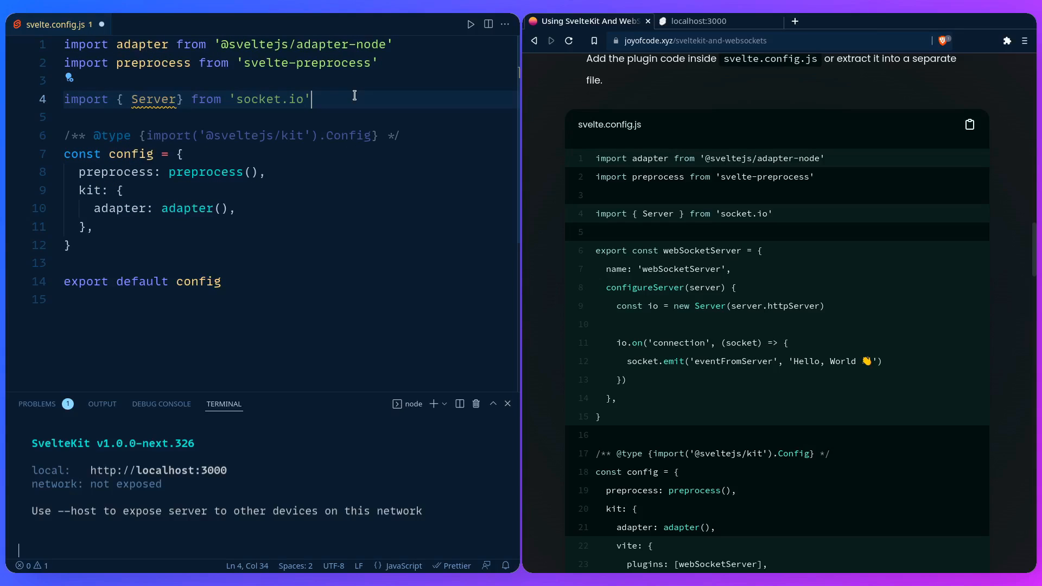
Export a webSocketServer object with name 'webSocketServer' and configureServer creating new Server(server.httpServer).
{"action": "type", "text": "export const W"}
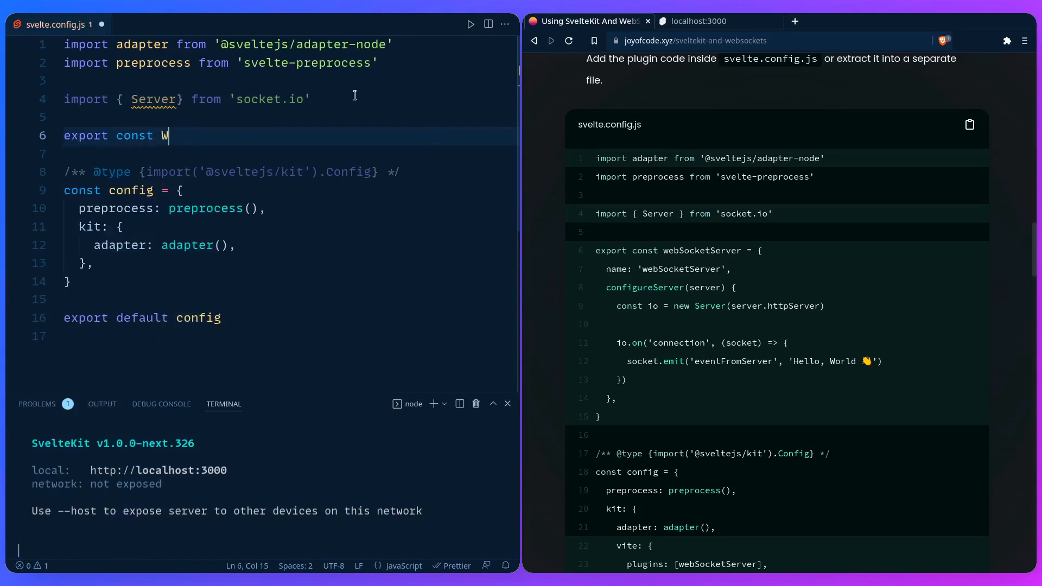
{"action": "type", "text": "ebSocketServer = {"}
{"action": "type", "text": "name"}
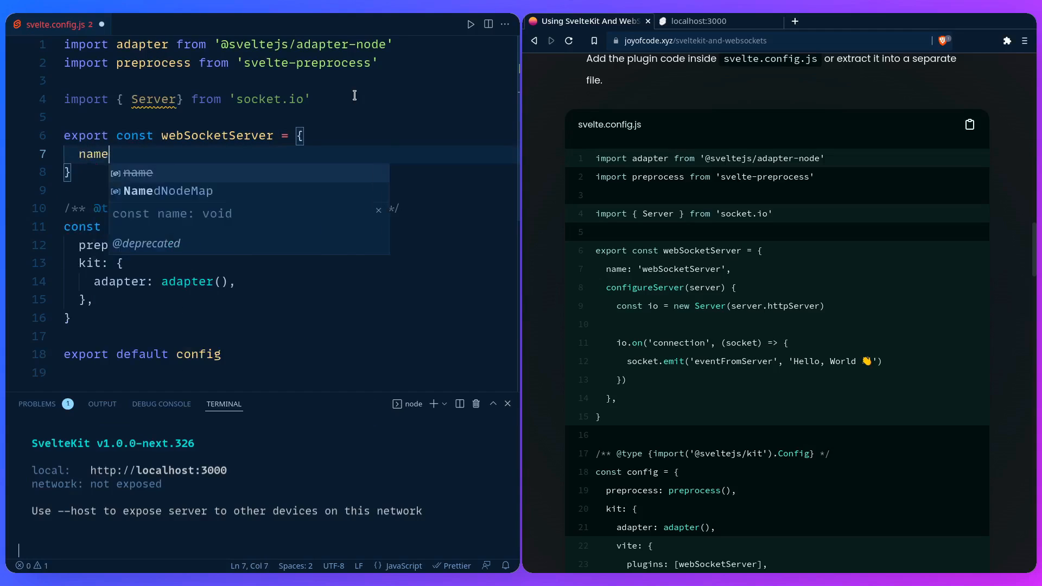
{"action": "type", "text": ": ?webSoc'"}
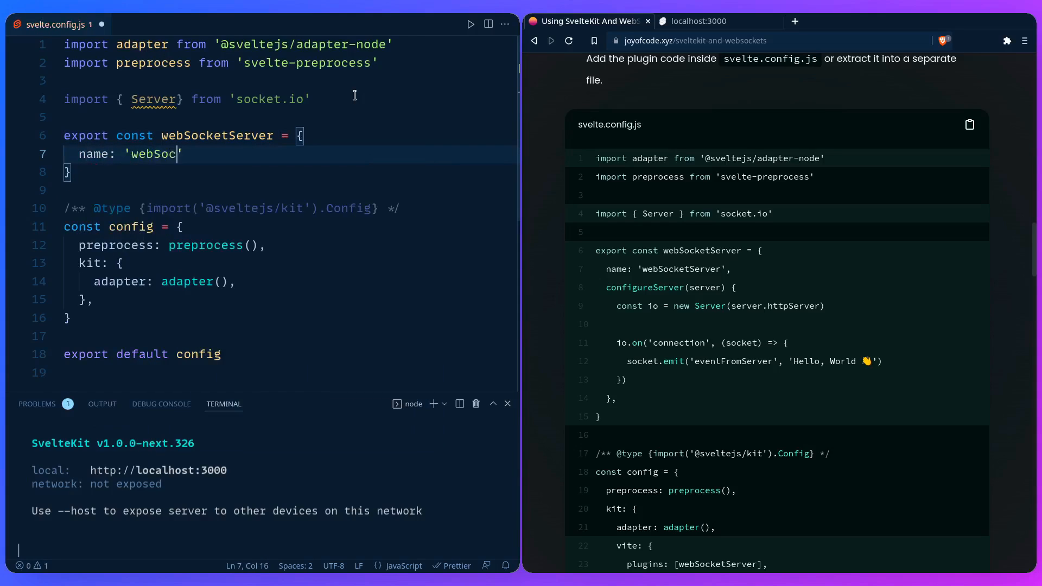
{"action": "type", "text": "ketServer',"}
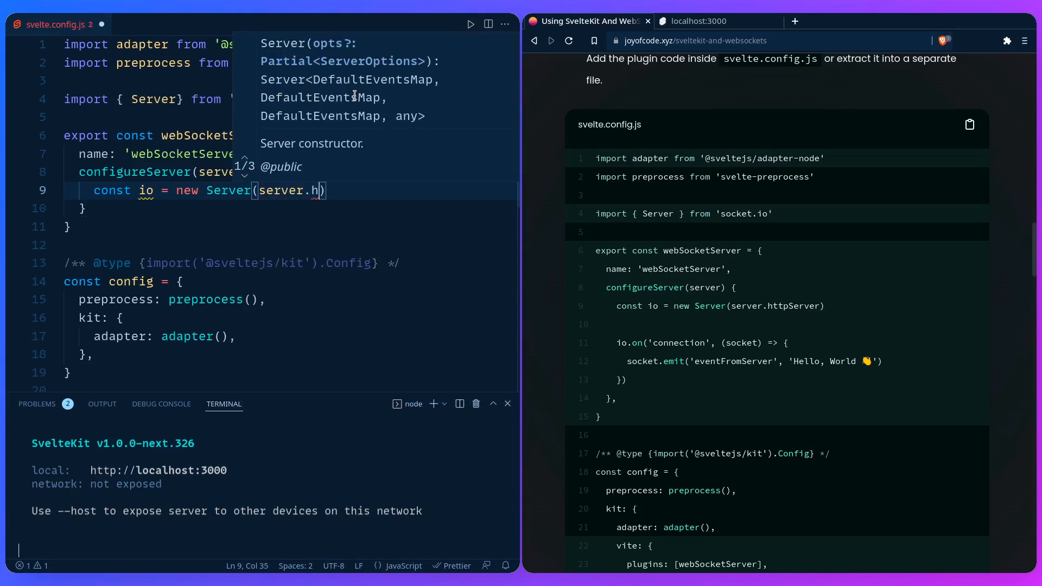
{"action": "type", "text": "ttpServer"}
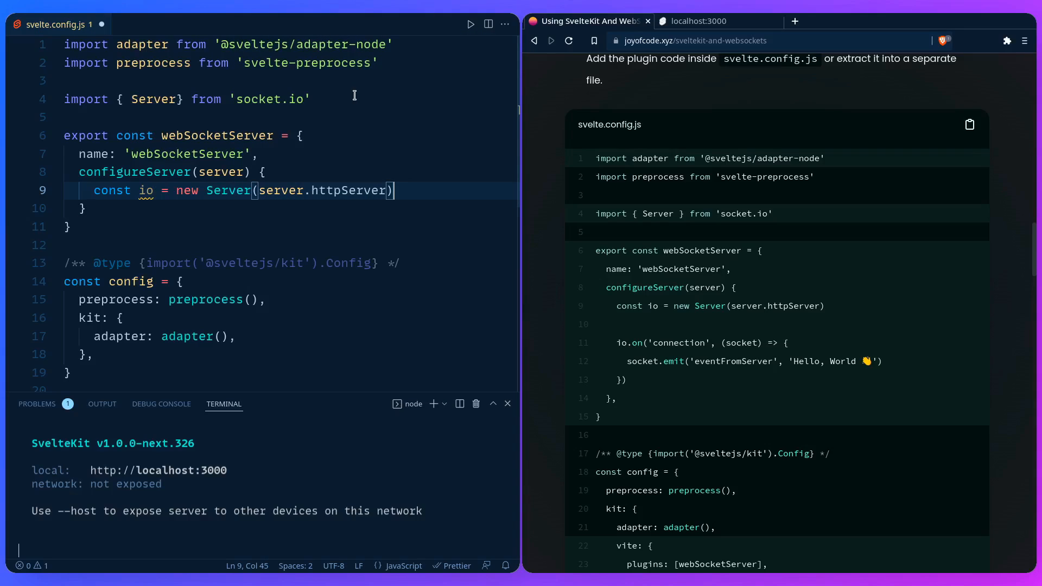
{"action": "key", "text": "Enter"}
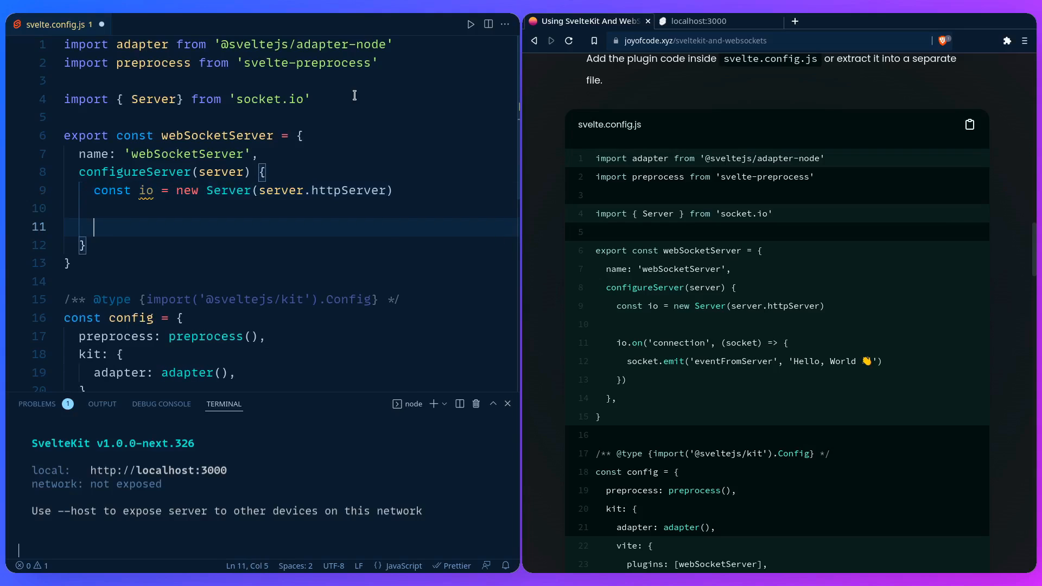
Add an io.on('connect') handler emitting 'eventFromServer' with 'Hello, World 👋' to each socket.
{"action": "type", "text": "io."}
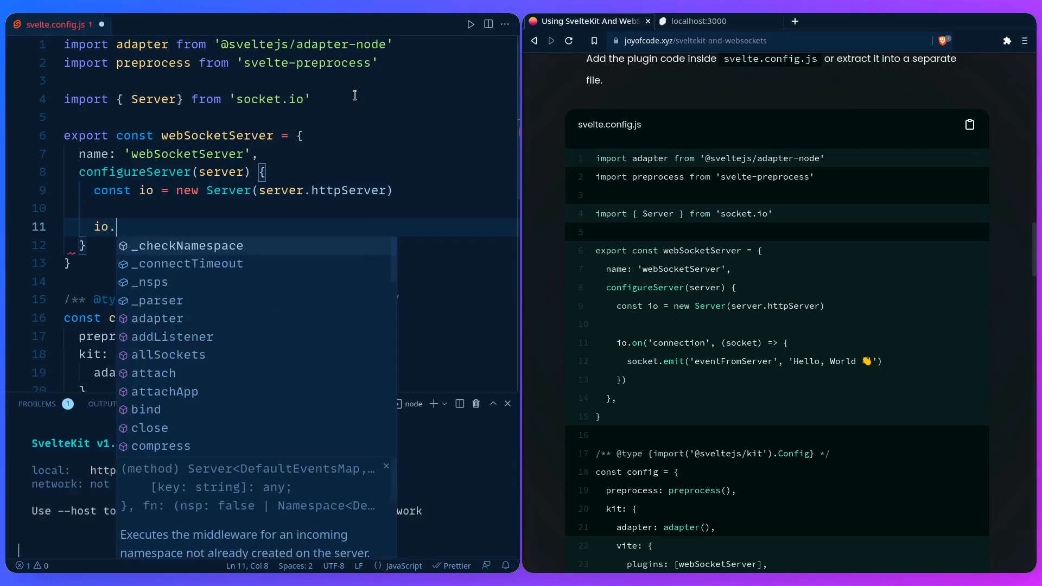
{"action": "type", "text": "on('conn'"}
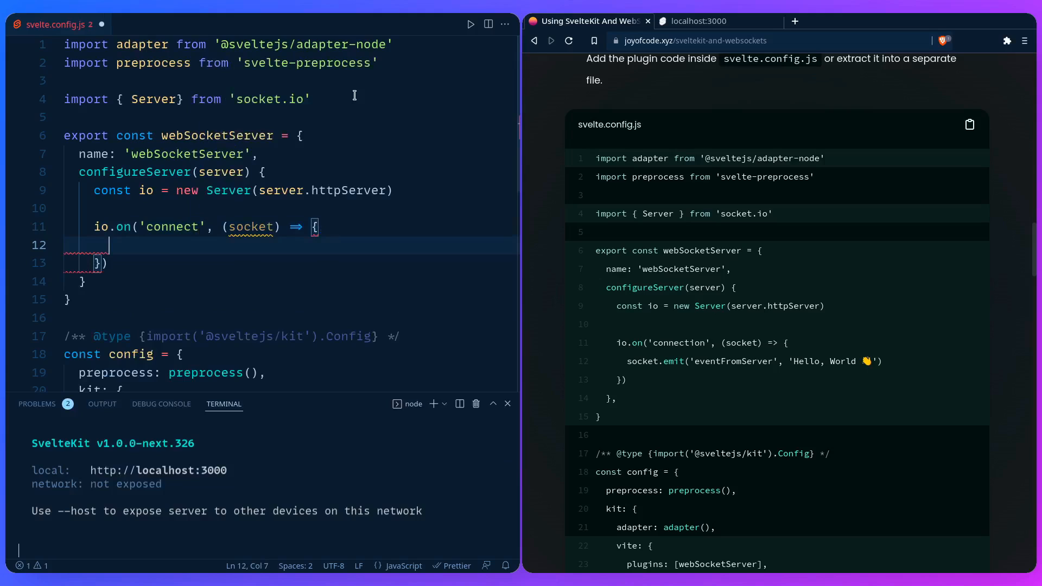
{"action": "type", "text": "socket.emit("}
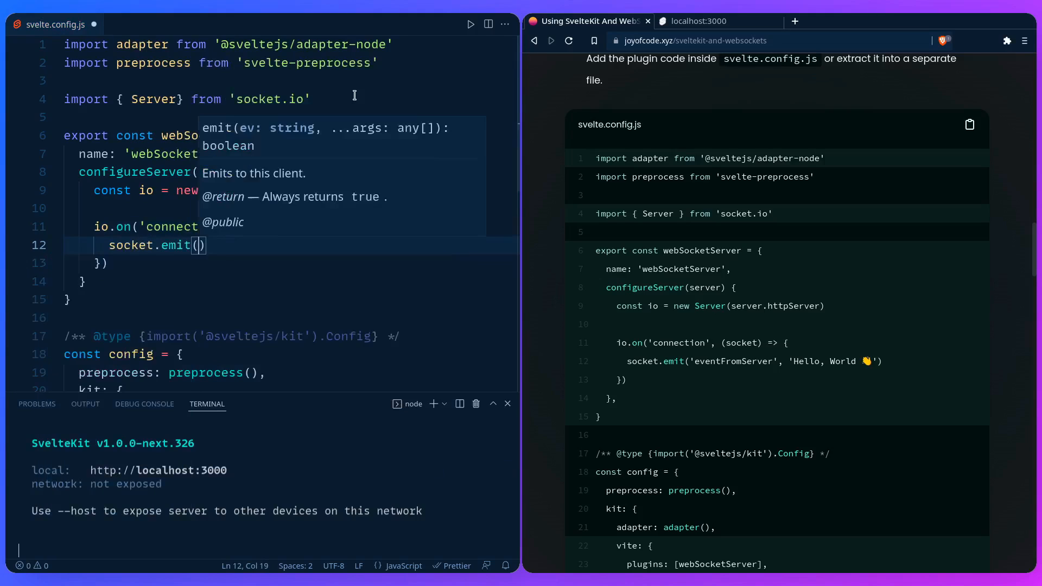
{"action": "type", "text": "'eventFromSe"}
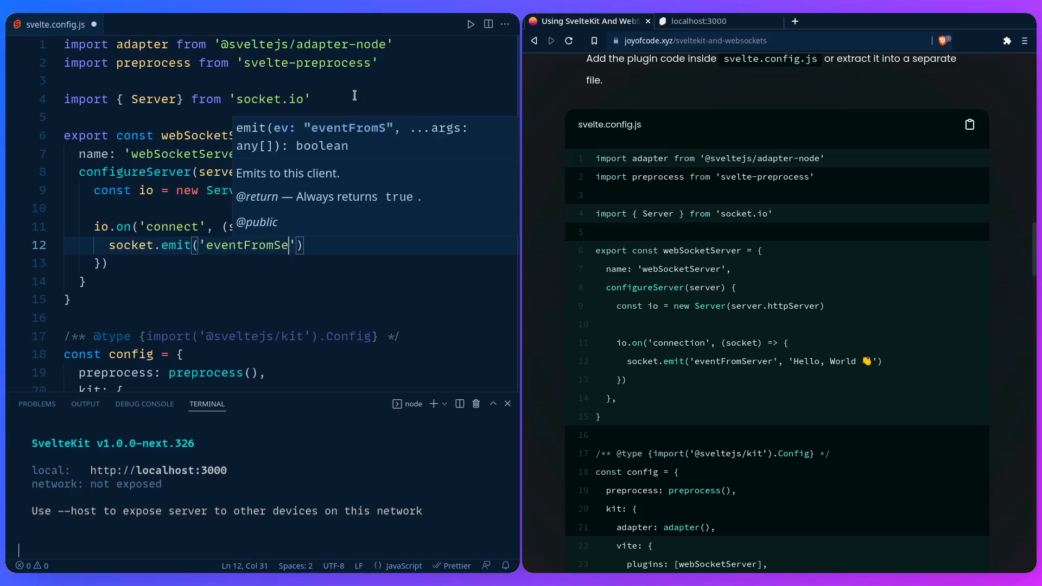
{"action": "type", "text": "rver', 'Hello, WO"}
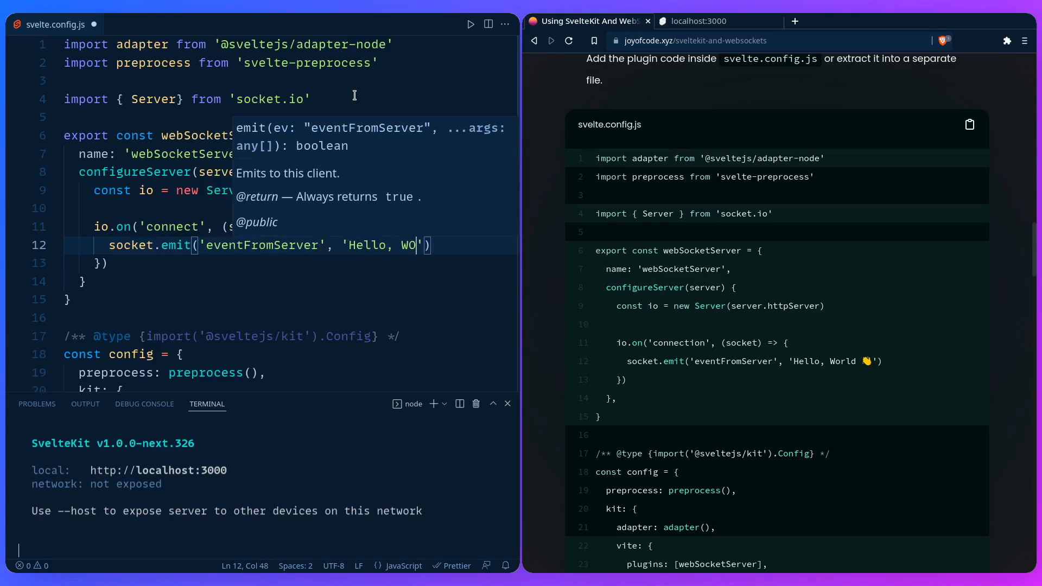
{"action": "type", "text": "rld 👋"}
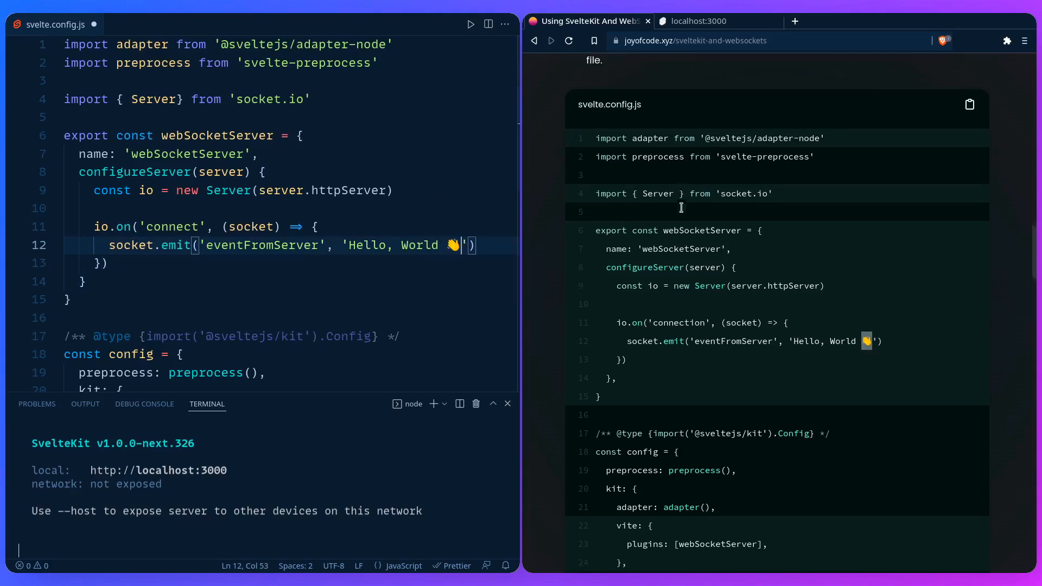
{"action": "scroll", "scroll_direction": "down", "scroll_amount": 3}
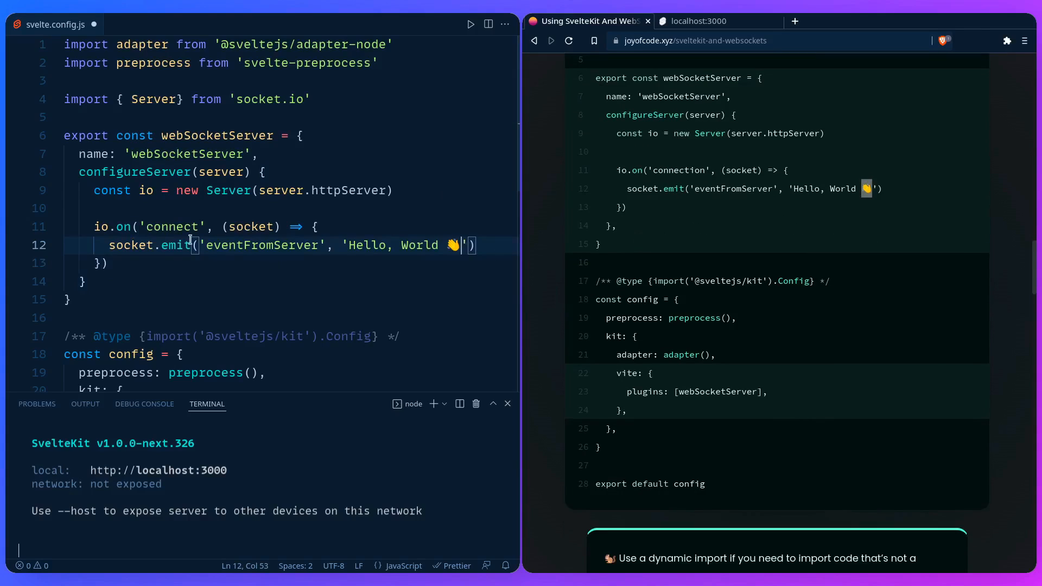
Add vite: { plugins: [webSocketServer] } under kit and show the Explorer file tree.
{"action": "scroll", "scroll_direction": "down", "scroll_amount": 3}
{"action": "type", "text": "vite: {"}
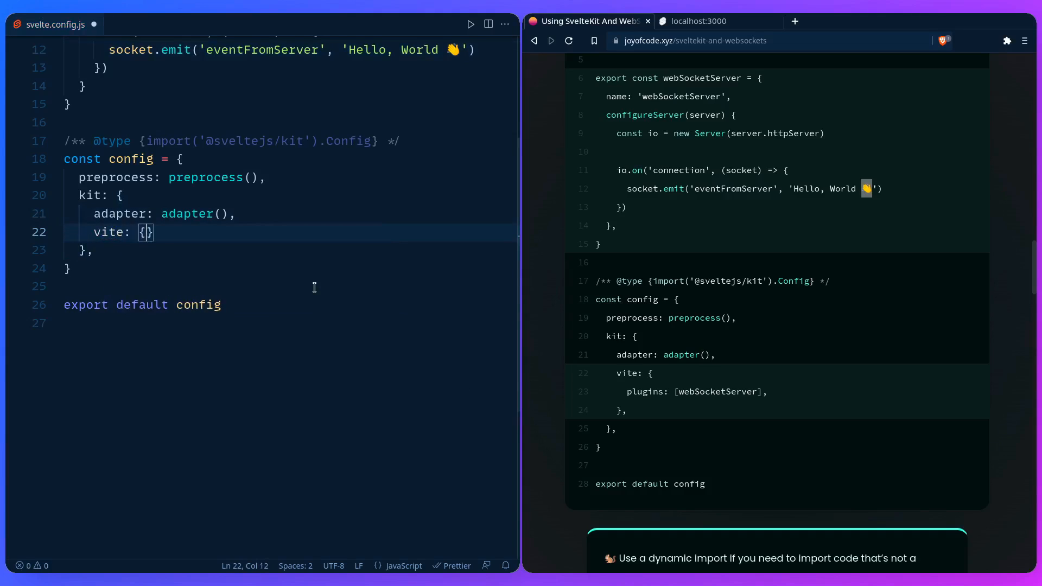
{"action": "type", "text": "plugins"}
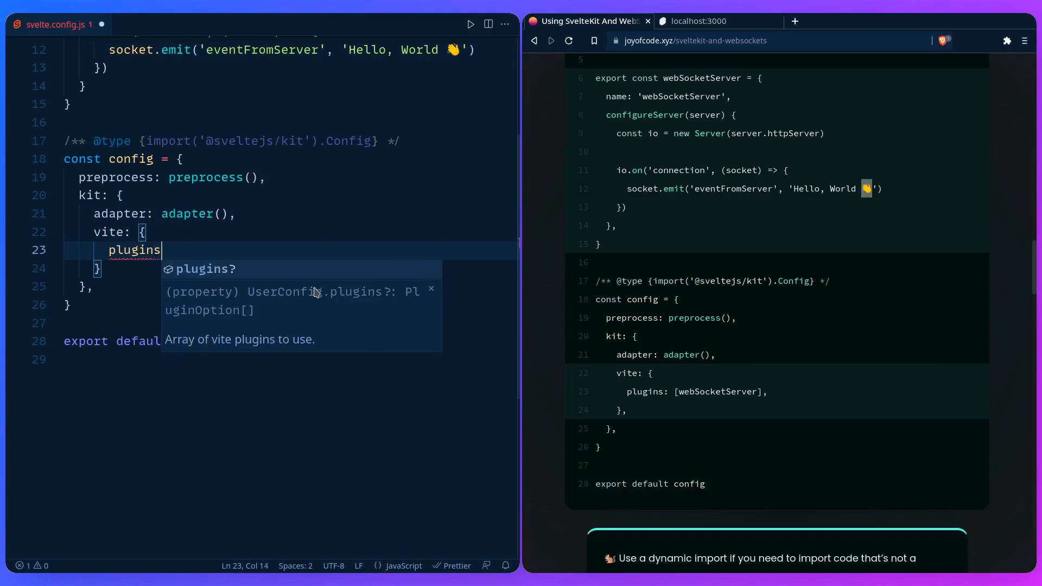
{"action": "type", "text": ": [webSo"}
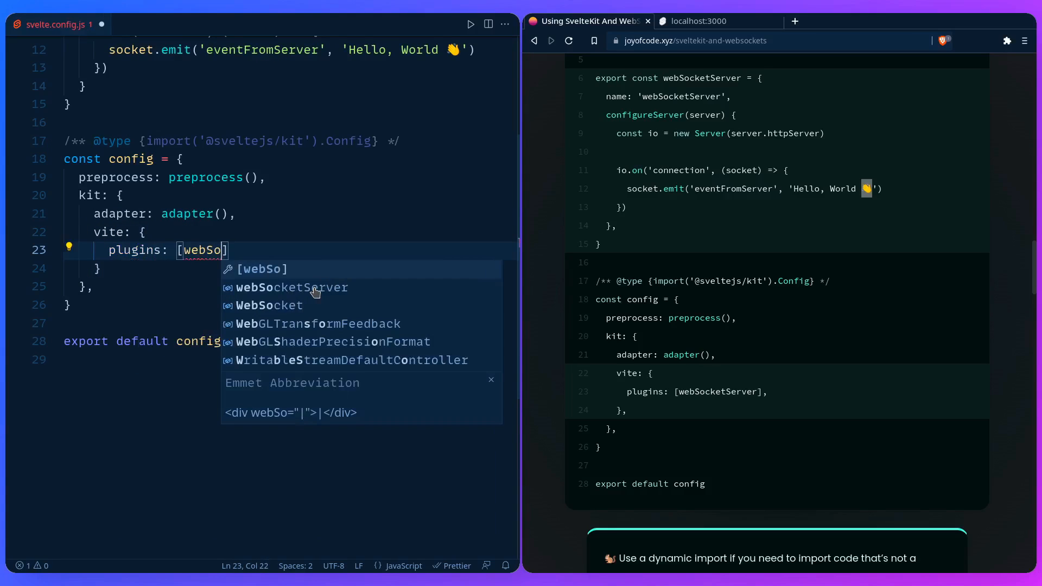
{"action": "left_click", "coordinate": [290, 286]}
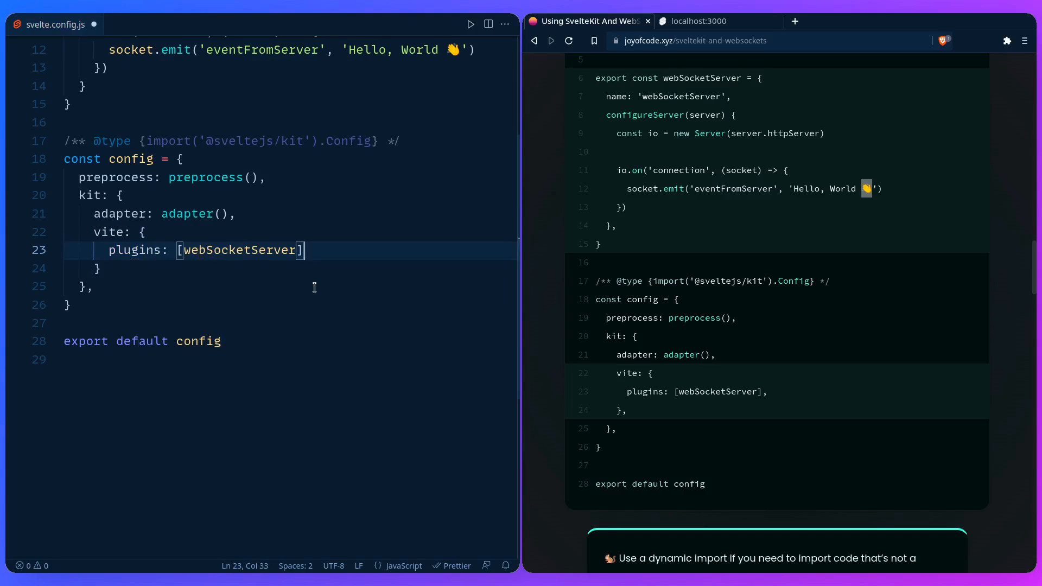
{"action": "type", "text": ","}
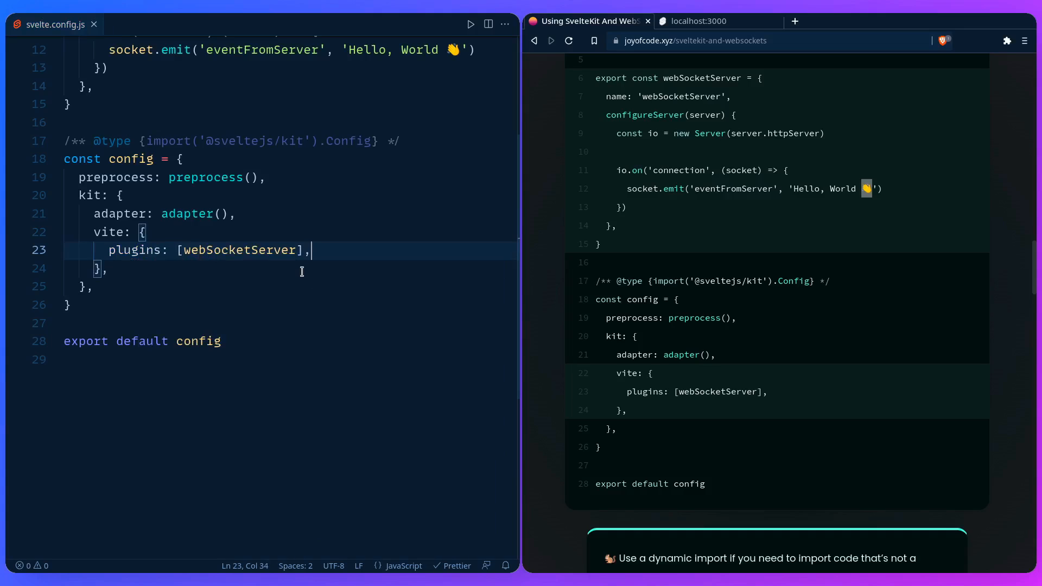
{"action": "scroll", "scroll_direction": "up", "scroll_amount": 3}
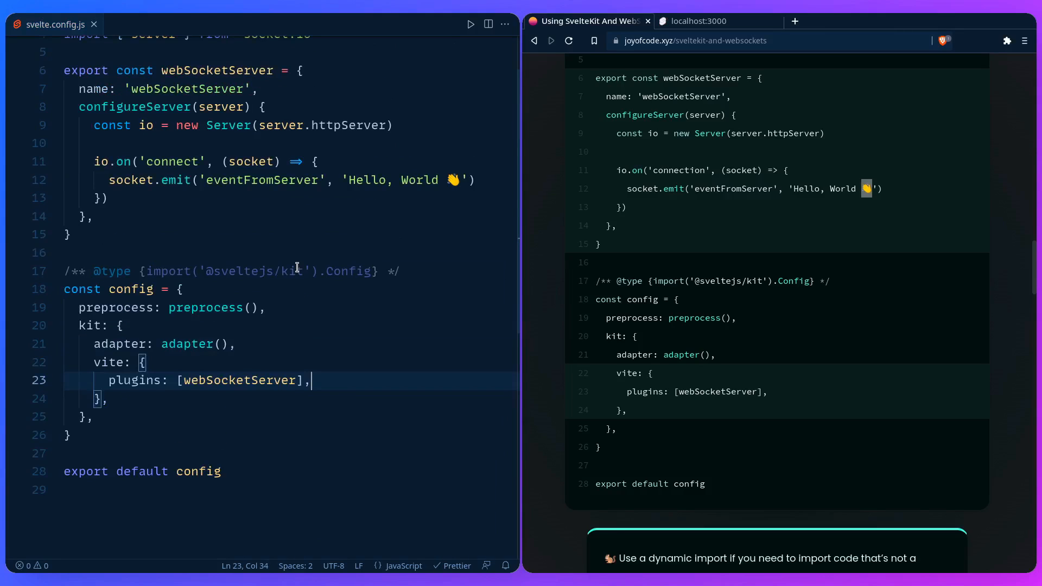
{"action": "scroll", "scroll_direction": "up", "scroll_amount": 3}
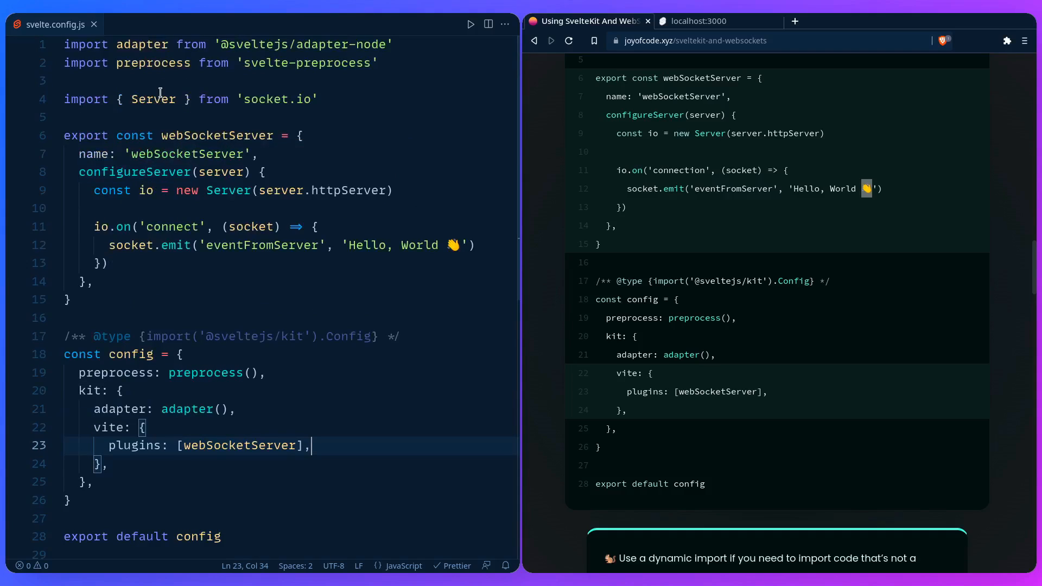
{"action": "left_click", "coordinate": [13, 25]}
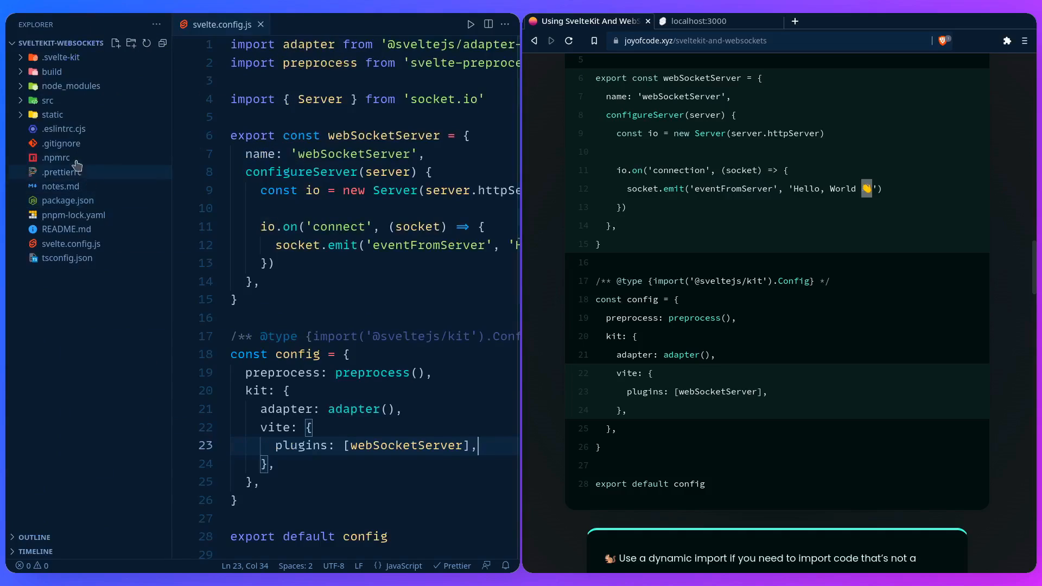
In index.svelte, start a <script lang="ts"> block importing io from 'socket.io-client'.
{"action": "left_click", "coordinate": [46, 100]}
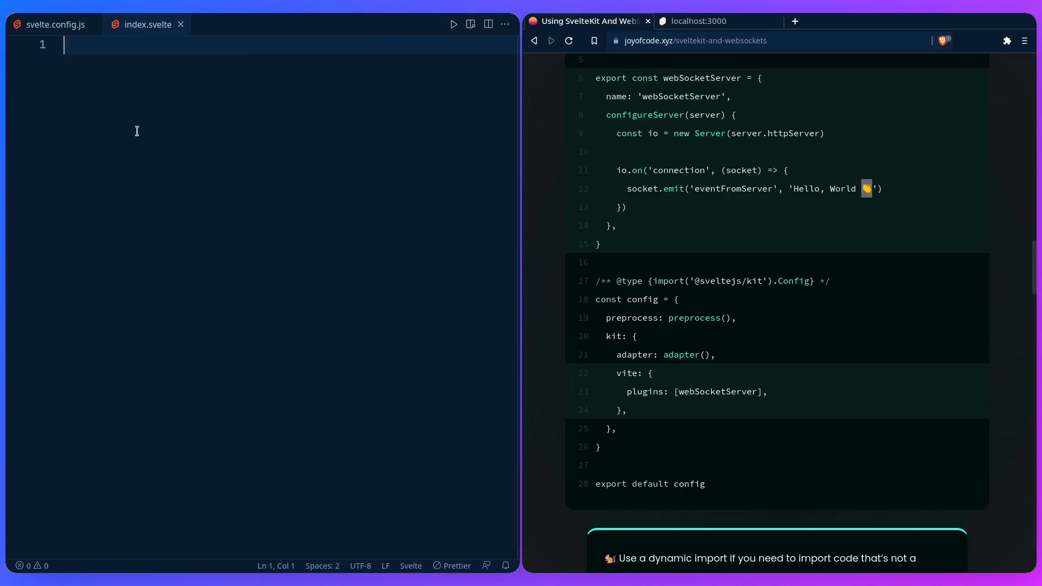
{"action": "scroll", "scroll_direction": "down", "scroll_amount": 3}
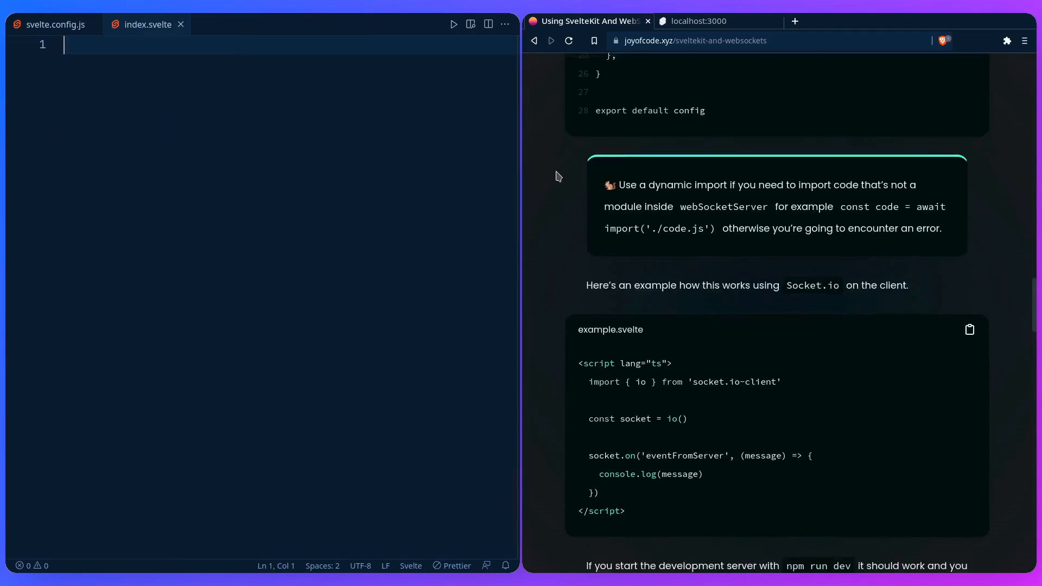
{"action": "scroll", "scroll_direction": "down", "scroll_amount": 3}
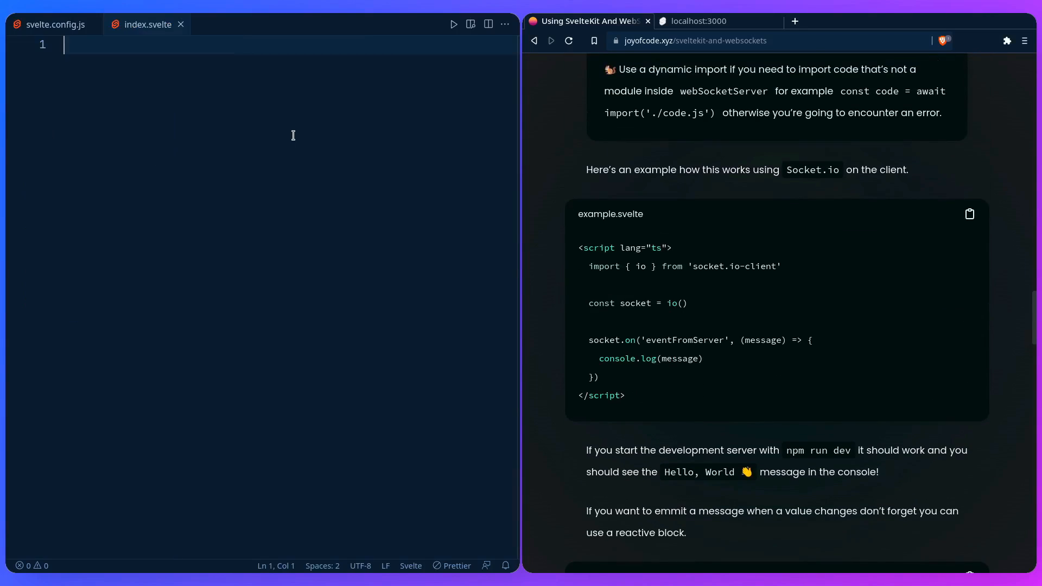
{"action": "type", "text": "<script lang=\"ts\">"}
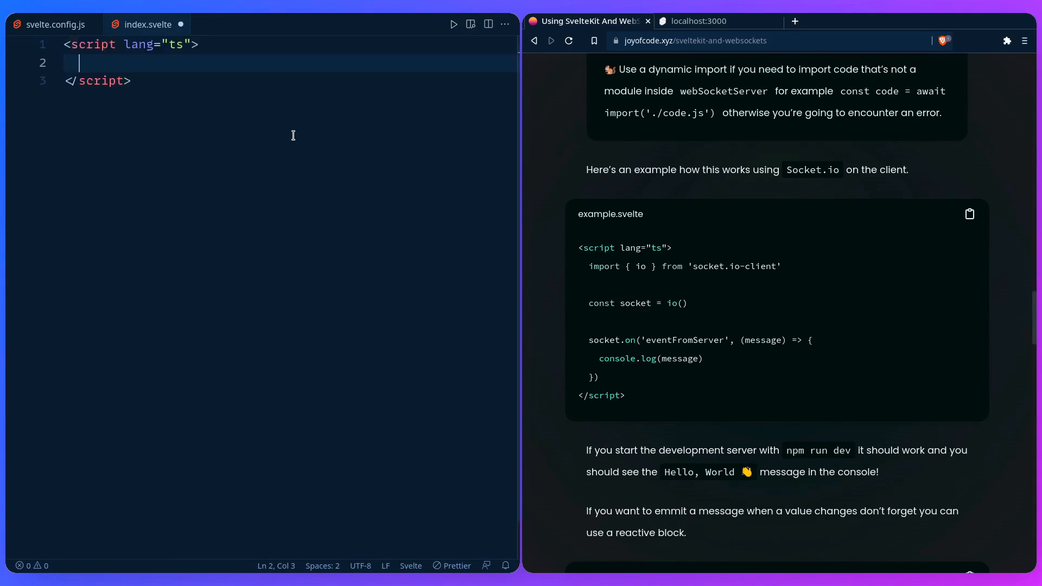
{"action": "type", "text": "mp"}
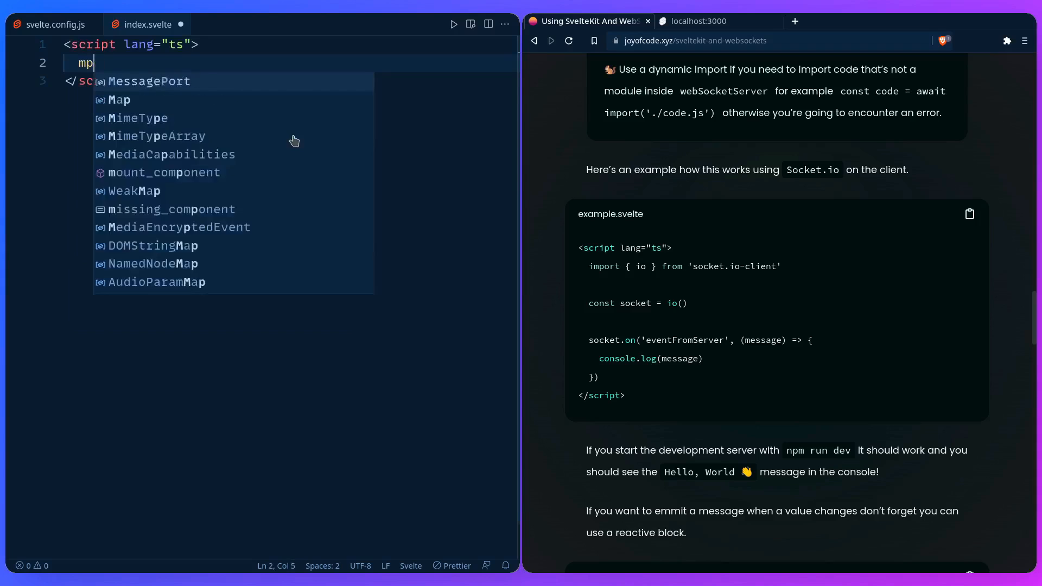
{"action": "type", "text": "import"}
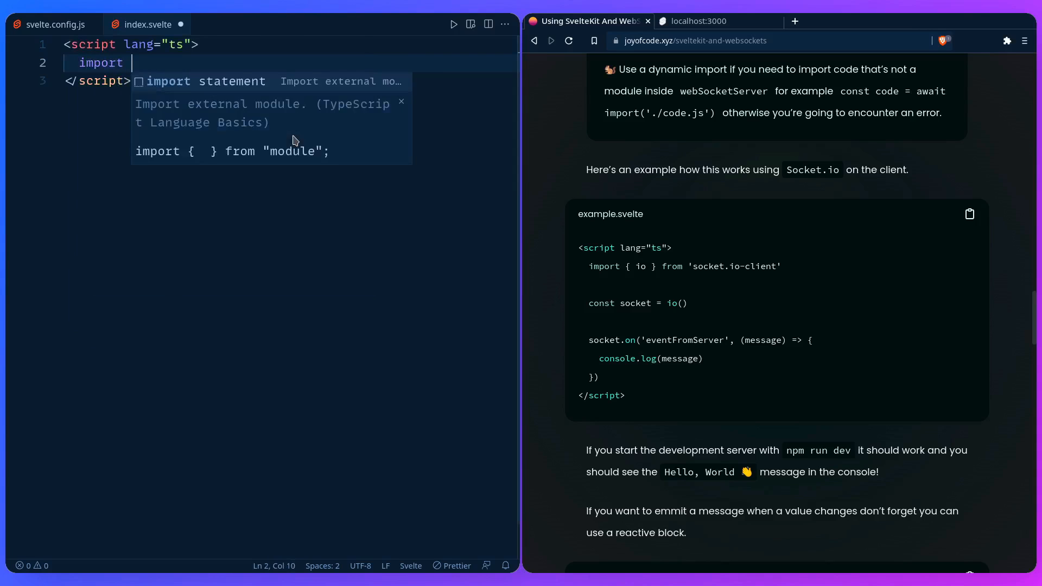
{"action": "type", "text": "{ io } f"}
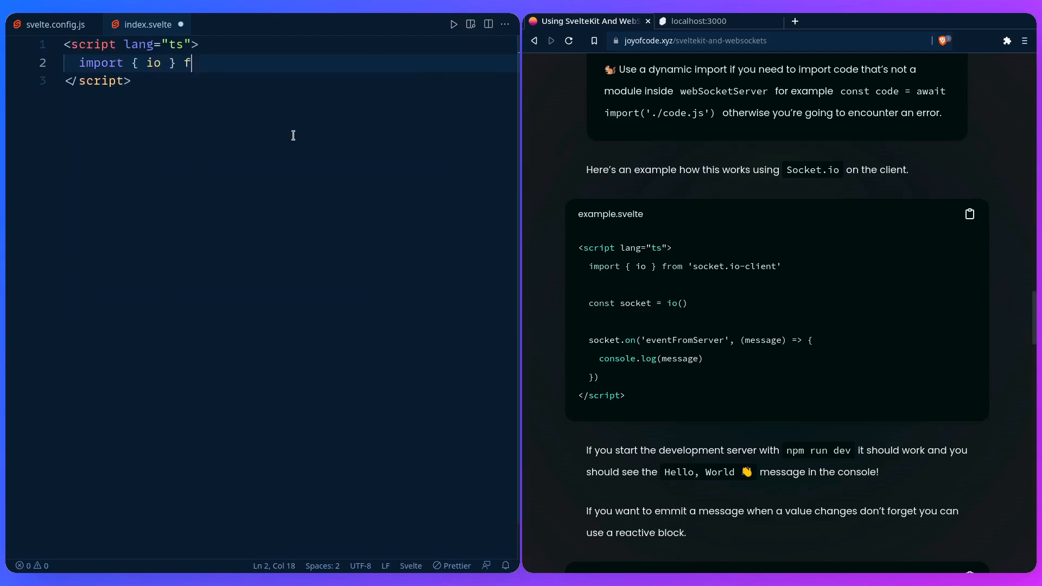
{"action": "type", "text": "rom 'socket.io-client'"}
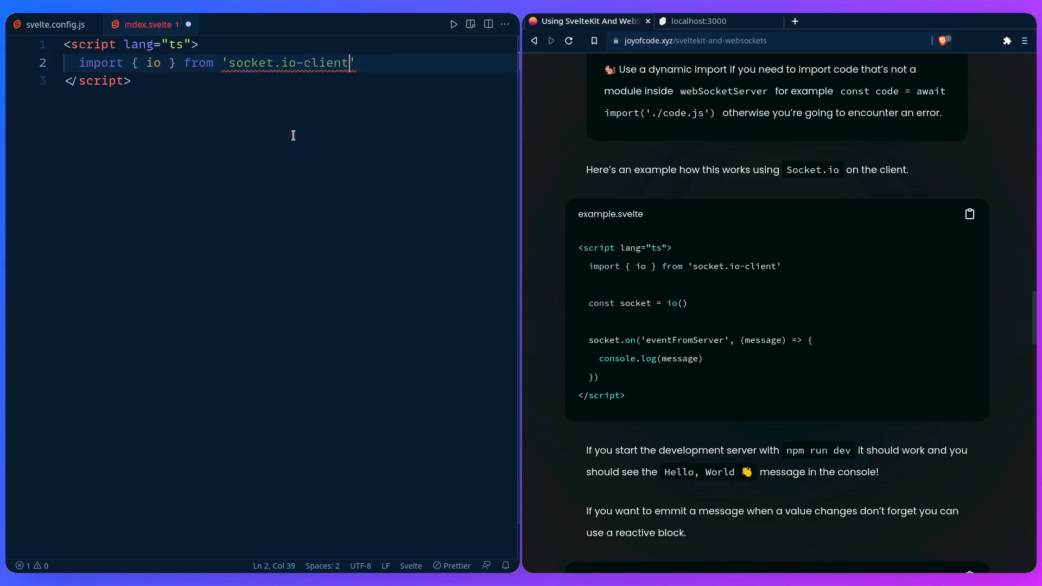
Create the socket constant and log eventFromServer messages, checking svelte.config.js for the event name.
{"action": "type", "text": "const socket = io("}
{"action": "type", "text": "})"}
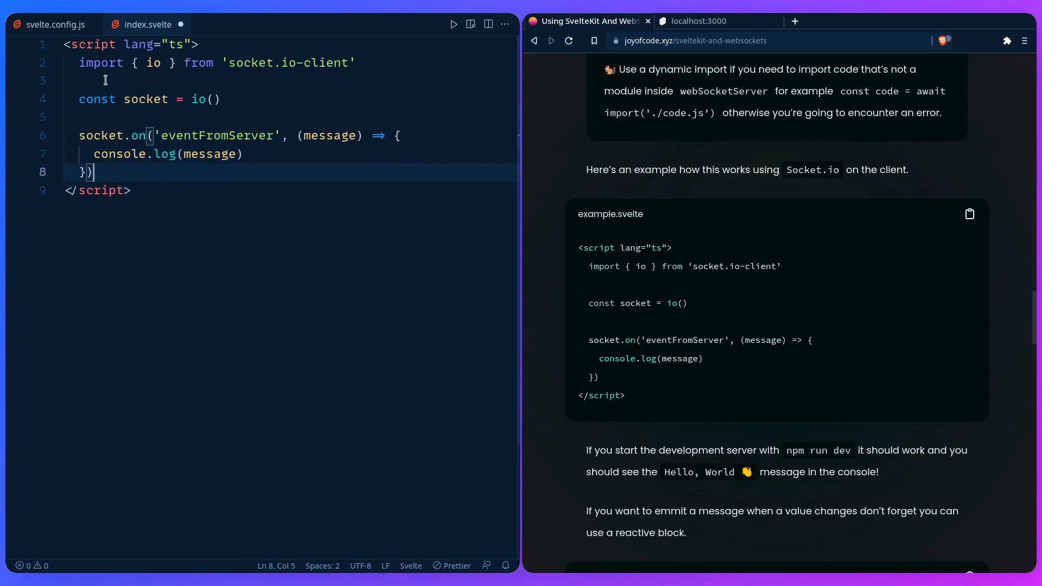
{"action": "left_click", "coordinate": [54, 25]}
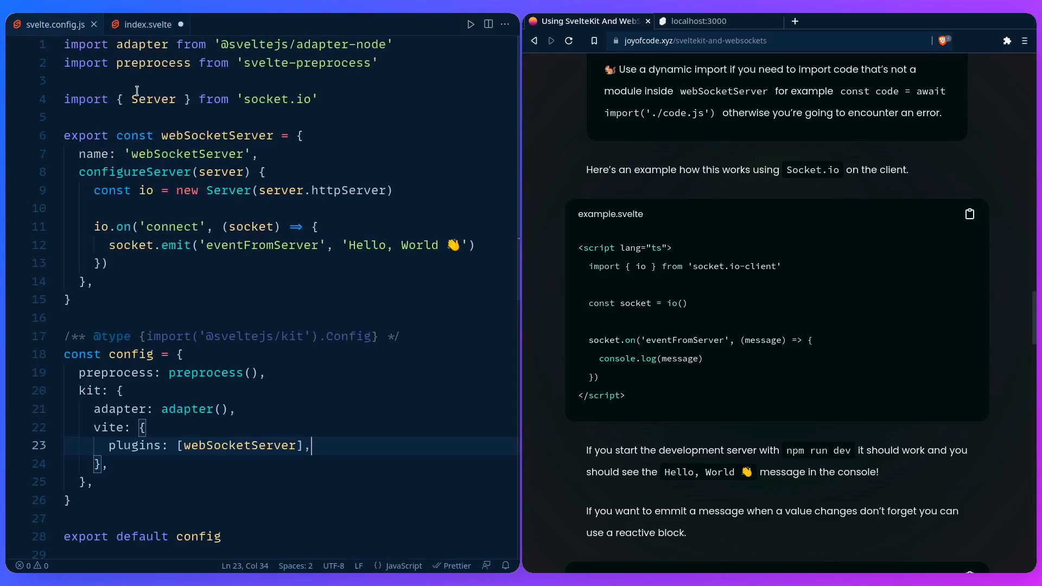
{"action": "left_click", "coordinate": [147, 25]}
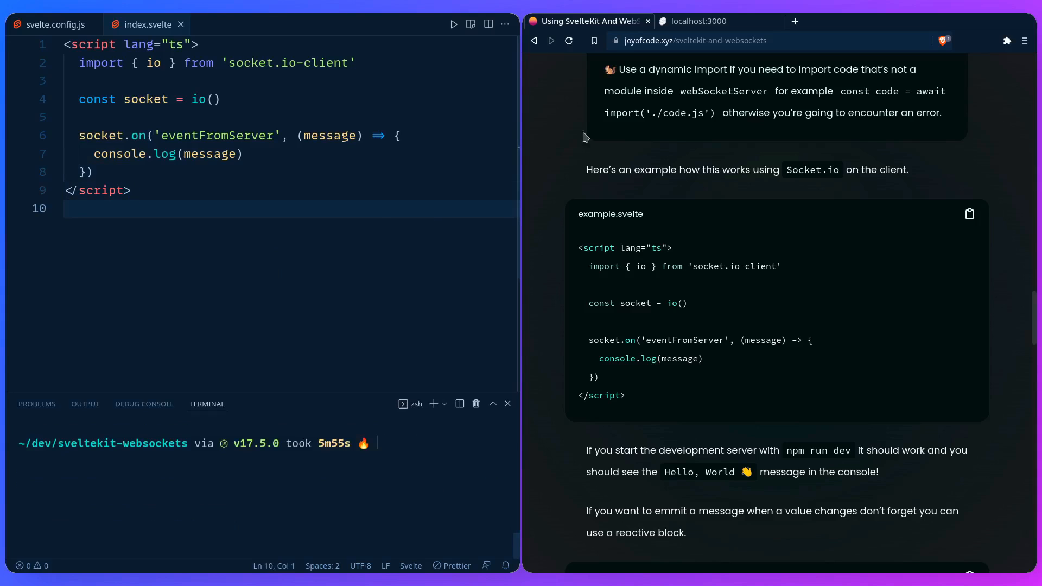
Run the dev server and reload localhost:3000 so the console logs 'Hello, World 👋'.
{"action": "left_click", "coordinate": [698, 20]}
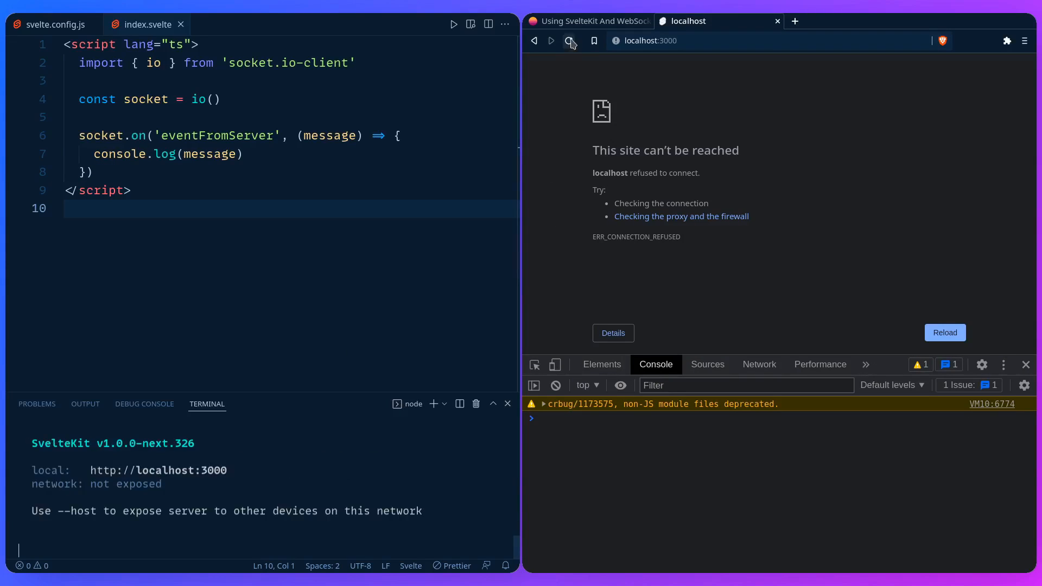
{"action": "left_click", "coordinate": [568, 40]}
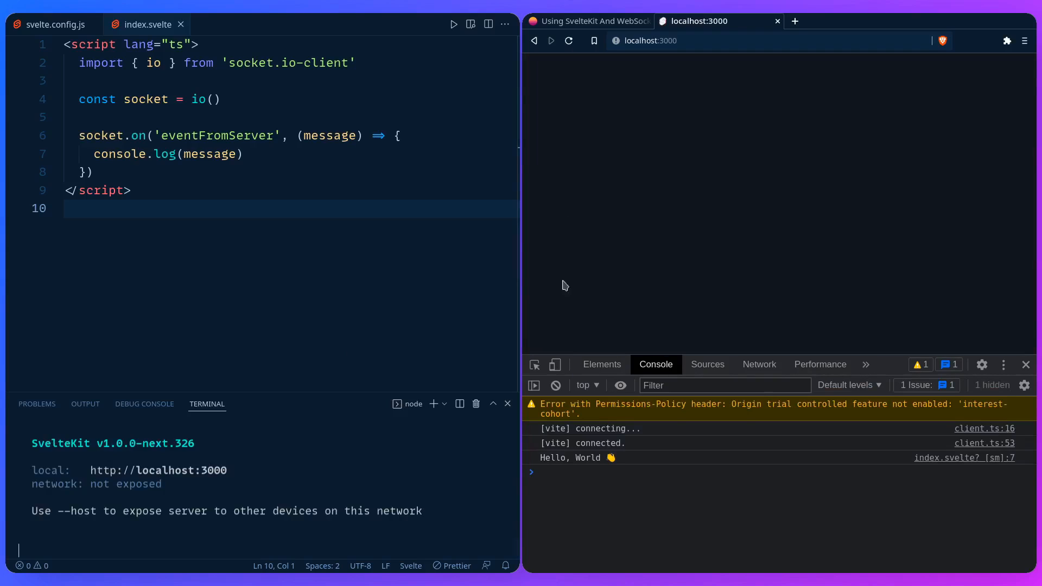
{"action": "mouse_move", "coordinate": [573, 463]}
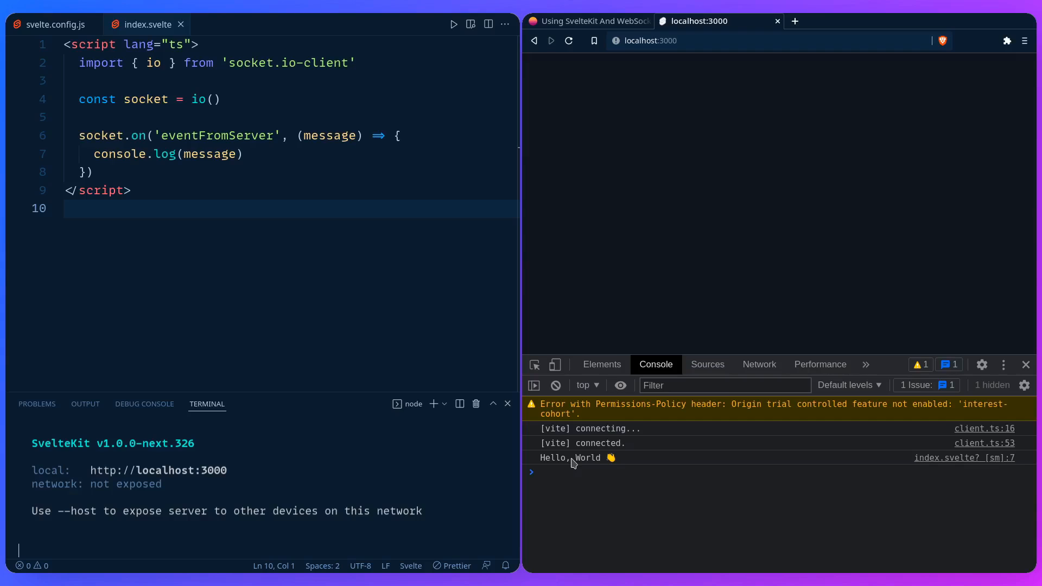
{"action": "mouse_move", "coordinate": [647, 230]}
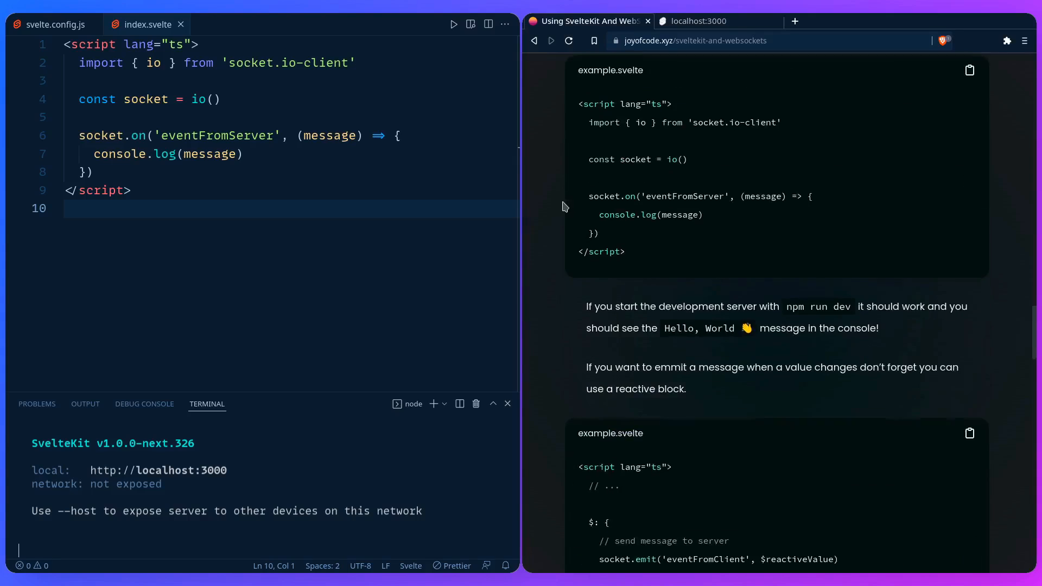
Scroll the Joy of Code article to the WebSockets For Production section, then begin a 'pac' file search.
{"action": "scroll", "scroll_direction": "down", "scroll_amount": 3}
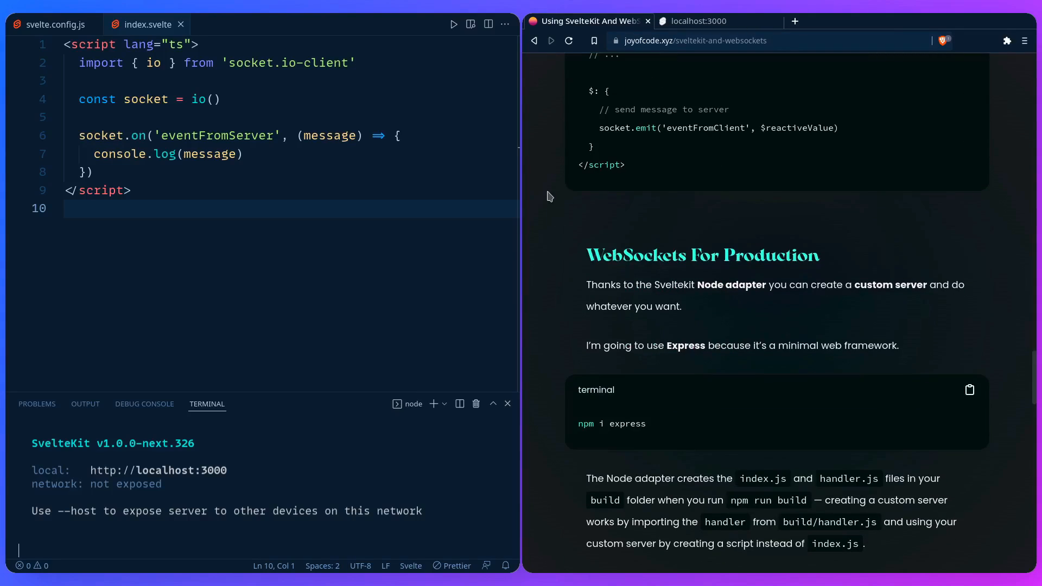
{"action": "scroll", "scroll_direction": "up", "scroll_amount": 3}
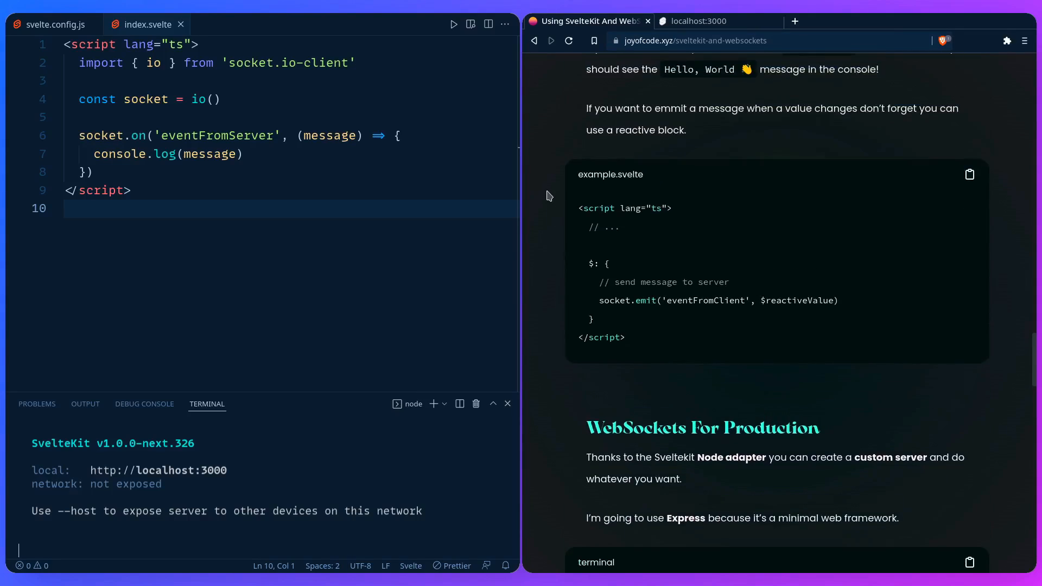
{"action": "scroll", "scroll_direction": "up", "scroll_amount": 3}
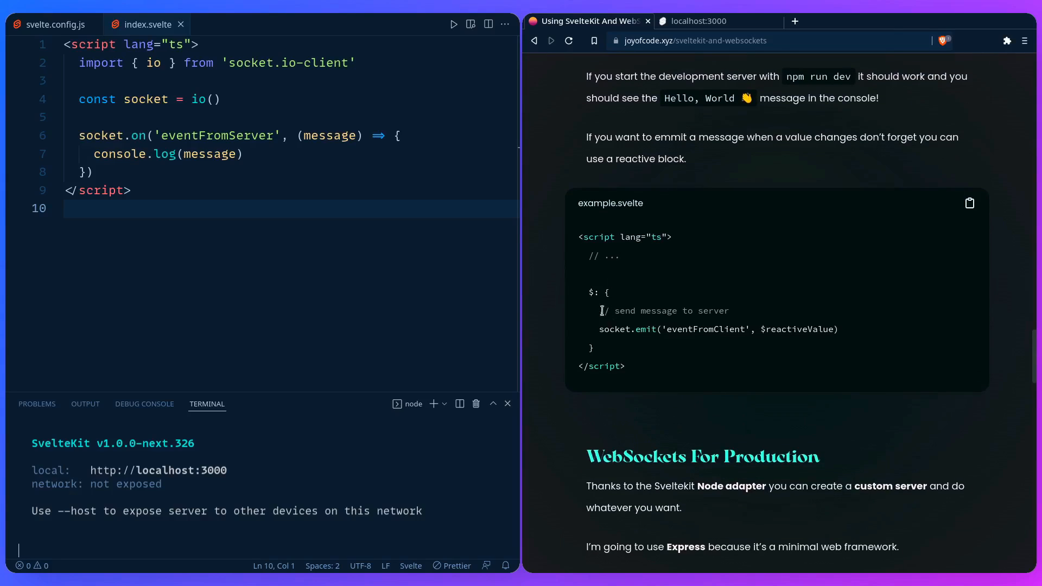
{"action": "left_click", "coordinate": [90, 173]}
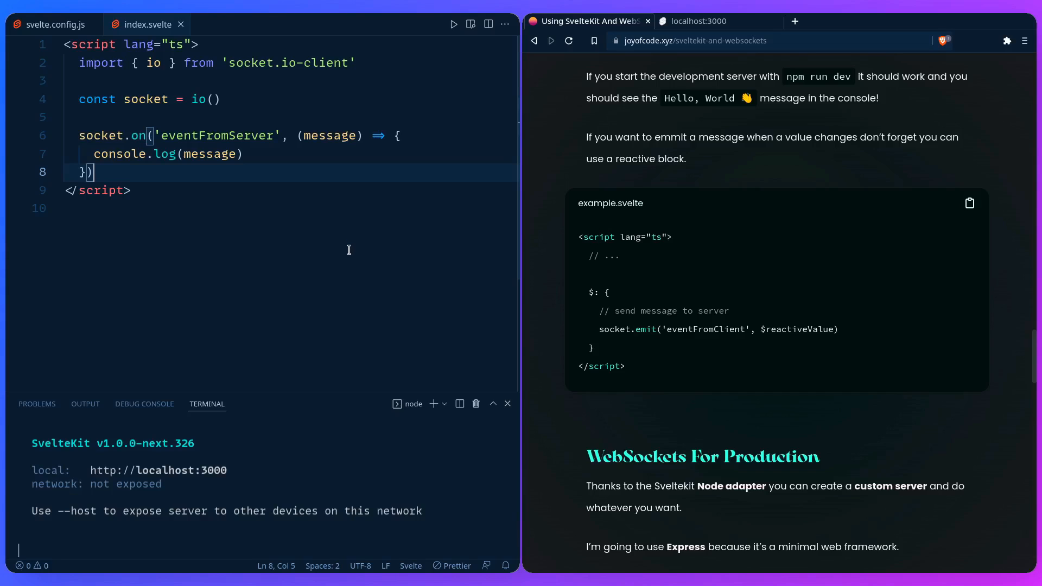
{"action": "scroll", "scroll_direction": "down", "scroll_amount": 3}
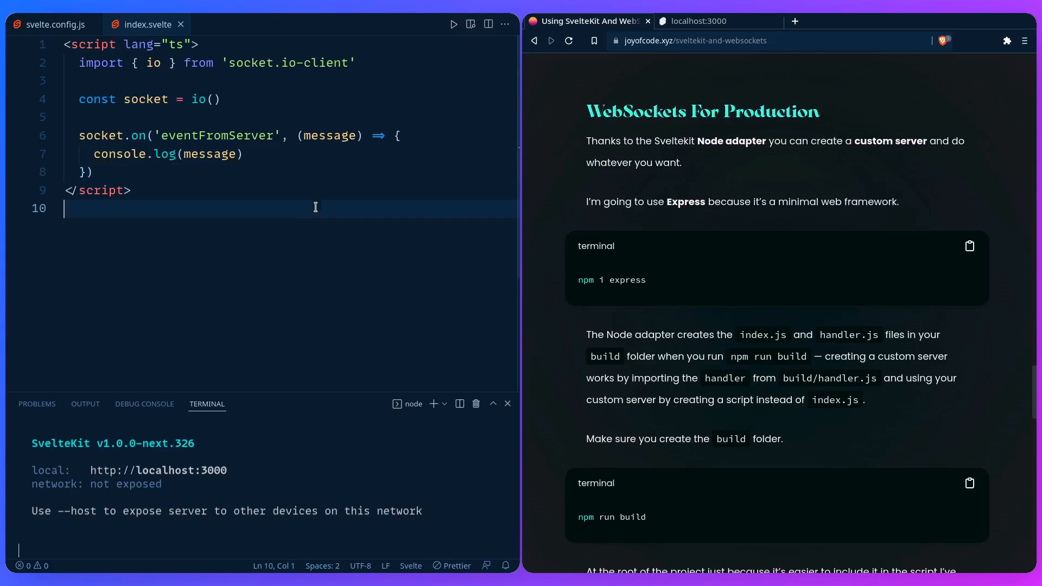
{"action": "type", "text": "pac"}
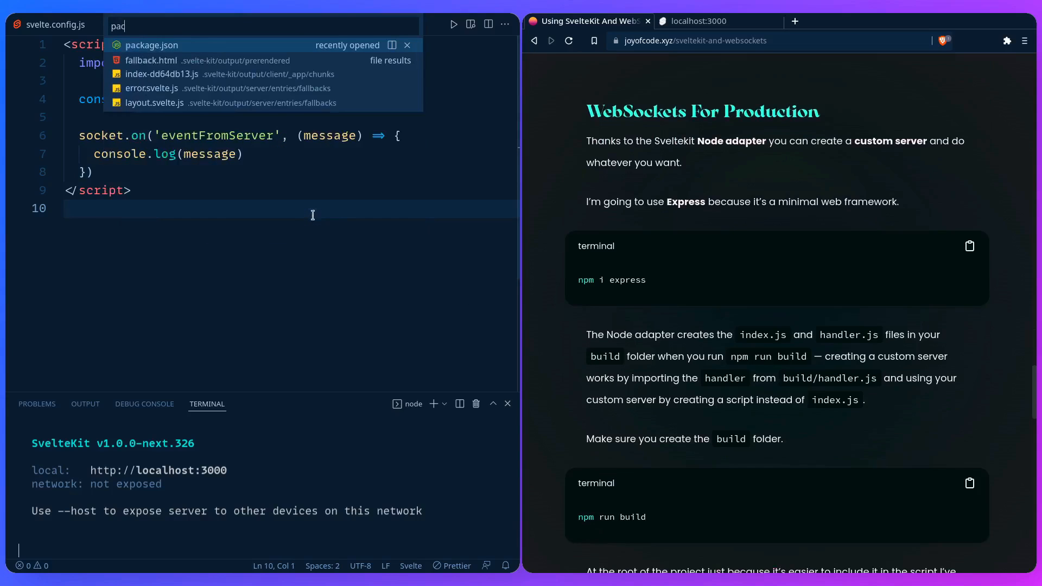
{"action": "left_click", "coordinate": [152, 46]}
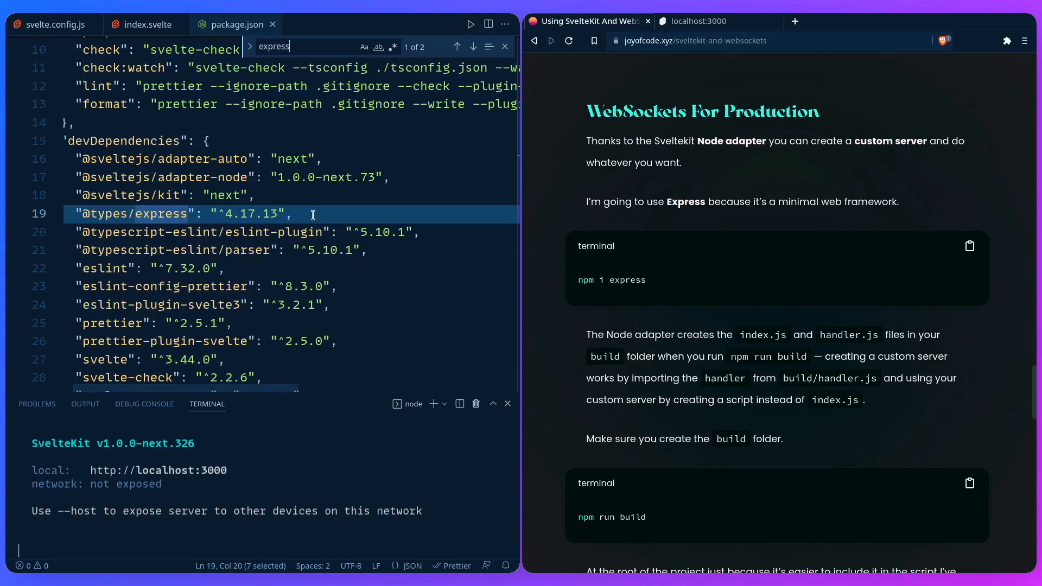
{"action": "left_click", "coordinate": [144, 24]}
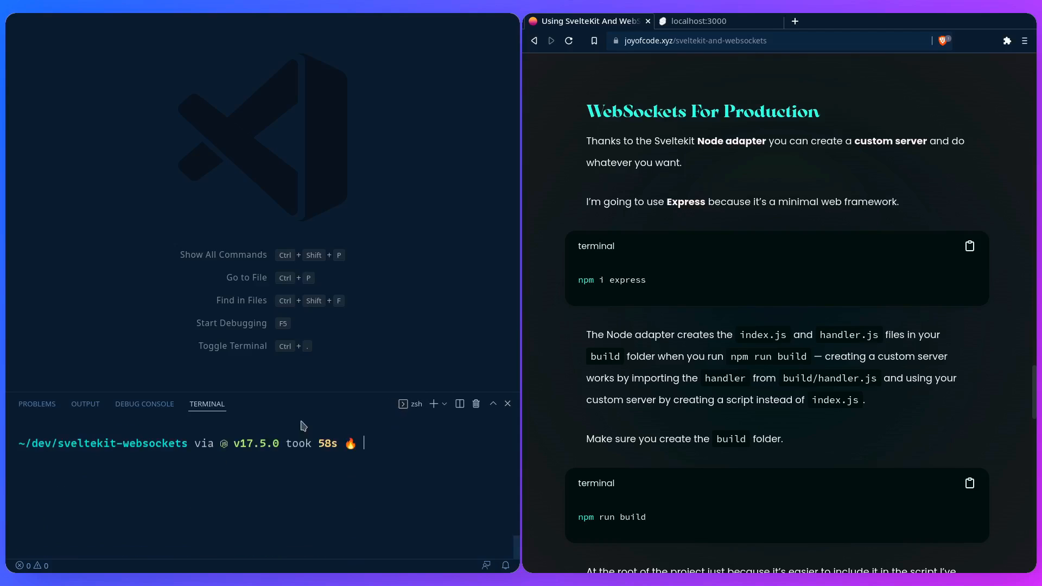
Run pnpm run build for a production build and collapse the Explorer folders.
{"action": "type", "text": "ppm"}
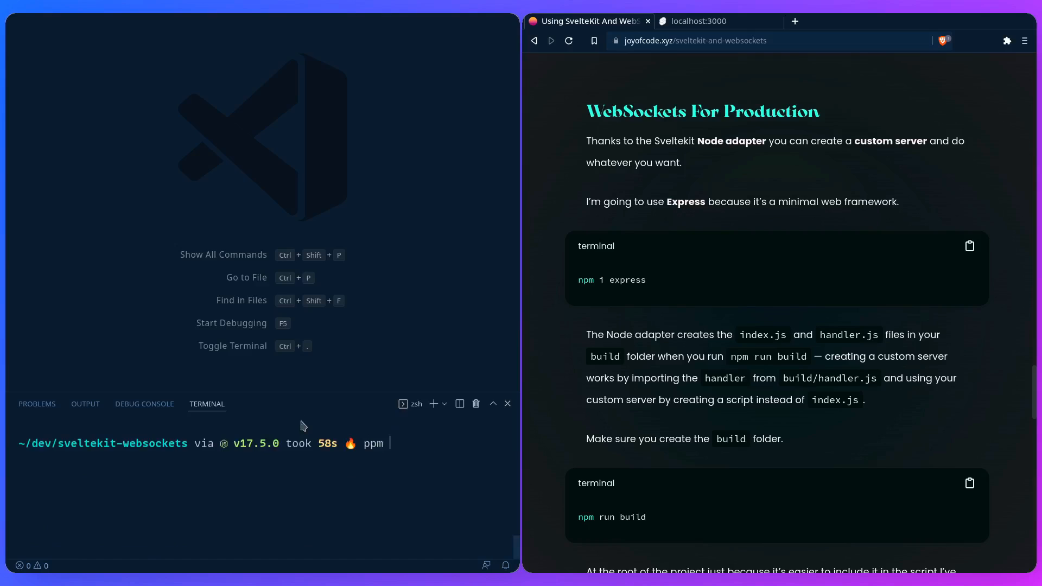
{"action": "type", "text": "pnpm run build"}
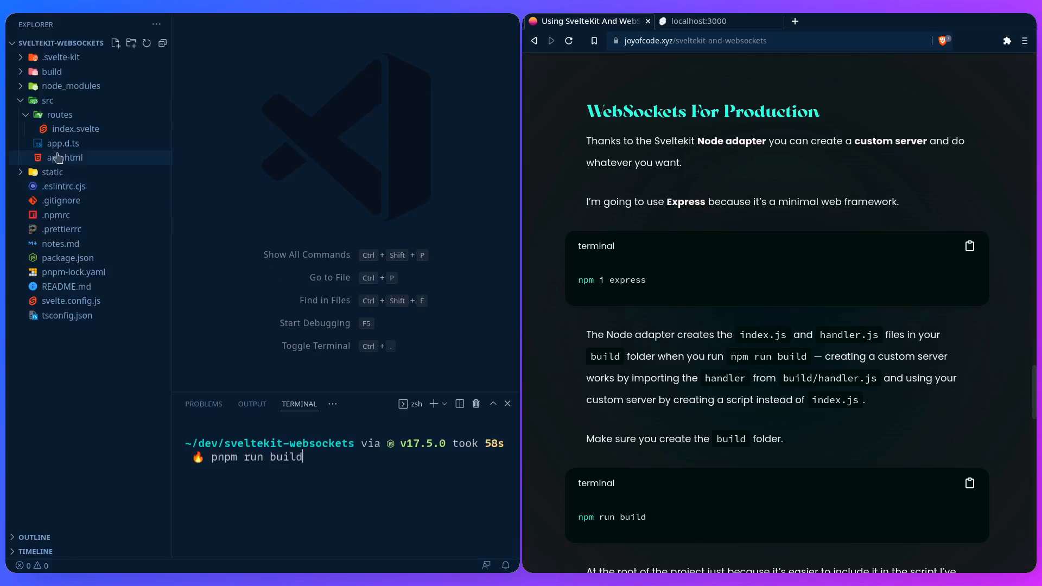
{"action": "left_click", "coordinate": [46, 99]}
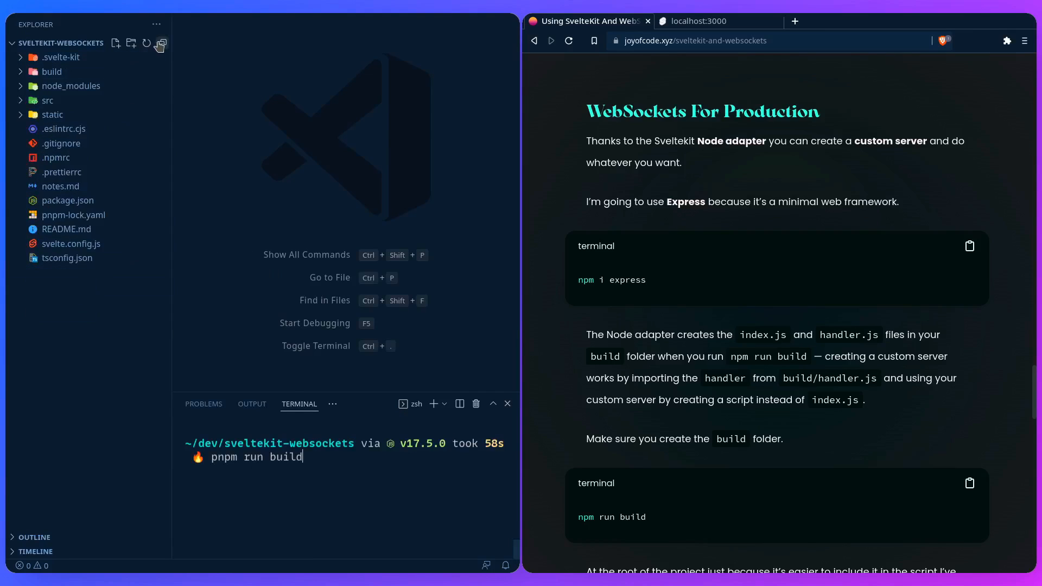
{"action": "key", "text": "Return"}
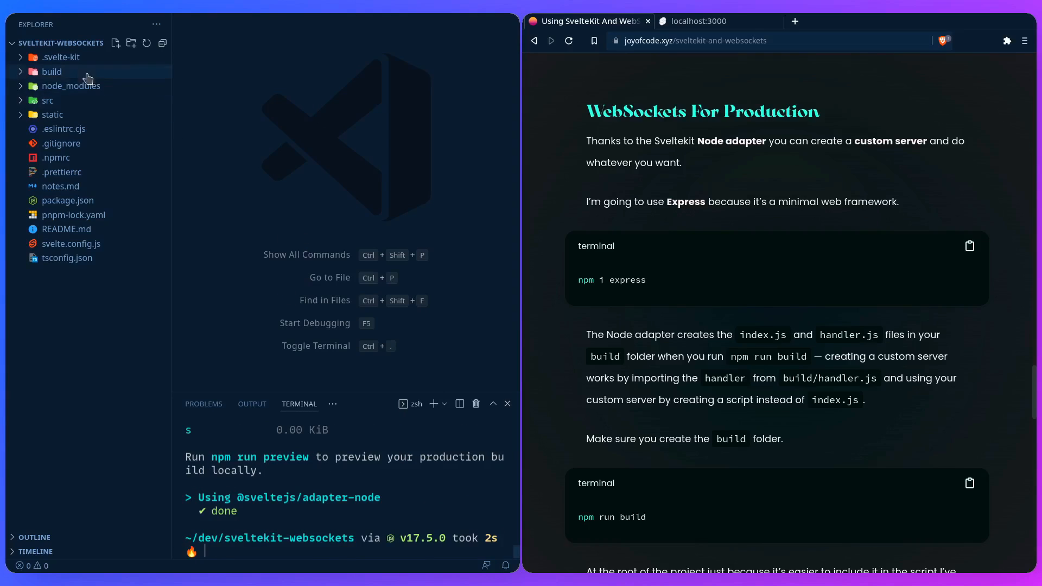
Expand the build folder, view index.js and handler.js, then close the editor.
{"action": "left_click", "coordinate": [51, 72]}
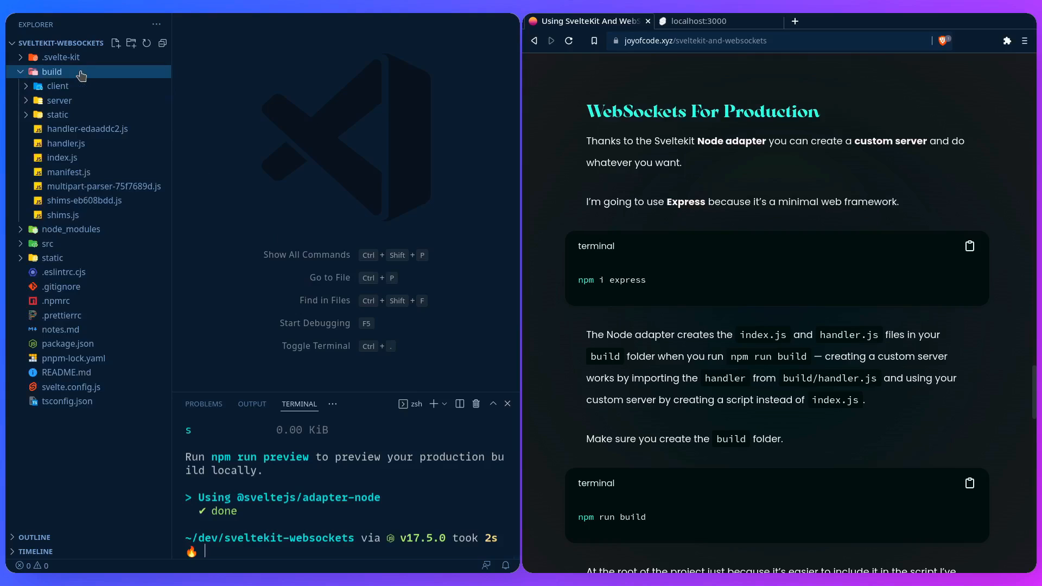
{"action": "left_click", "coordinate": [62, 158]}
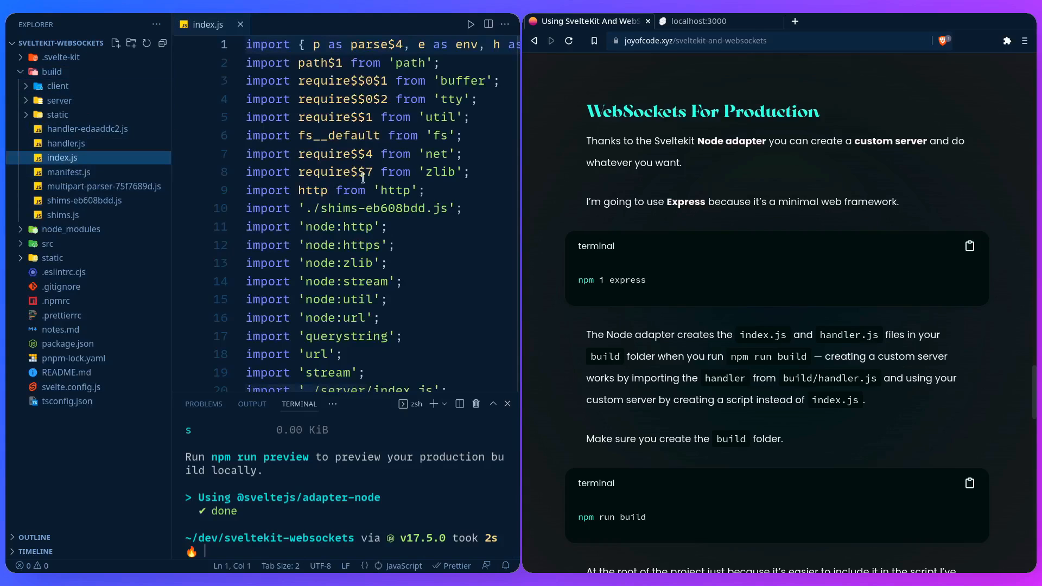
{"action": "left_click", "coordinate": [66, 144]}
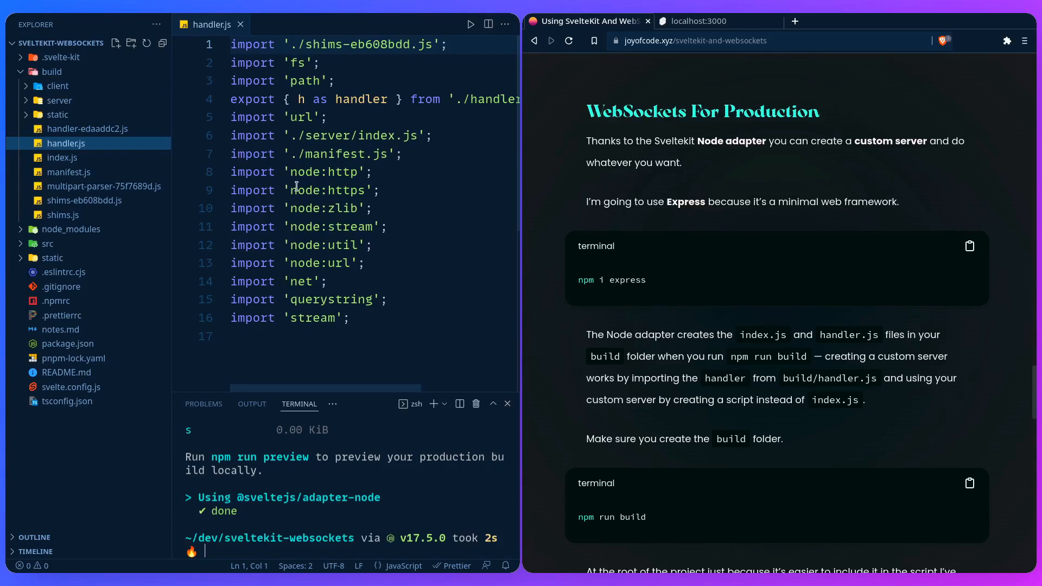
{"action": "left_click", "coordinate": [239, 25]}
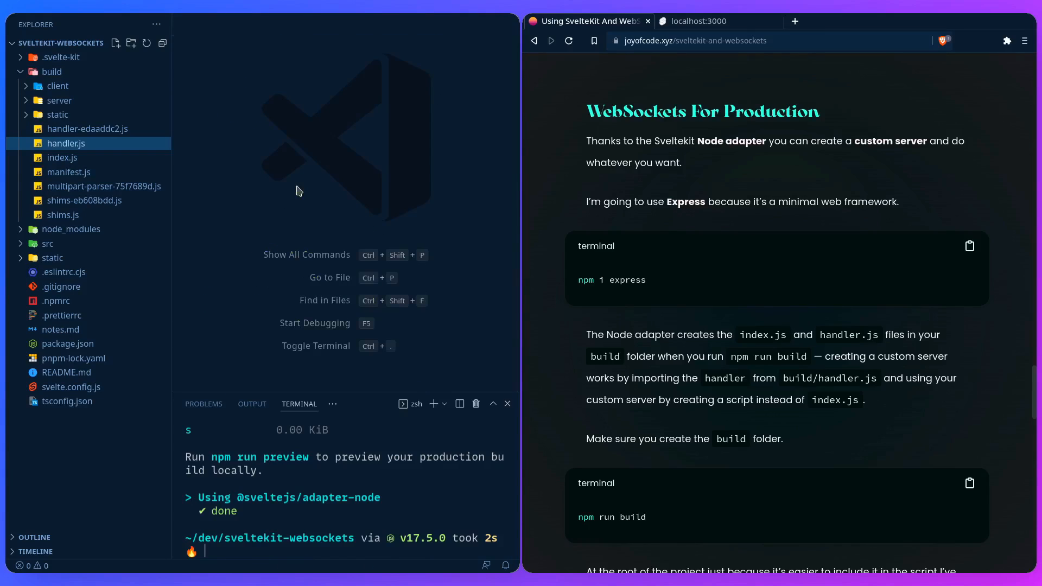
{"action": "mouse_move", "coordinate": [91, 150]}
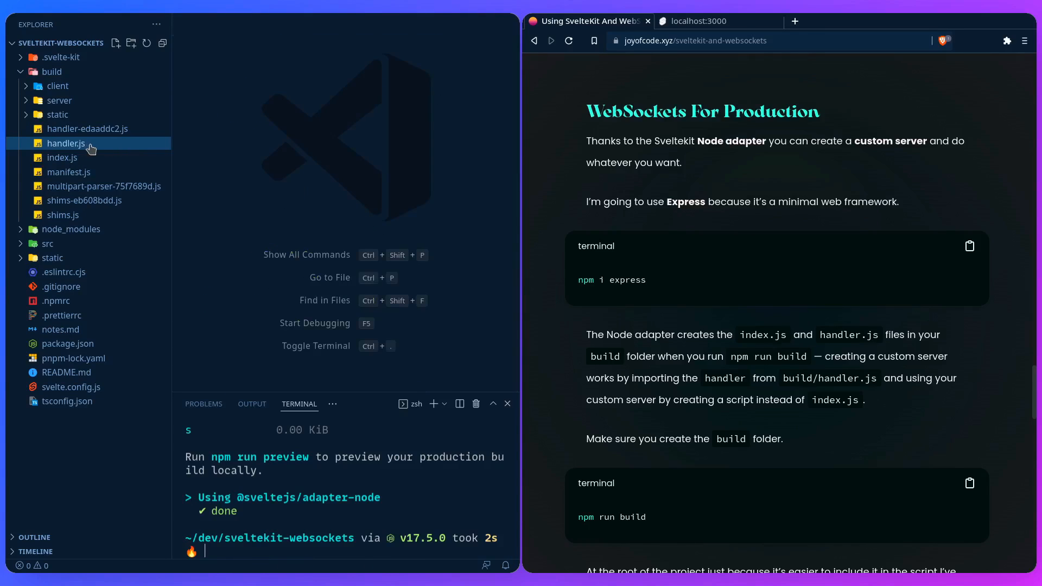
{"action": "mouse_move", "coordinate": [299, 215]}
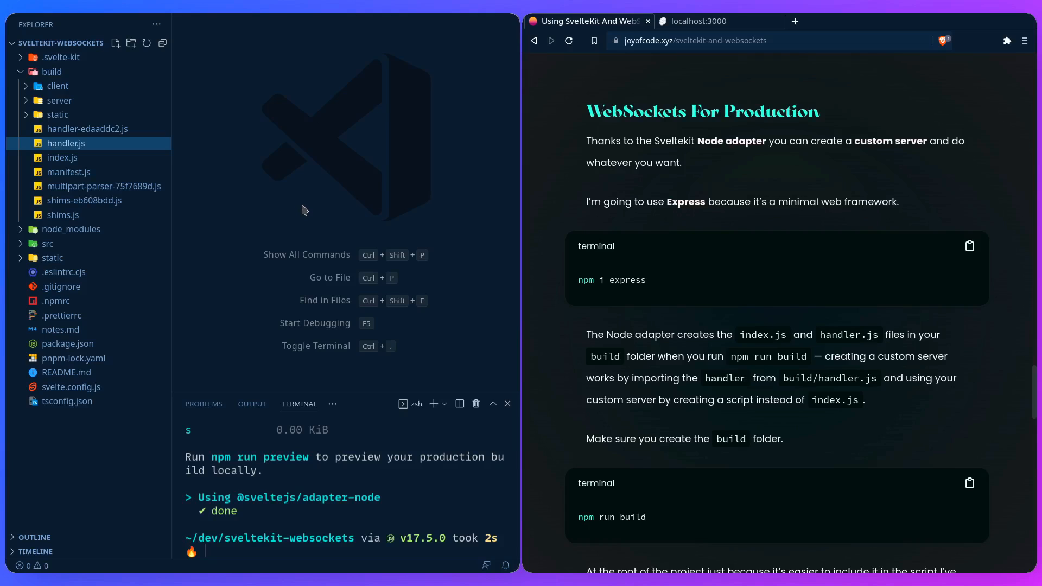
{"action": "mouse_move", "coordinate": [382, 253]}
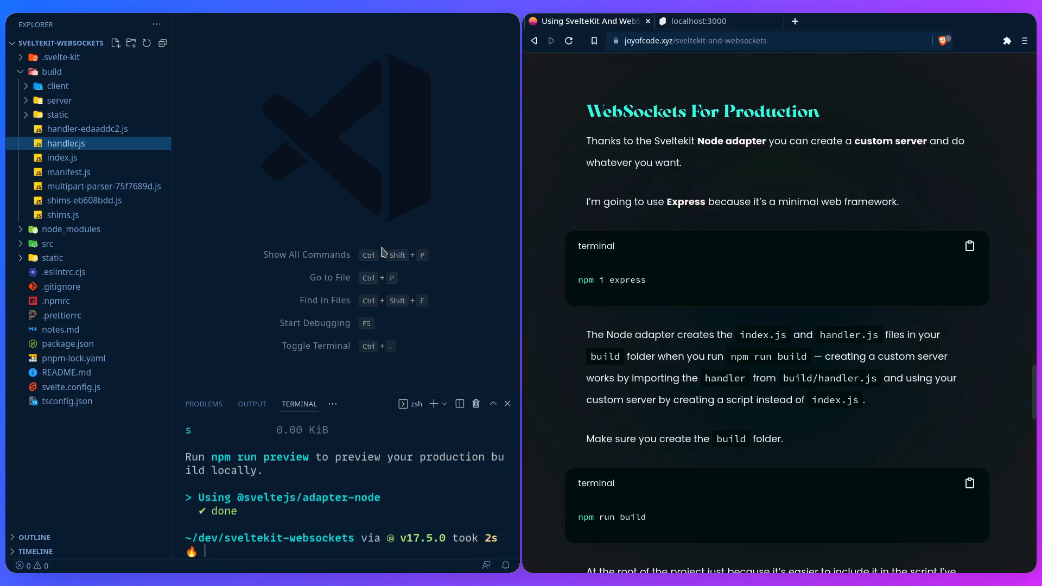
Scroll the article to the server/index.js Express and socket.io code block.
{"action": "scroll", "scroll_direction": "down", "scroll_amount": 3}
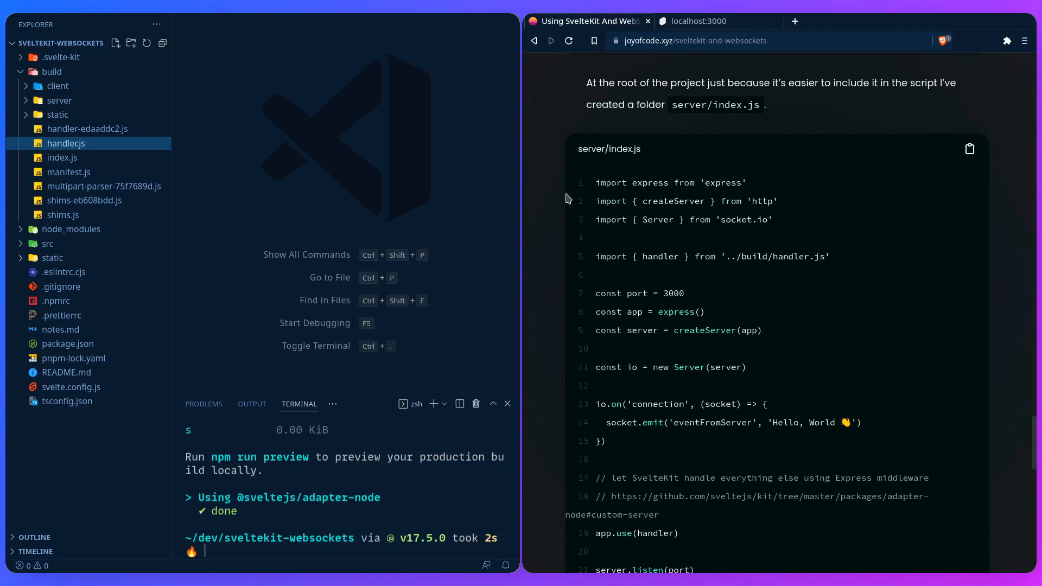
{"action": "mouse_move", "coordinate": [587, 214]}
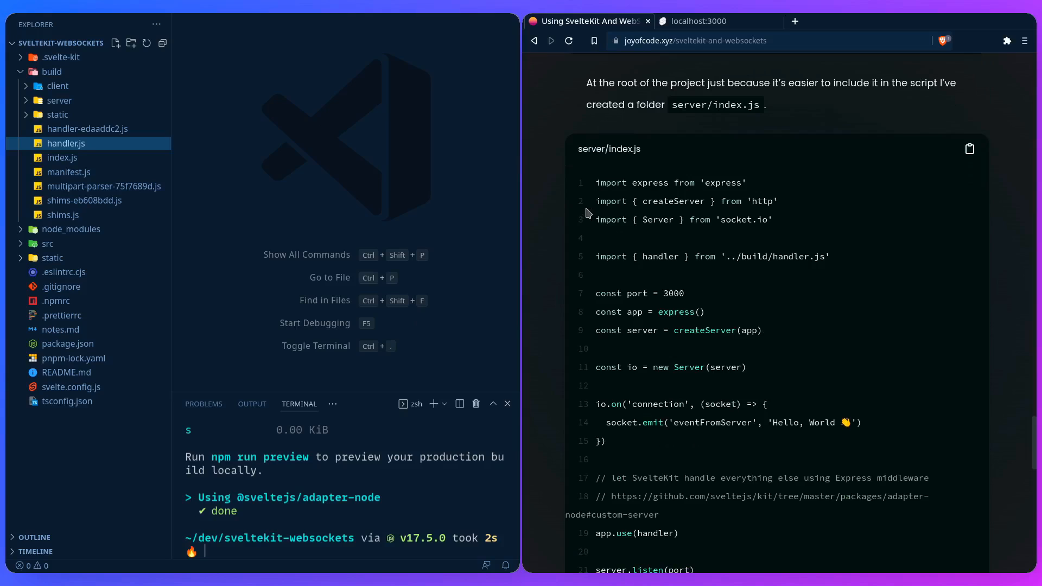
{"action": "mouse_move", "coordinate": [68, 291]}
{"action": "type", "text": "server/index.js"}
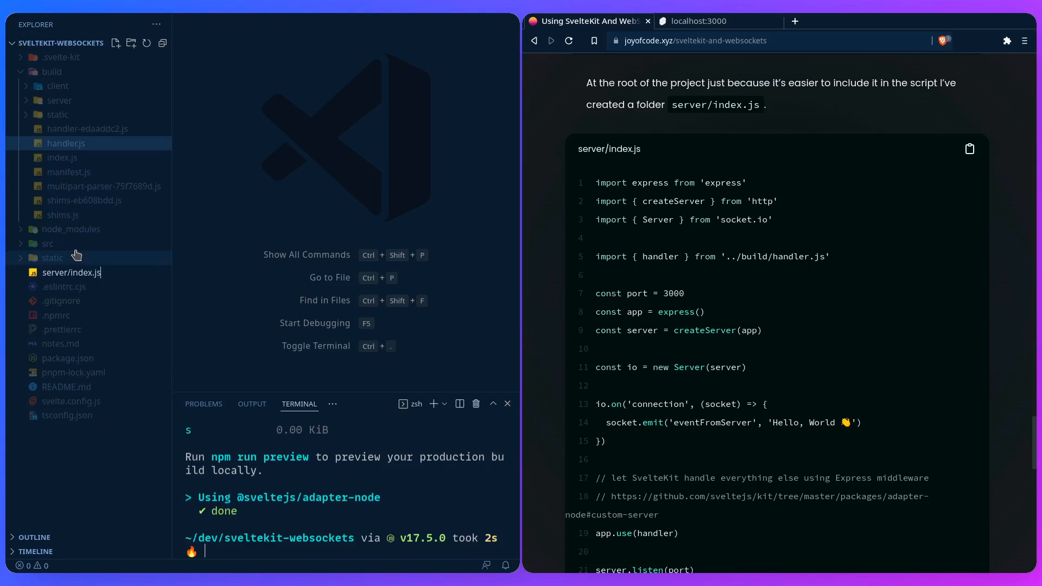
Create server/index.js, hide the sidebar and focus the empty editor.
{"action": "left_click", "coordinate": [162, 42]}
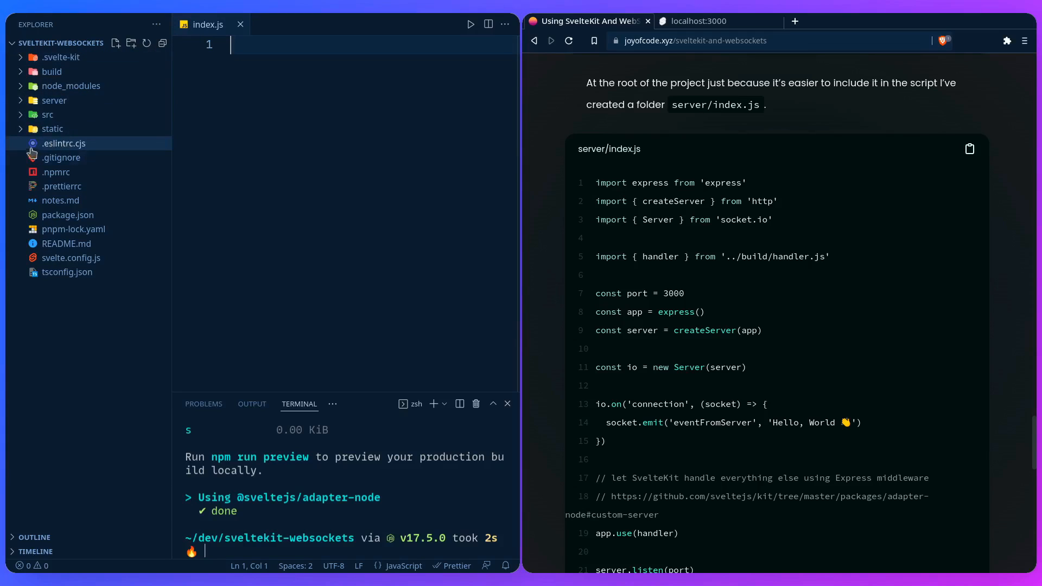
{"action": "left_click", "coordinate": [54, 100]}
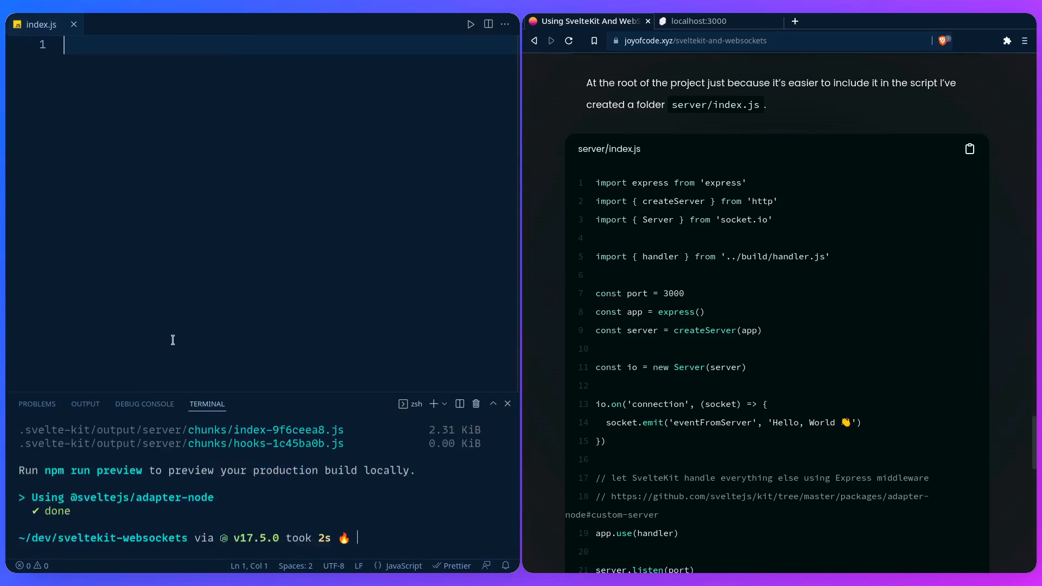
{"action": "left_click", "coordinate": [507, 403]}
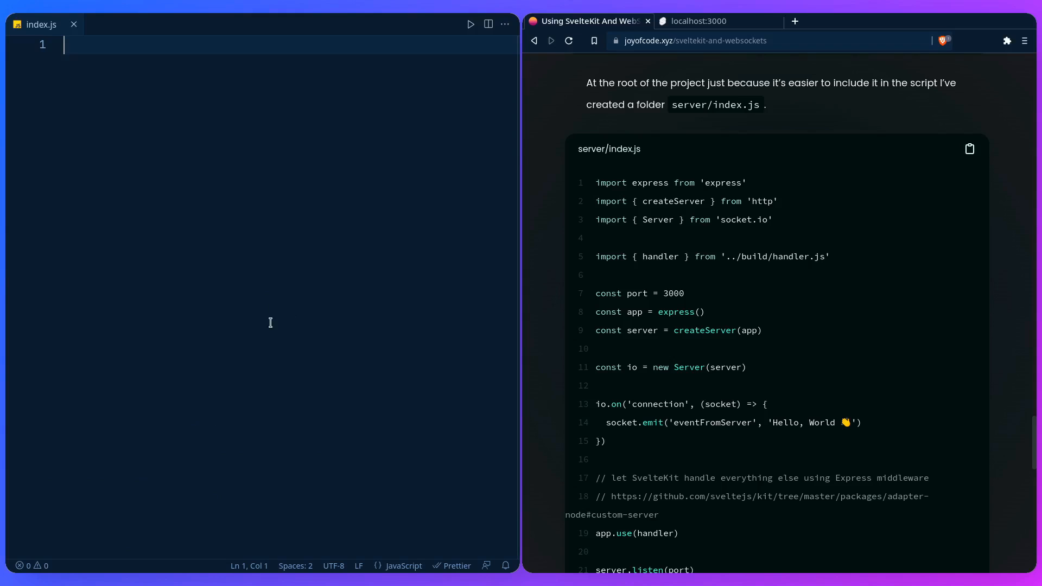
Import express, createServer from 'http' and Server from 'socket.io'.
{"action": "type", "text": "import express from 'express"}
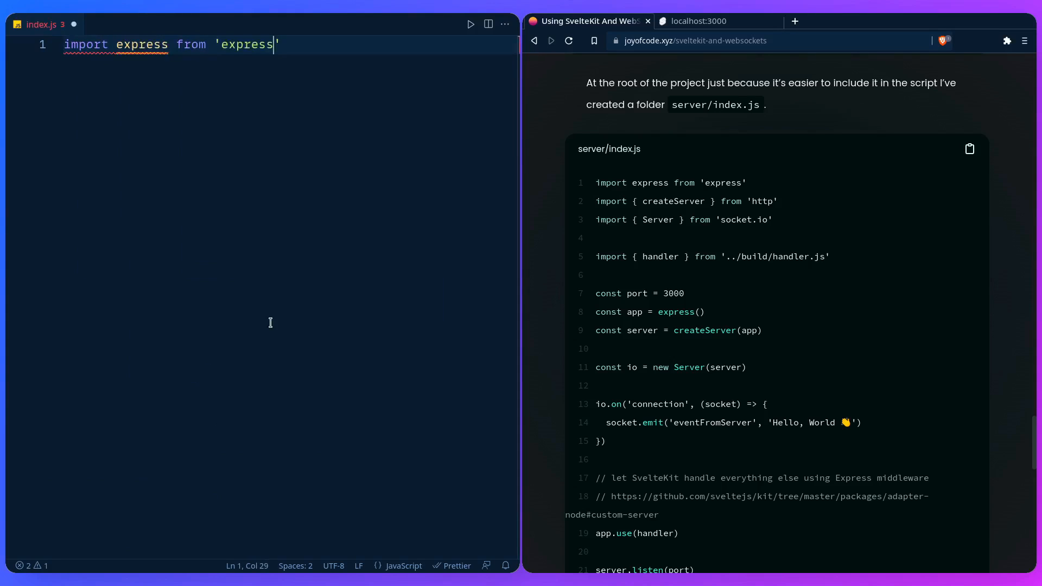
{"action": "type", "text": "'"}
{"action": "type", "text": "import { c"}
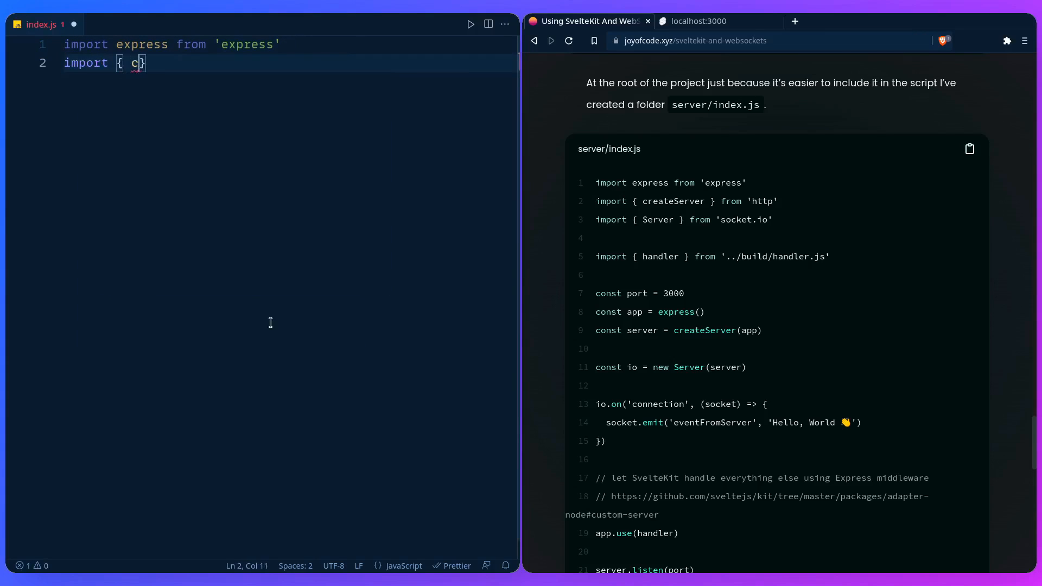
{"action": "type", "text": "reateServer"}
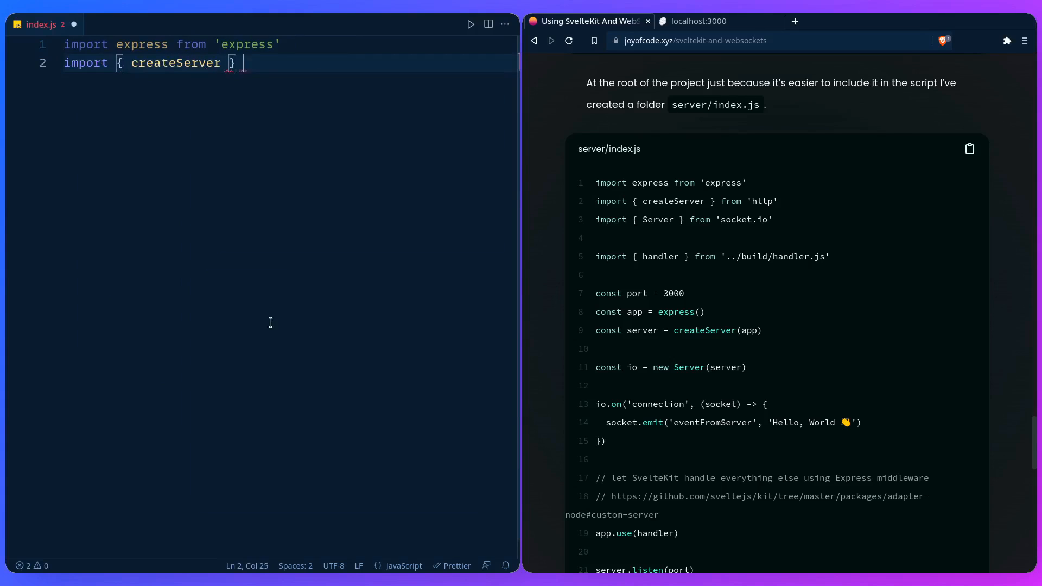
{"action": "type", "text": "from 'http'"}
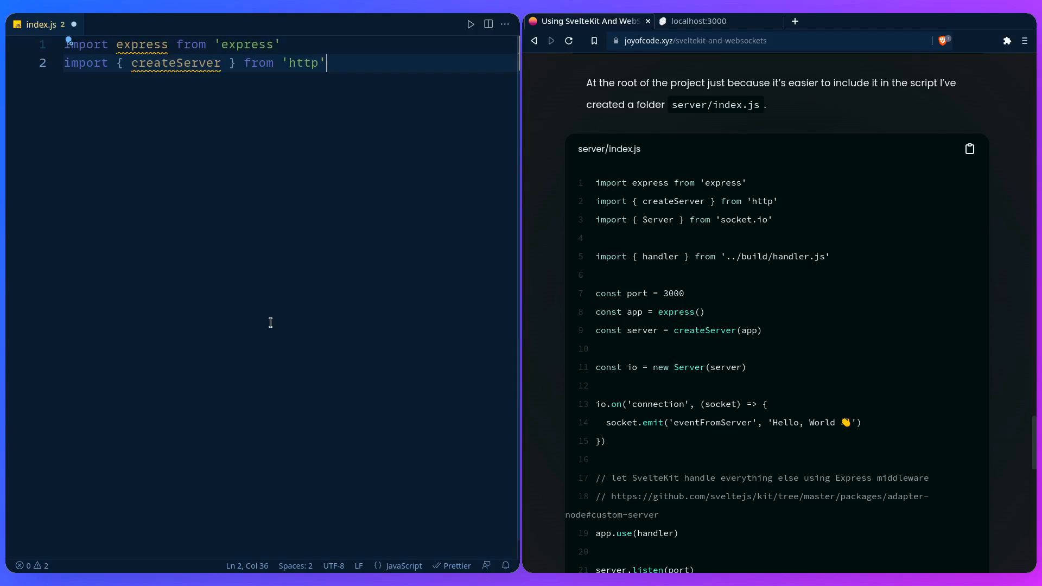
{"action": "key", "text": "Return"}
{"action": "type", "text": "import { Server } f"}
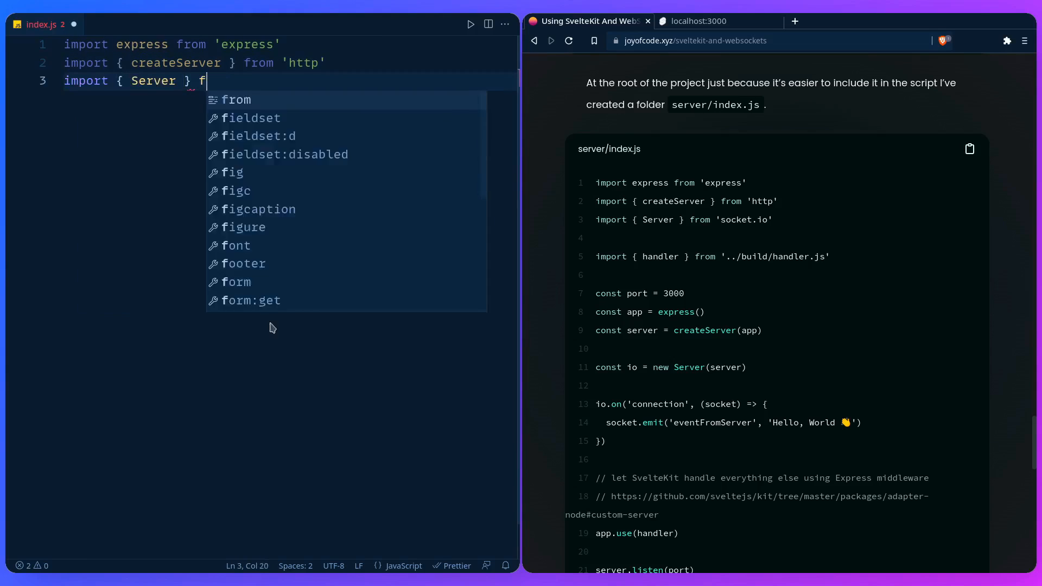
{"action": "type", "text": "rom 'socket.io'"}
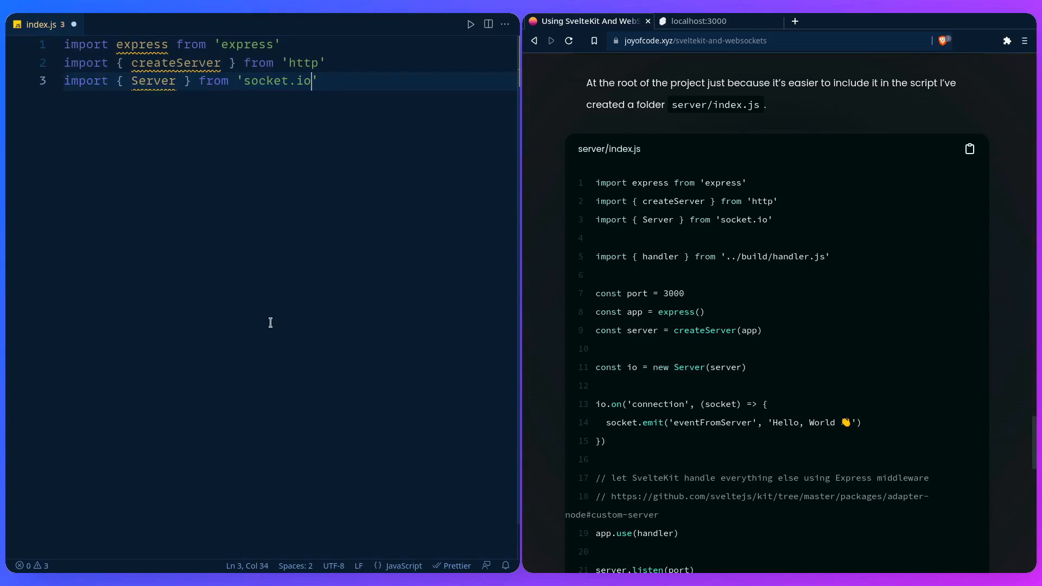
Import handler from '../build/handler.js' and declare const port = 3000.
{"action": "type", "text": "import {"}
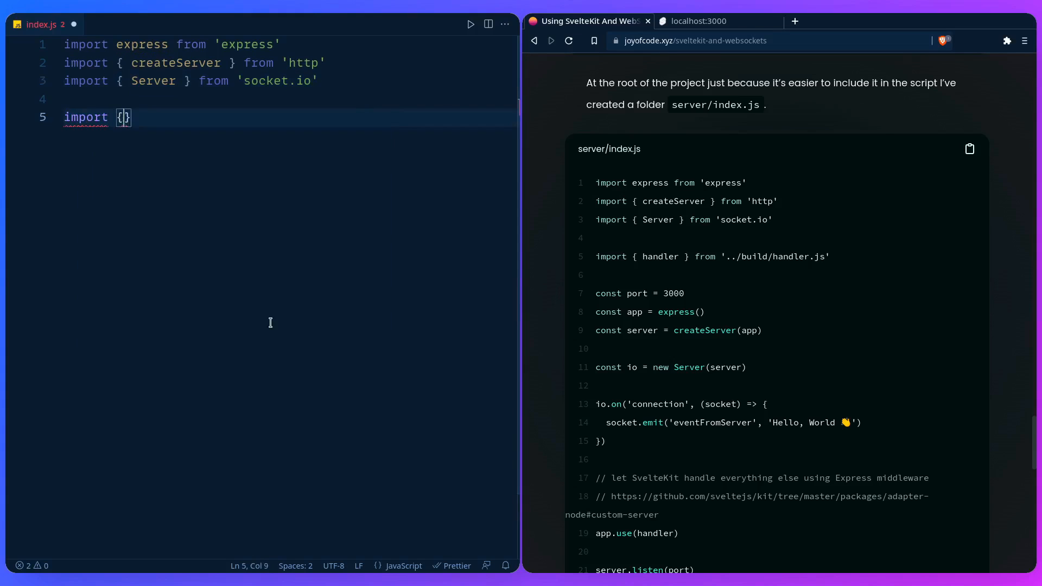
{"action": "type", "text": "handler } f"}
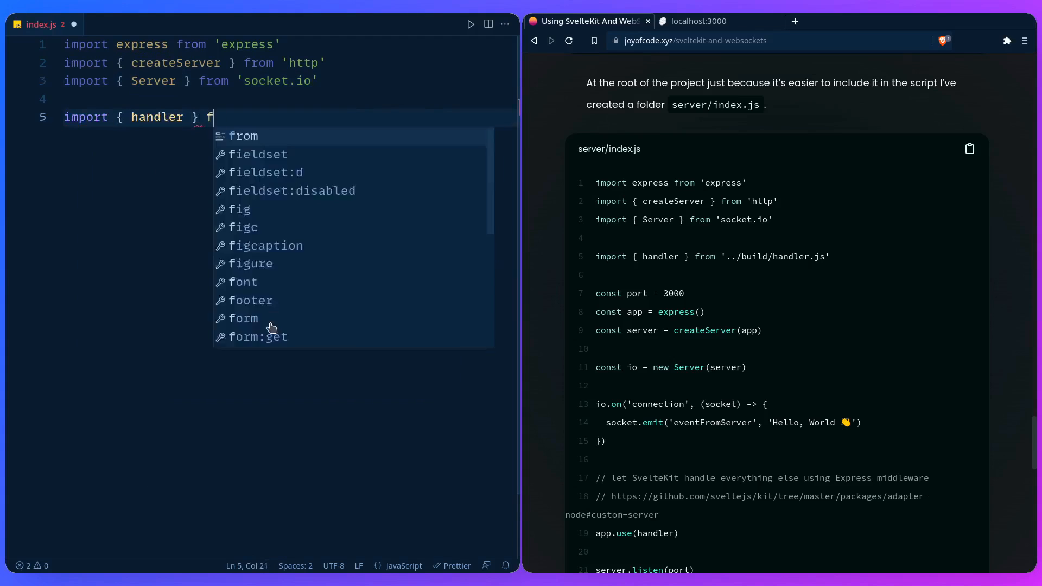
{"action": "type", "text": "rom '../build/handler"}
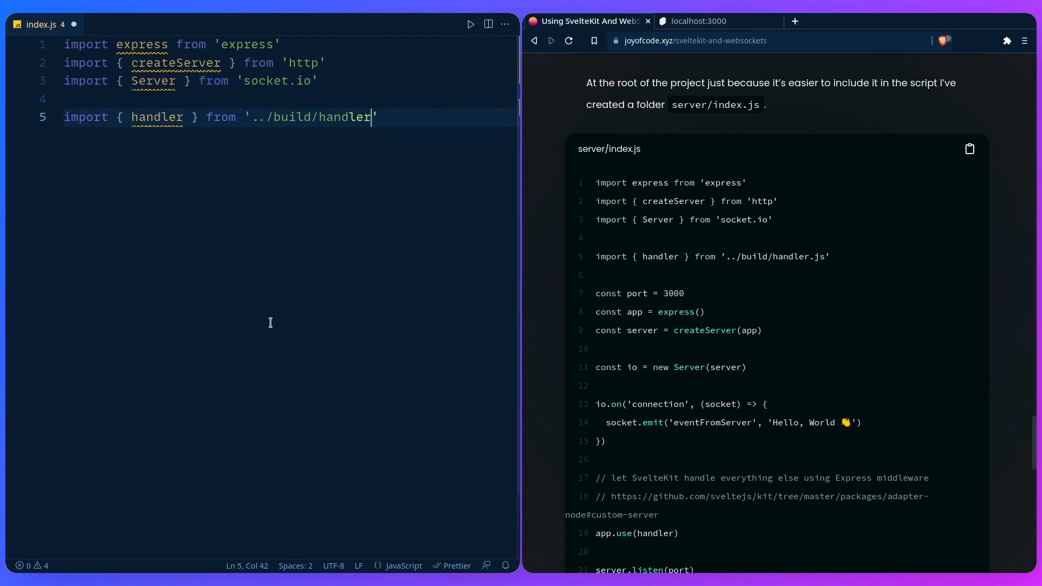
{"action": "type", "text": ".js'"}
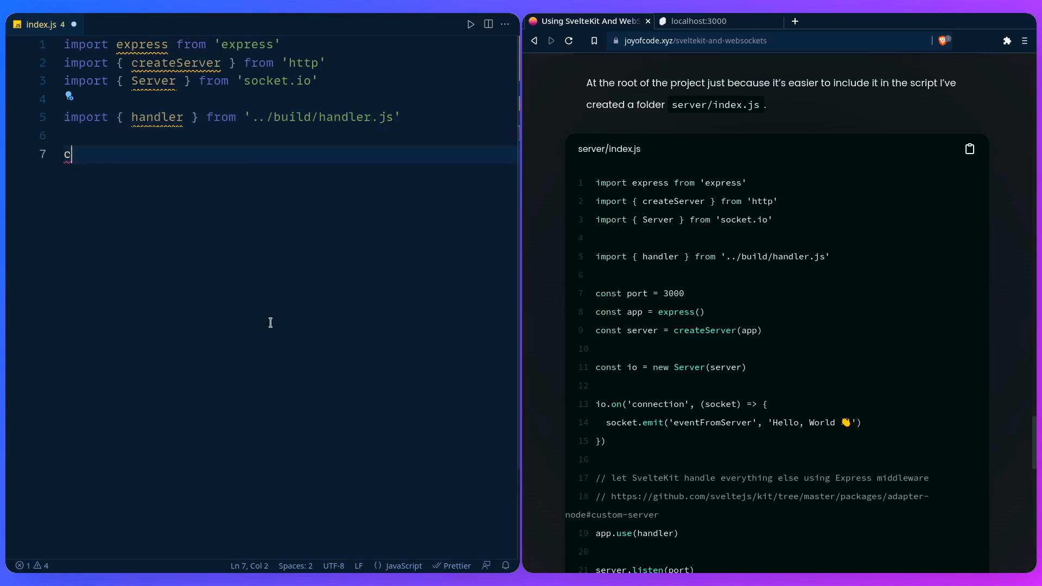
{"action": "type", "text": "onst port = 3000"}
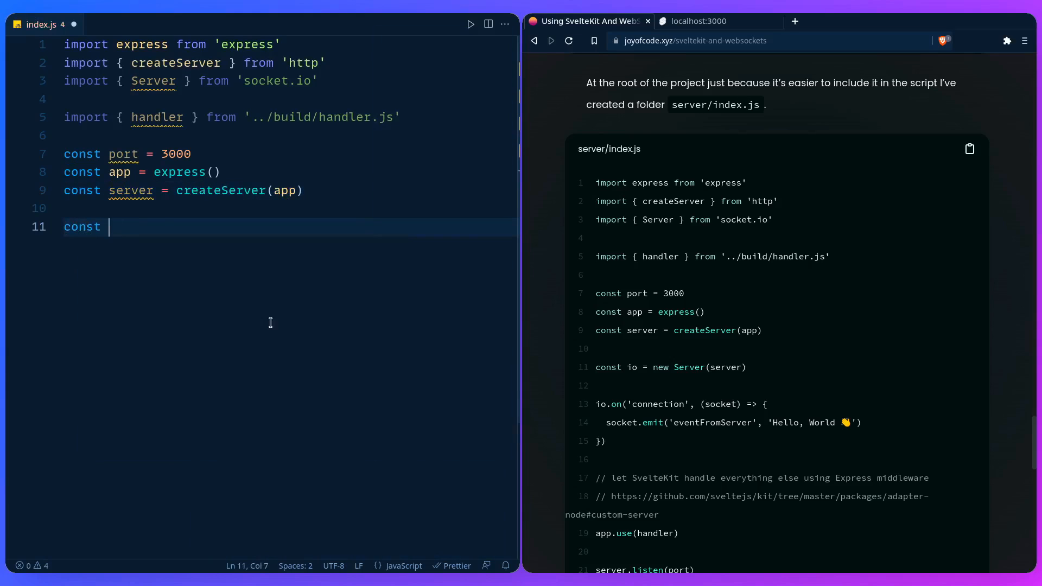
Create io = new Server(server) and emit 'eventFromServer' with 'Hello, World 👋' on connection.
{"action": "type", "text": "io = new Server(s"}
{"action": "type", "text": "socket.emit('eventFromServer"}
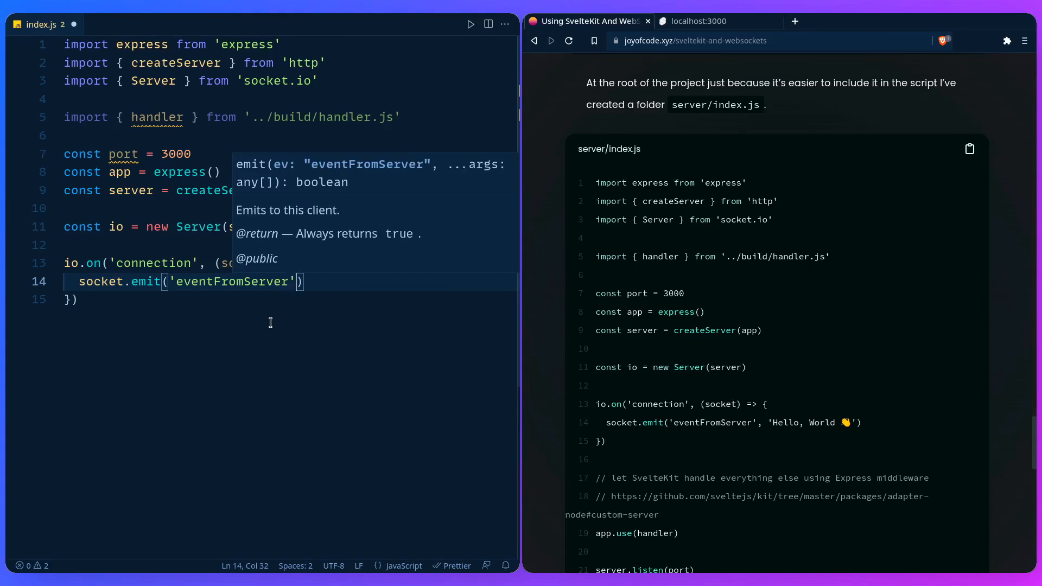
{"action": "type", "text": ", 'Hello, Wo"}
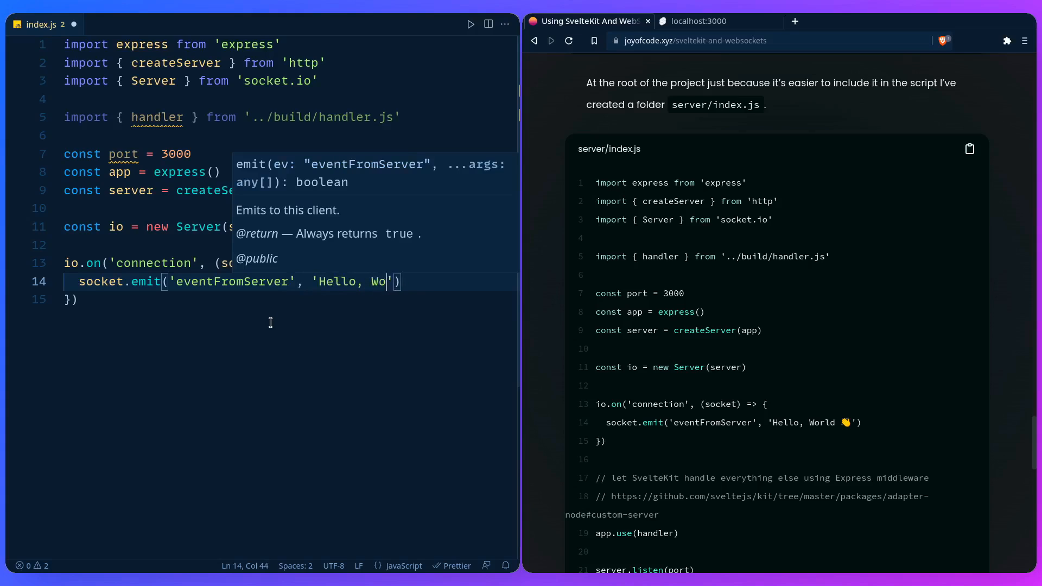
{"action": "type", "text": "rld"}
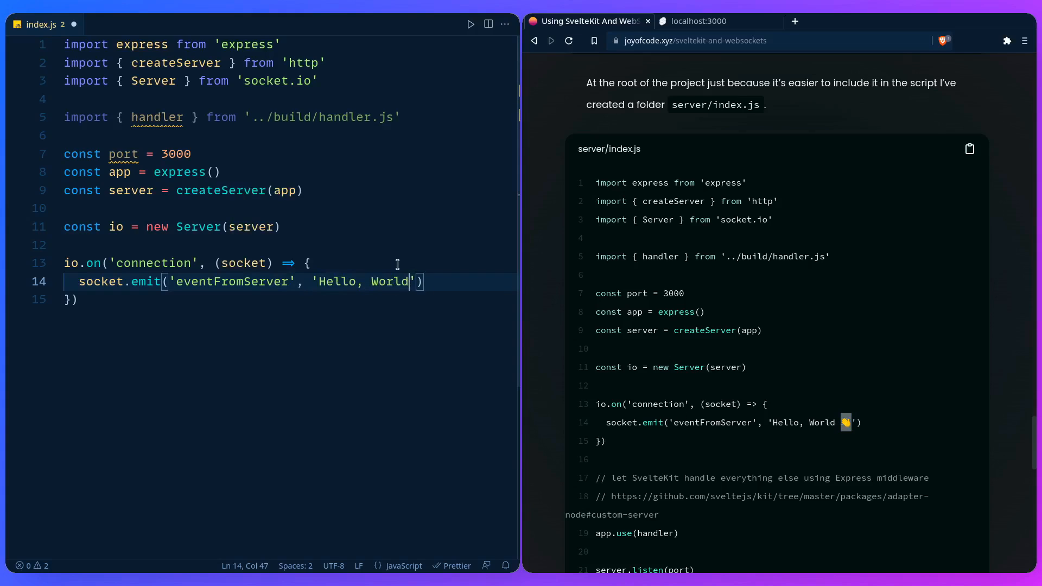
{"action": "type", "text": "👋"}
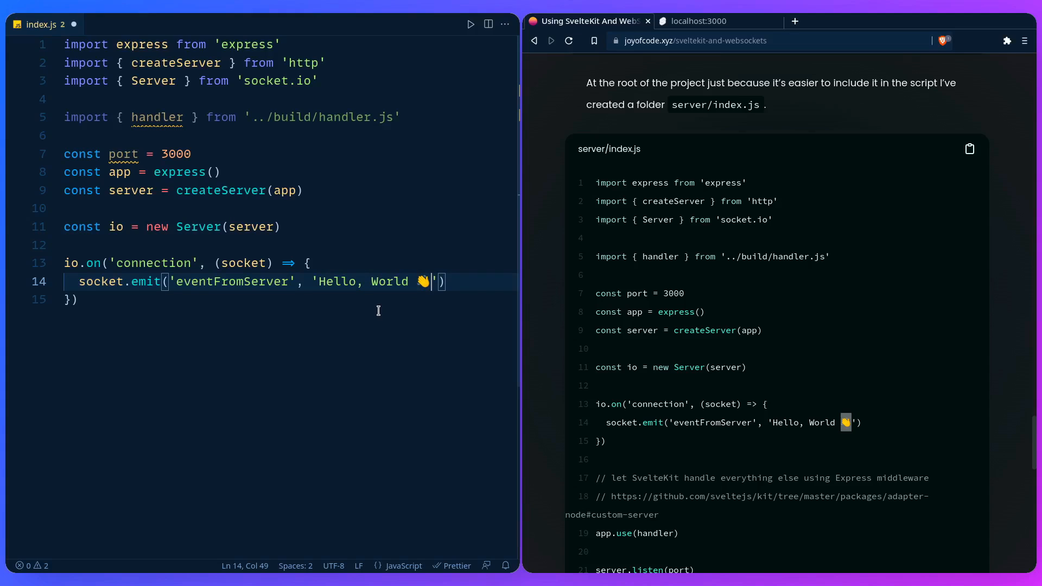
{"action": "scroll", "scroll_direction": "down", "scroll_amount": 3}
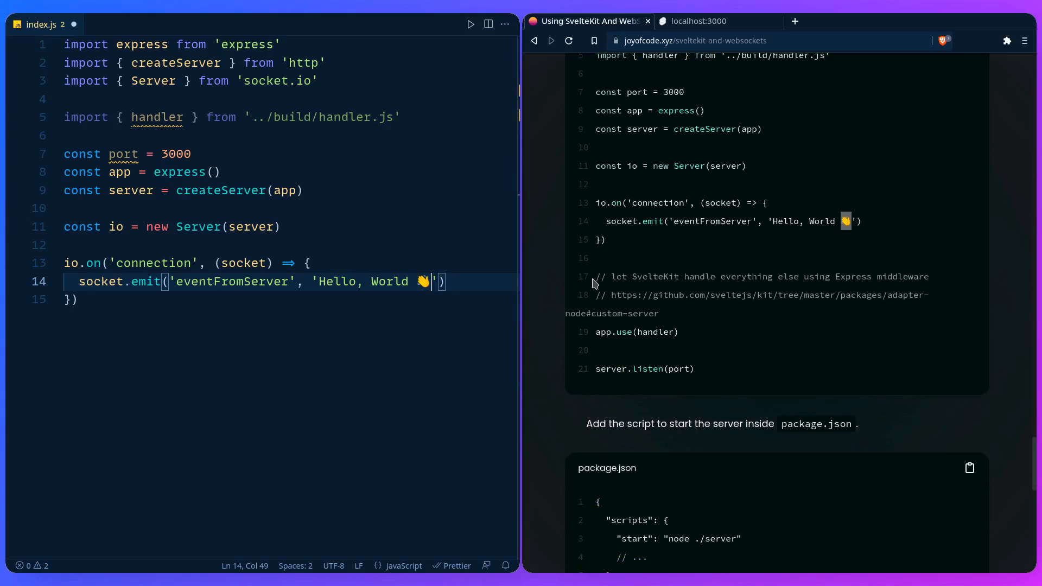
{"action": "mouse_move", "coordinate": [336, 321]}
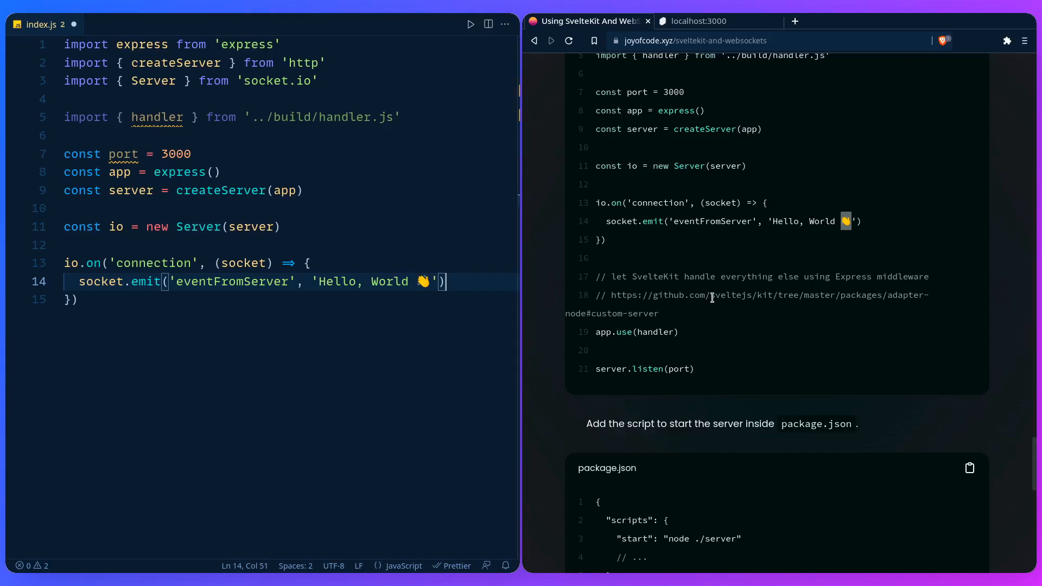
{"action": "mouse_move", "coordinate": [710, 318]}
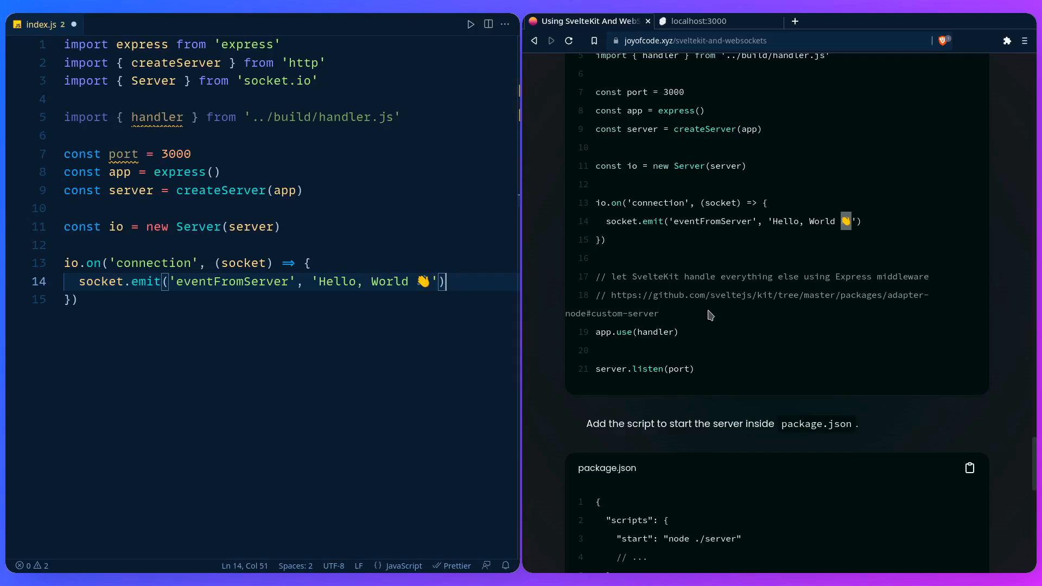
{"action": "mouse_move", "coordinate": [405, 304]}
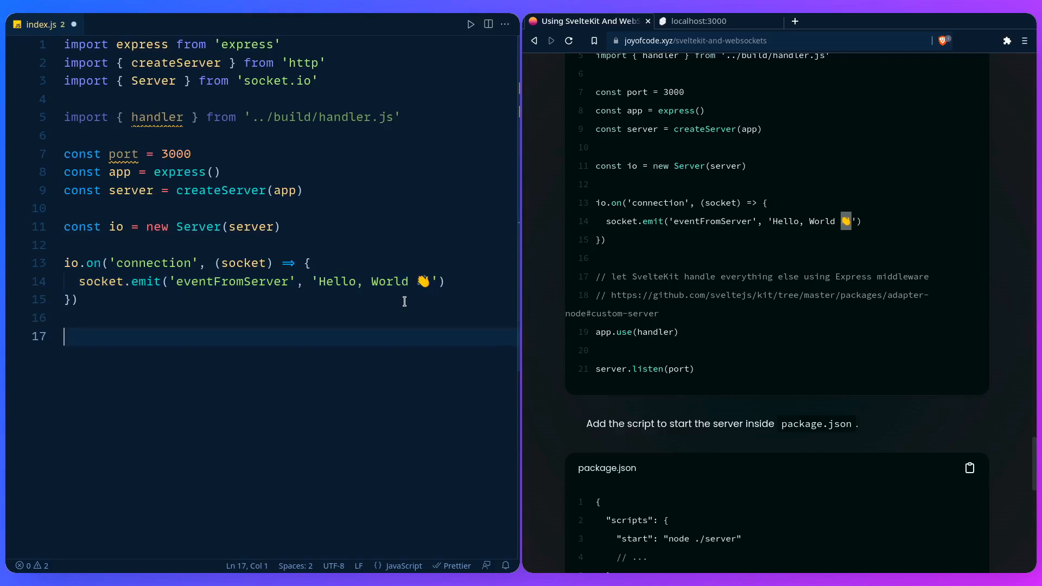
Add app.use(handler) and server.listen(port), then save the file.
{"action": "type", "text": "app.use"}
{"action": "type", "text": "serve"}
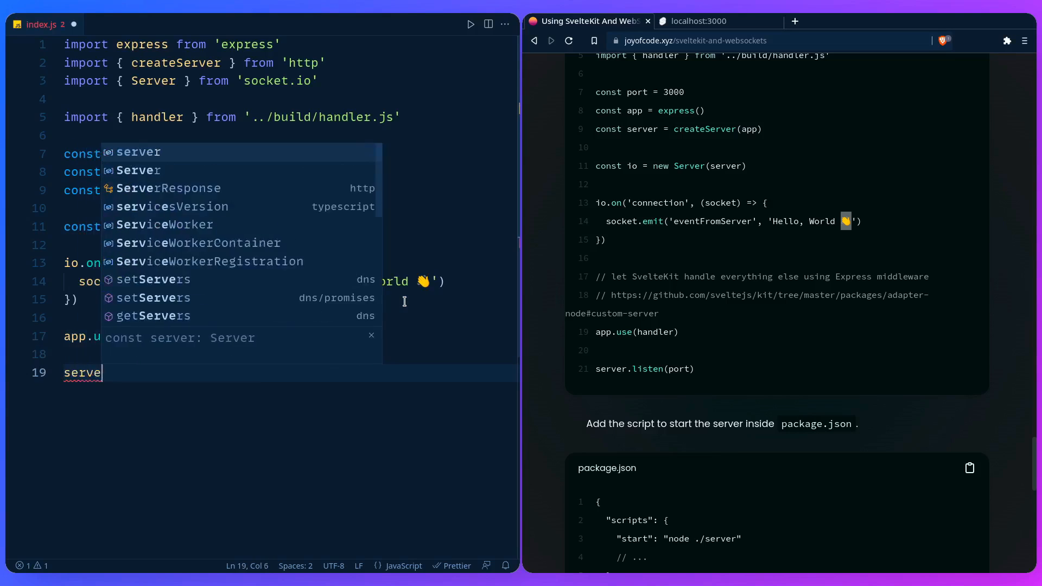
{"action": "type", "text": "r.listen(port"}
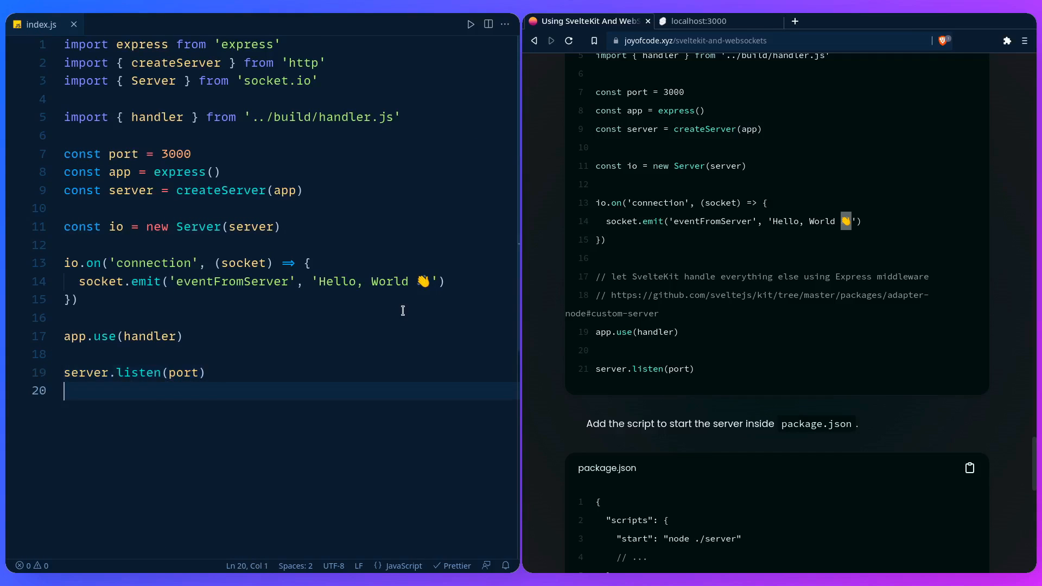
{"action": "mouse_move", "coordinate": [362, 317]}
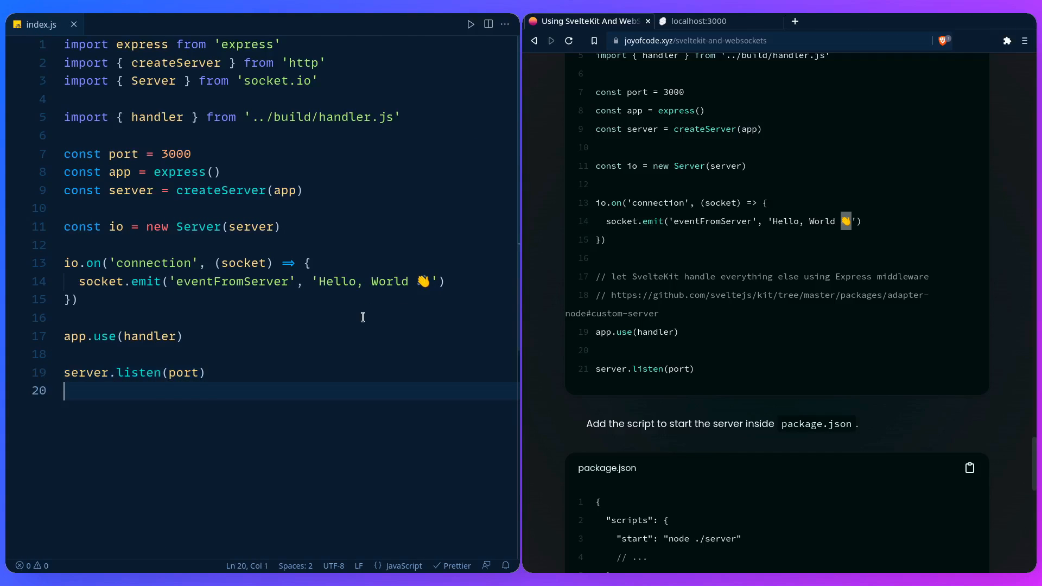
Add "start": "node ./server" under the build script in package.json and save.
{"action": "left_click", "coordinate": [126, 25]}
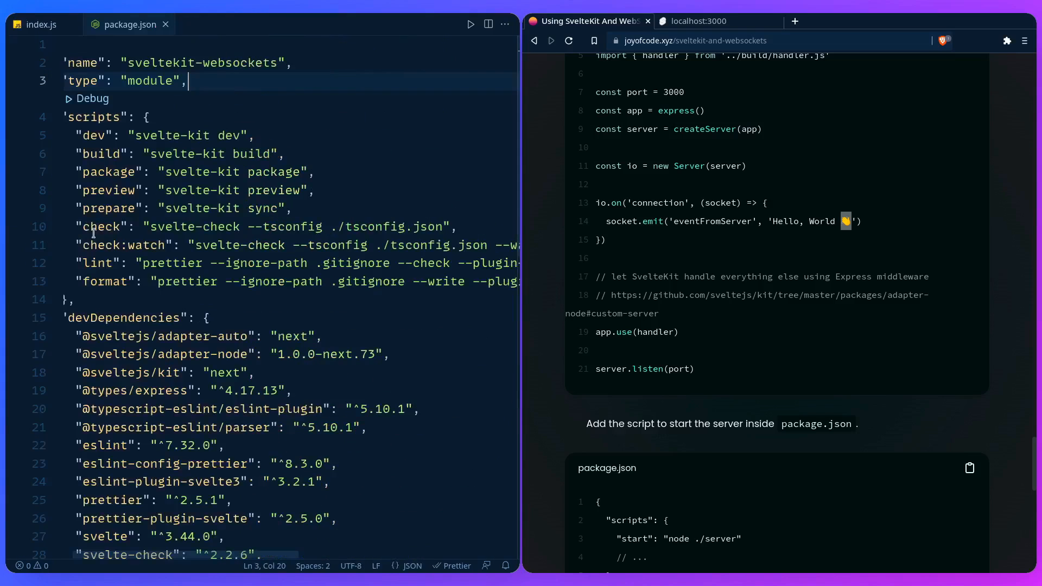
{"action": "scroll", "scroll_direction": "down", "scroll_amount": 3}
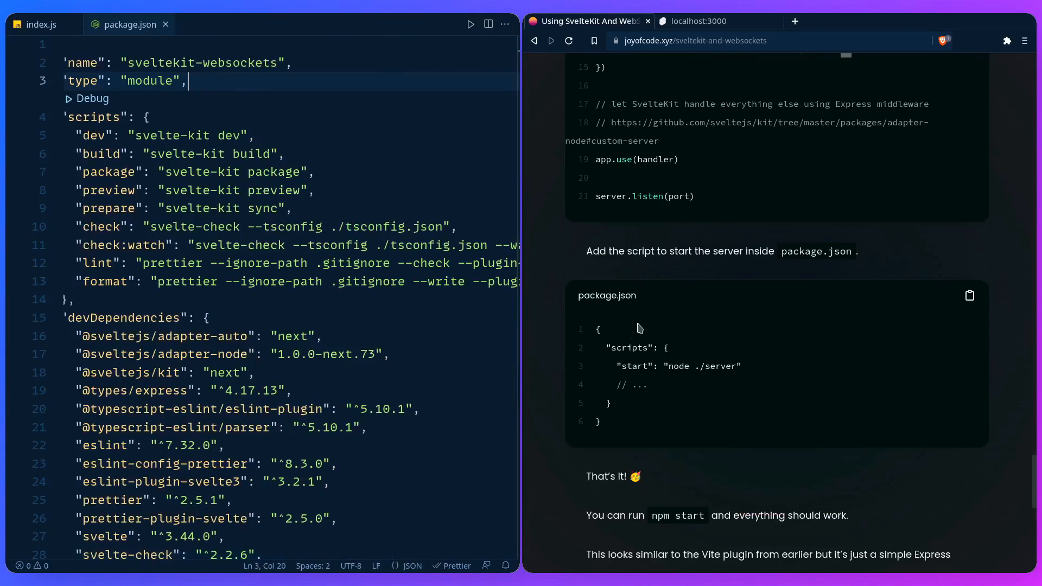
{"action": "mouse_move", "coordinate": [314, 158]}
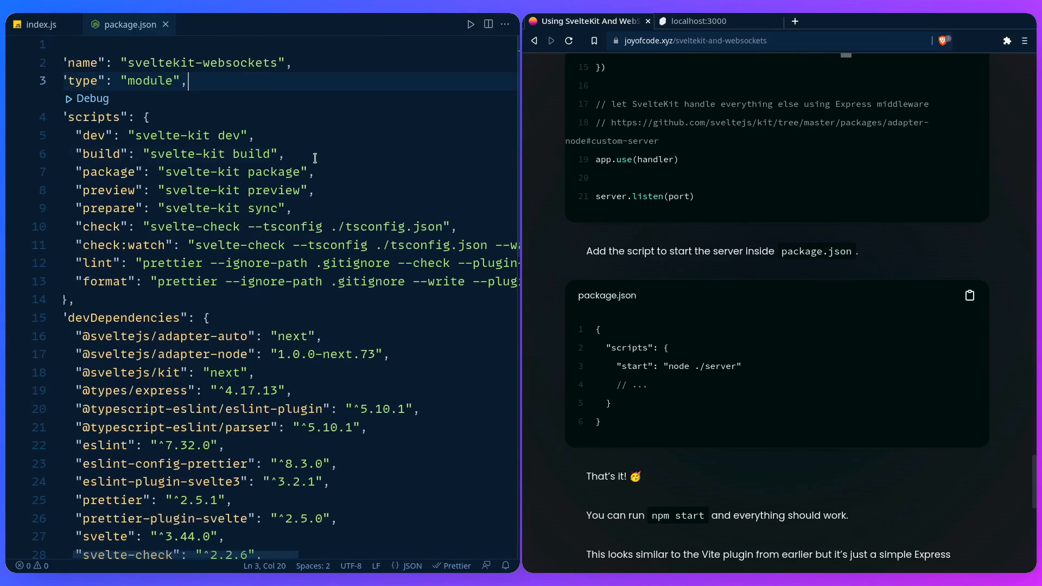
{"action": "type", "text": "start\": \"n\""}
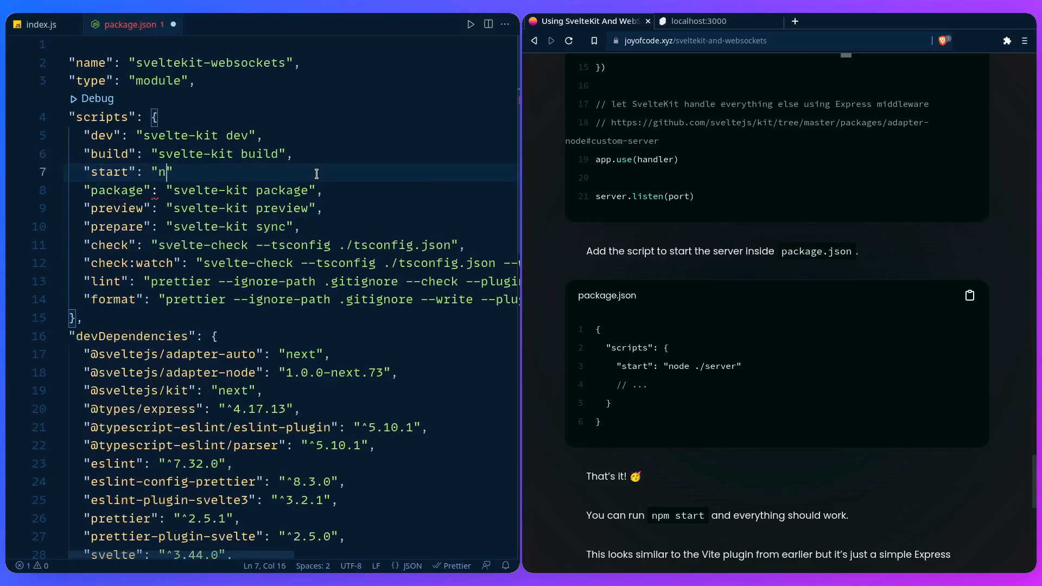
{"action": "type", "text": "ode ./se"}
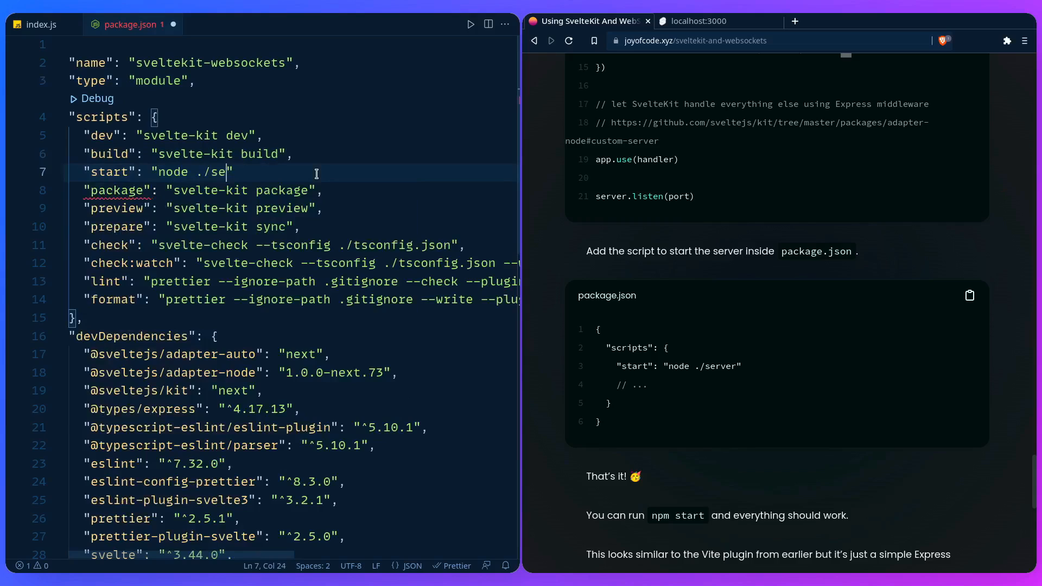
{"action": "type", "text": "rver\","}
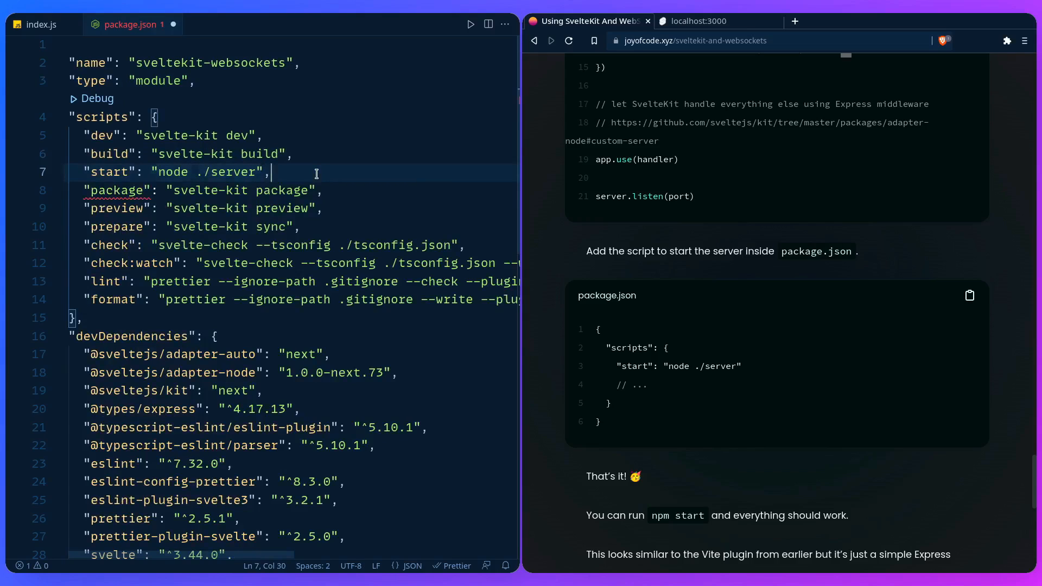
{"action": "key", "text": "ctrl+s"}
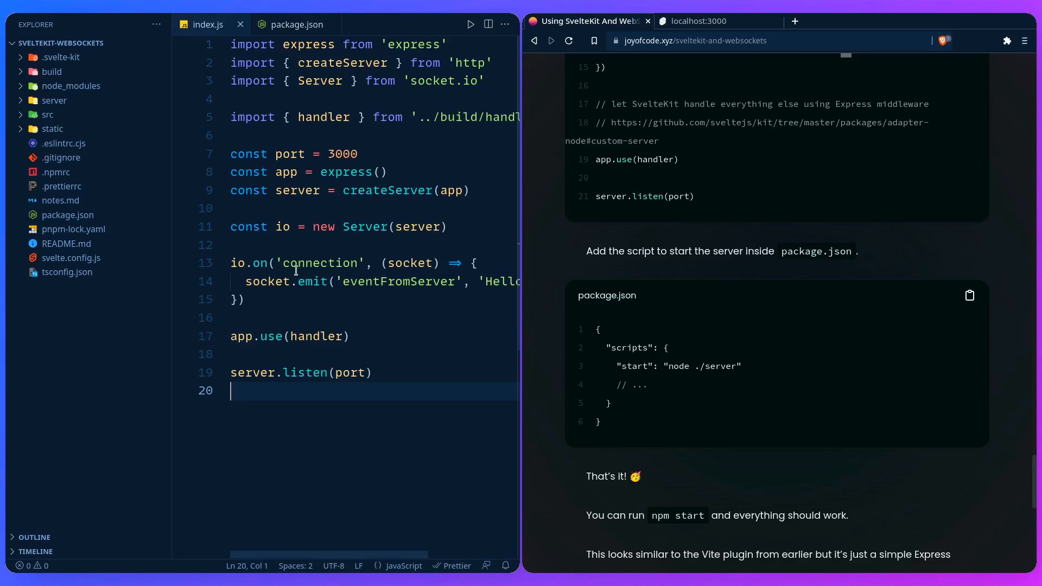
{"action": "mouse_move", "coordinate": [258, 226]}
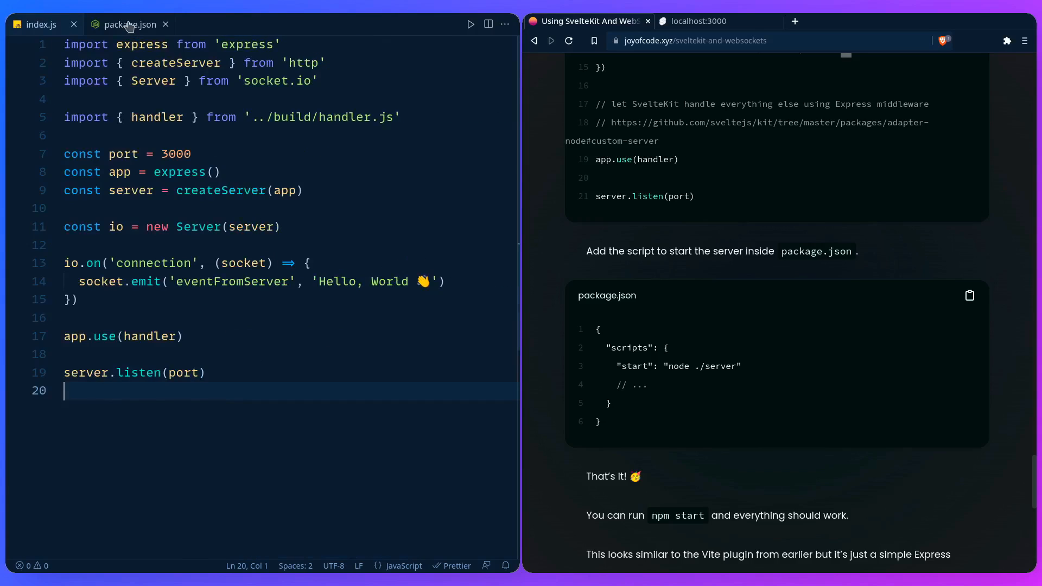
Expand the build folder in the Explorer to inspect its generated files, then collapse it.
{"action": "left_click", "coordinate": [129, 25]}
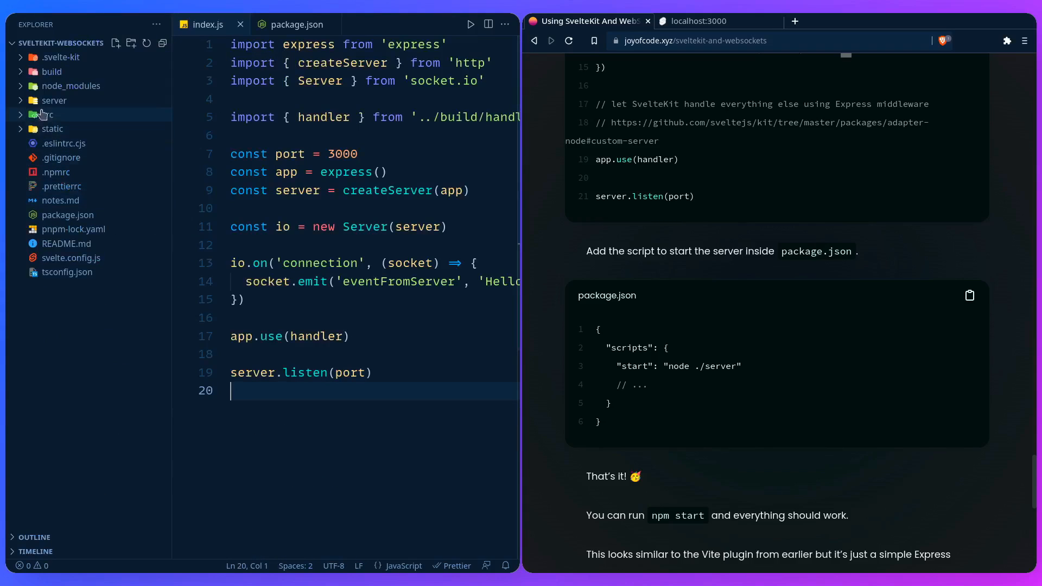
{"action": "left_click", "coordinate": [51, 72]}
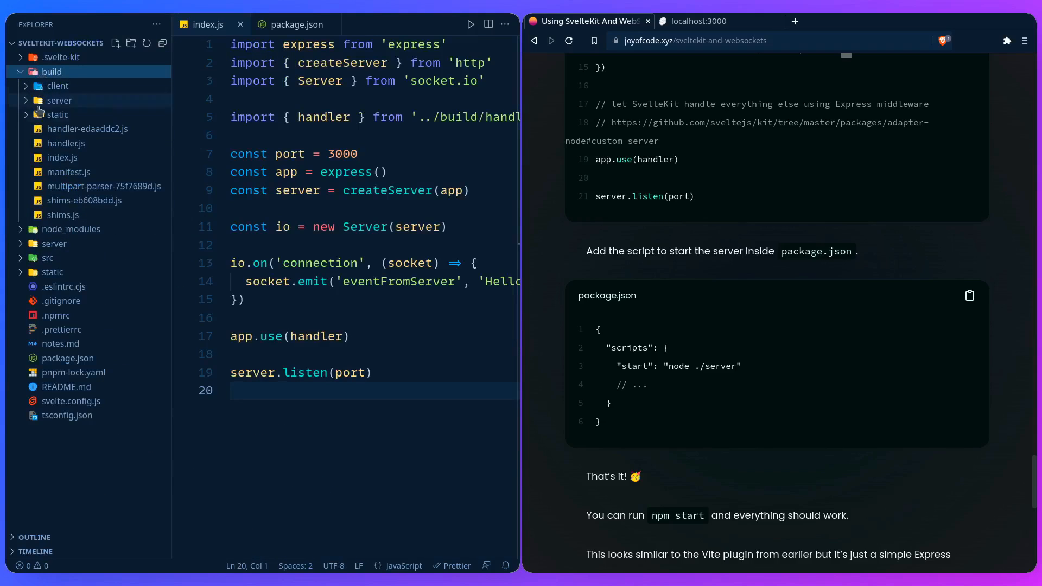
{"action": "left_click", "coordinate": [61, 158]}
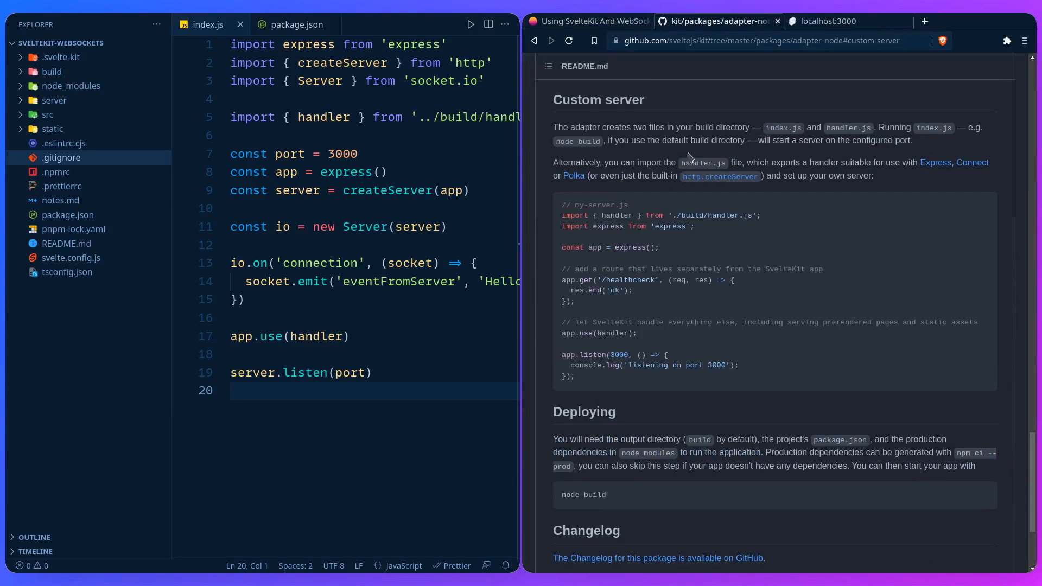
{"action": "mouse_move", "coordinate": [824, 339]}
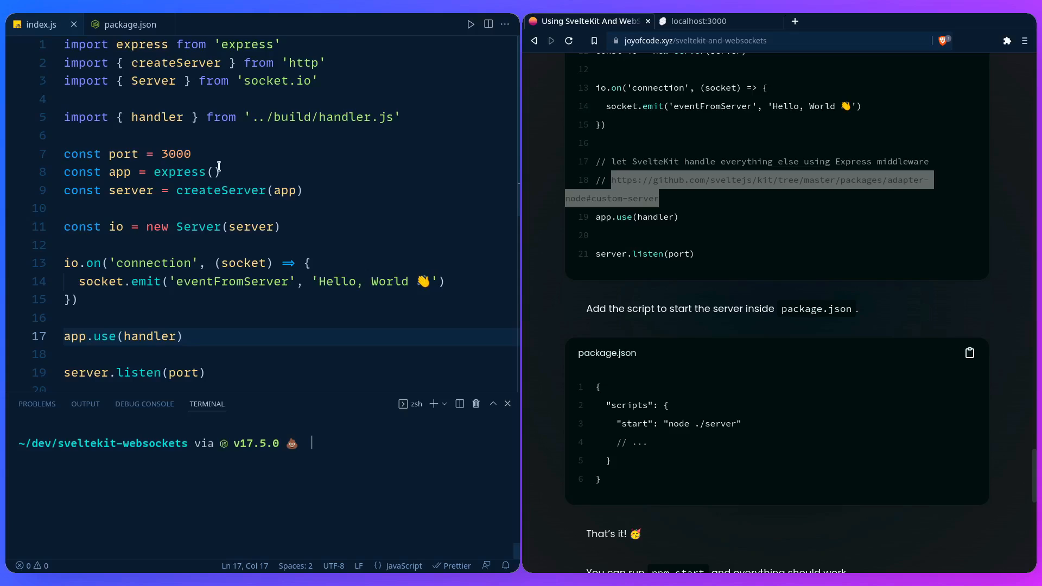
Run pnpm start in the integrated terminal to launch the custom Express server.
{"action": "left_click", "coordinate": [131, 25]}
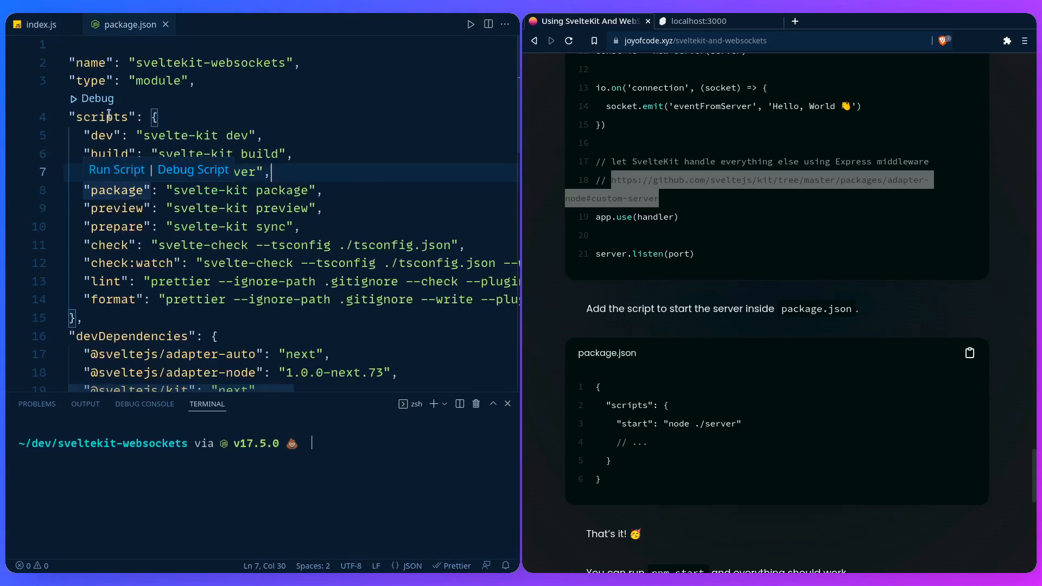
{"action": "left_click", "coordinate": [41, 25]}
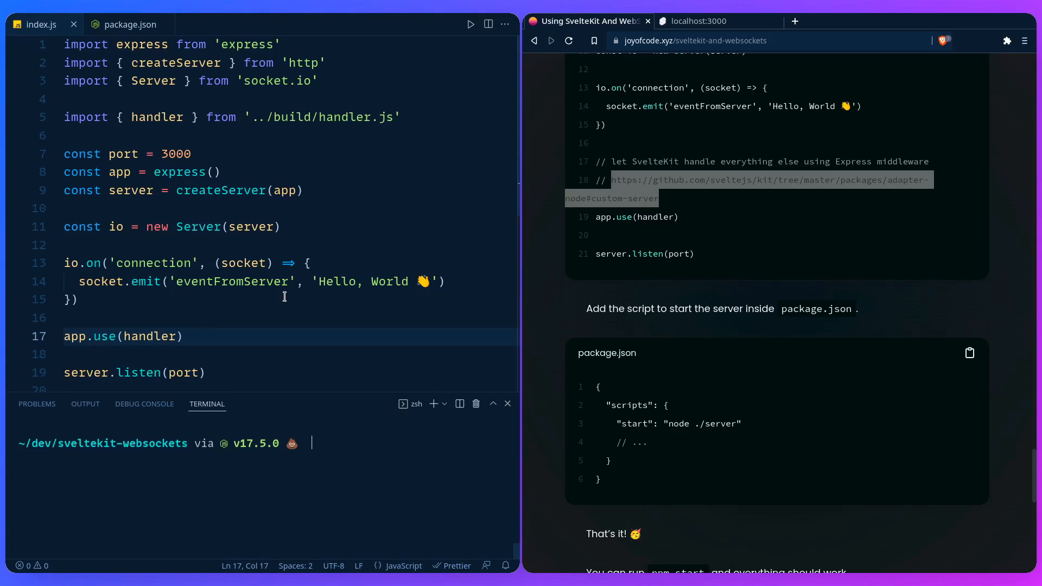
{"action": "type", "text": "pnpm start"}
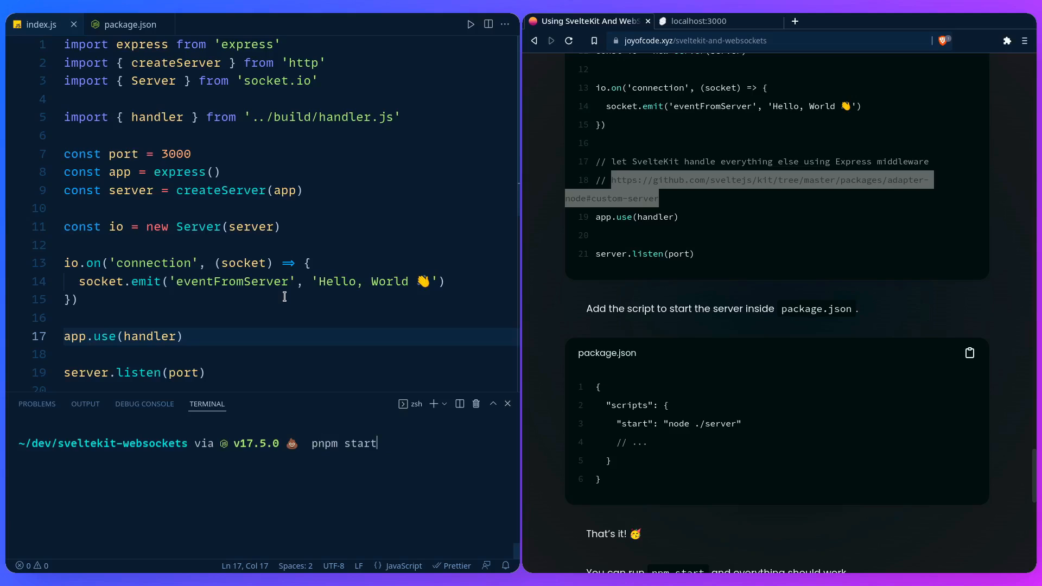
{"action": "key", "text": "Return"}
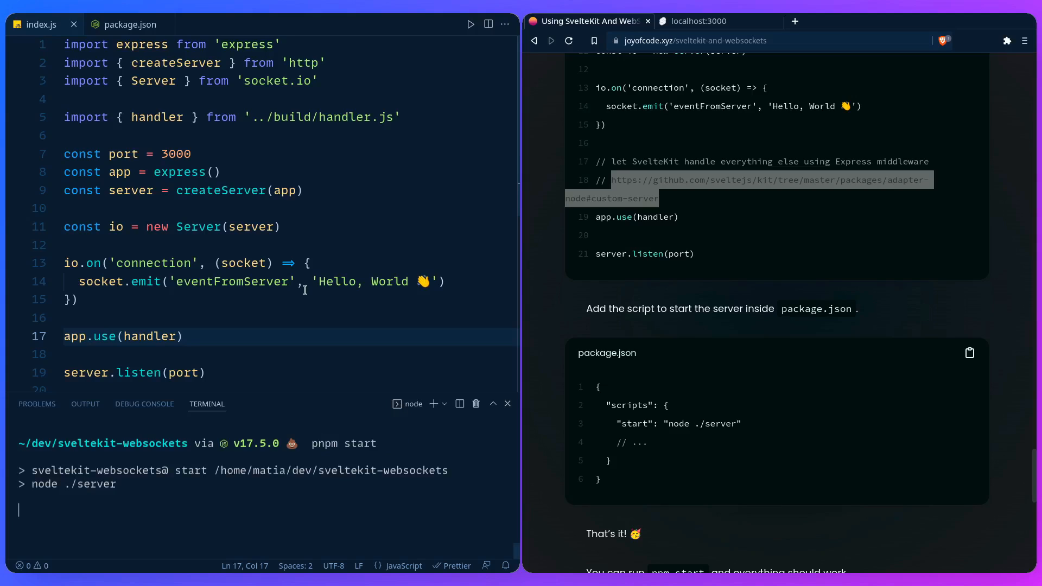
{"action": "mouse_move", "coordinate": [675, 62]}
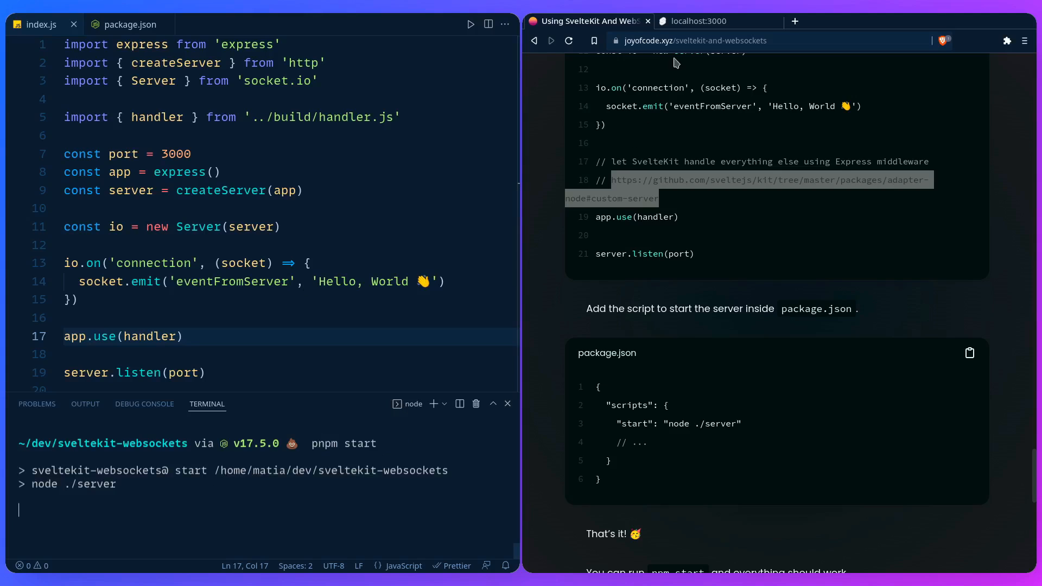
{"action": "left_click", "coordinate": [698, 20]}
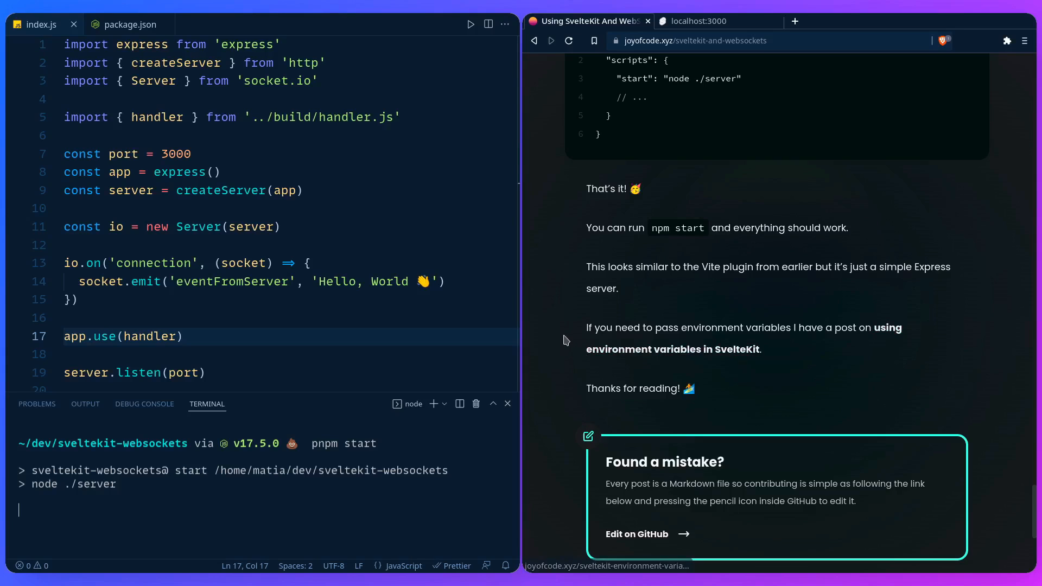
{"action": "mouse_move", "coordinate": [581, 294]}
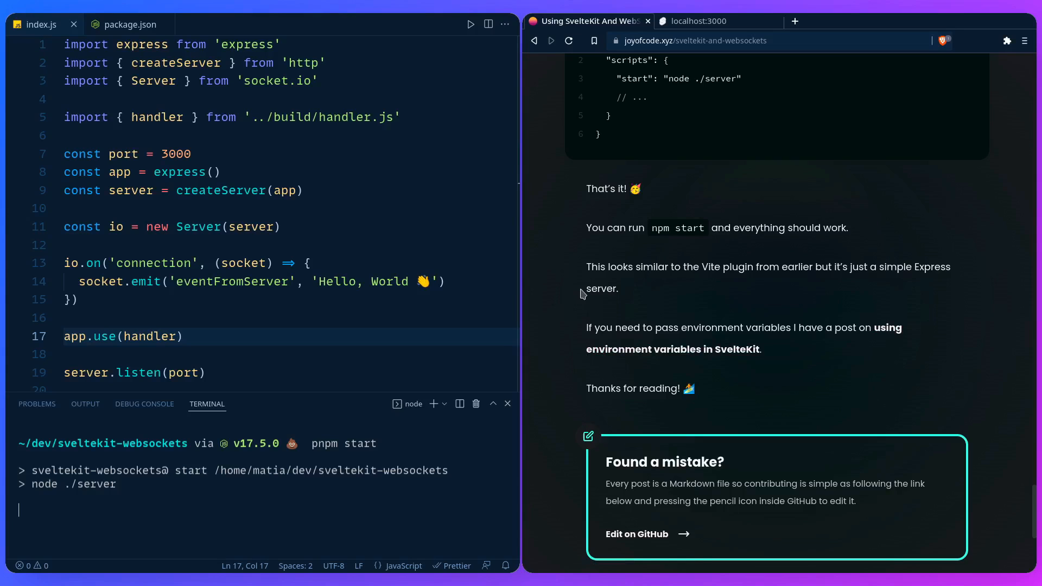